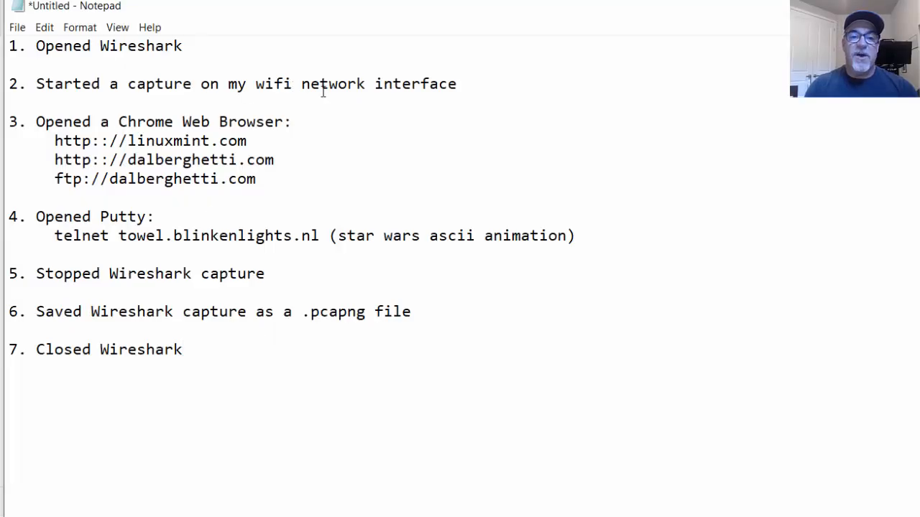
mouse_move(212, 184)
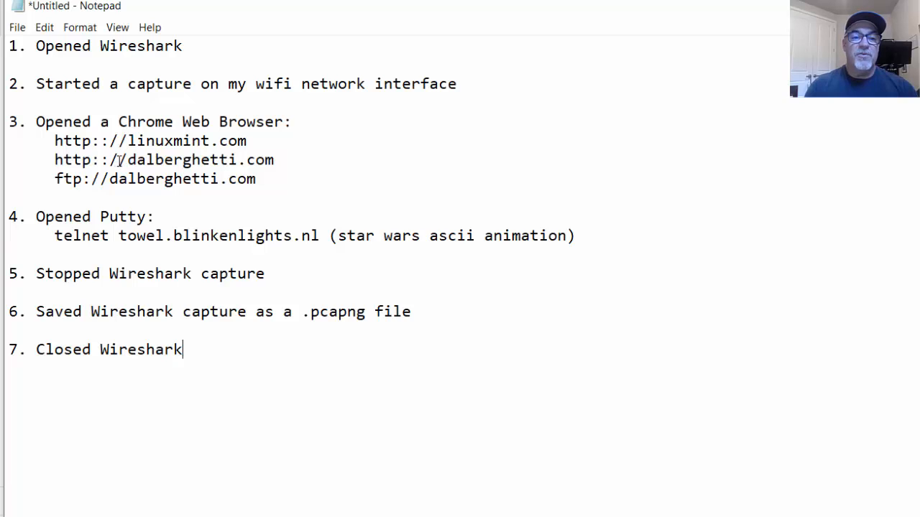
mouse_move(301, 167)
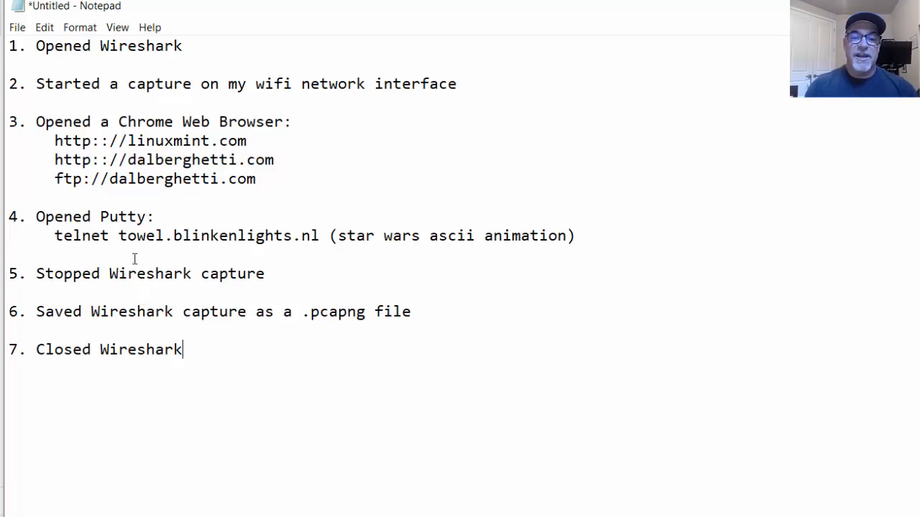
mouse_move(442, 243)
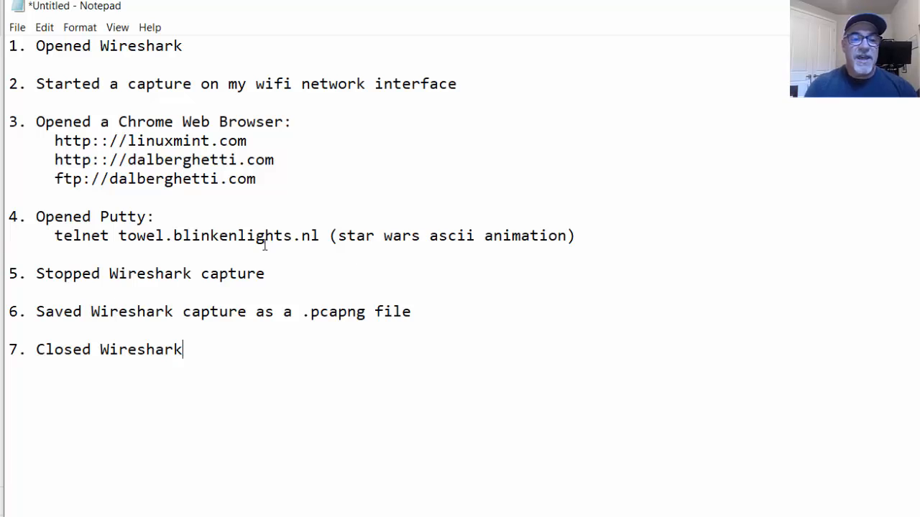
mouse_move(133, 329)
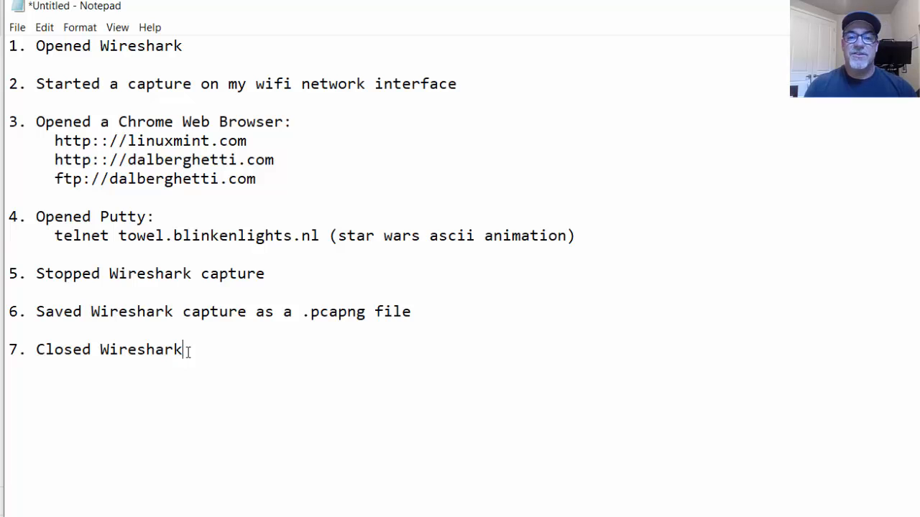
mouse_move(297, 460)
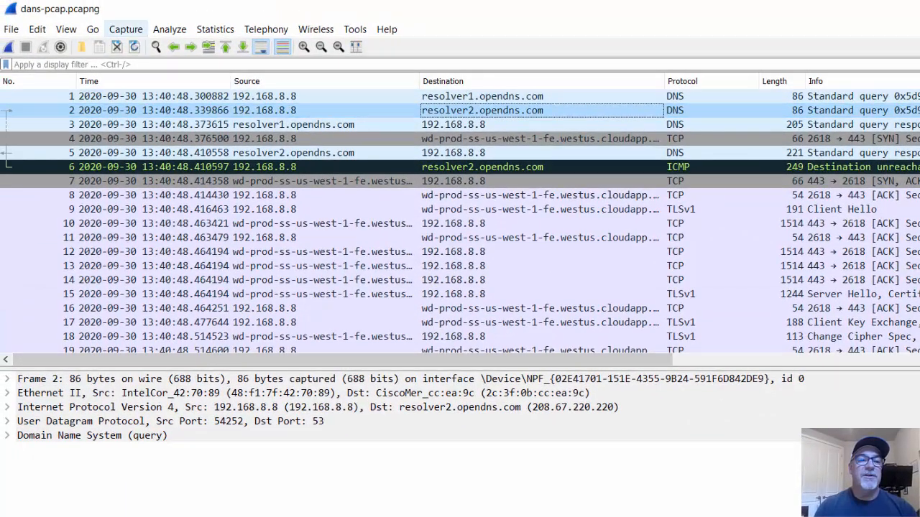
mouse_move(363, 148)
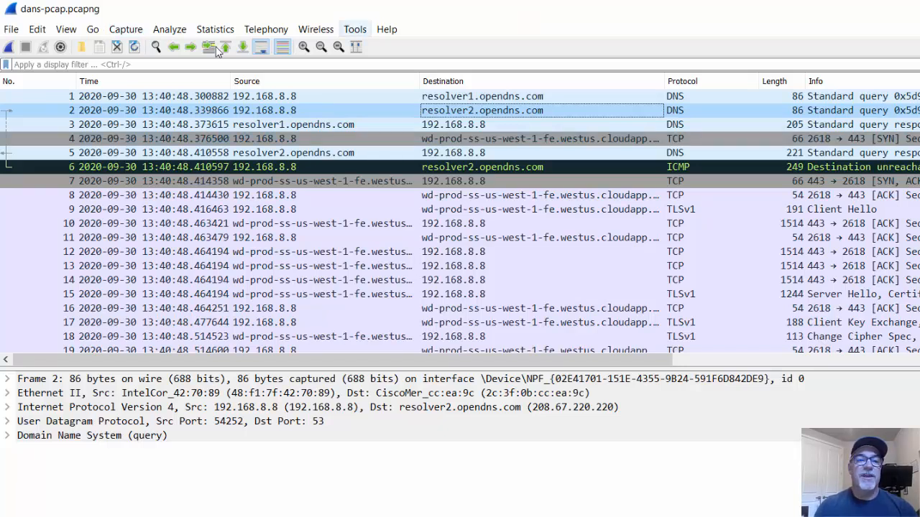
Set View > Time Display Format to Time of Day, dropping the date from timestamps.
left_click(65, 29)
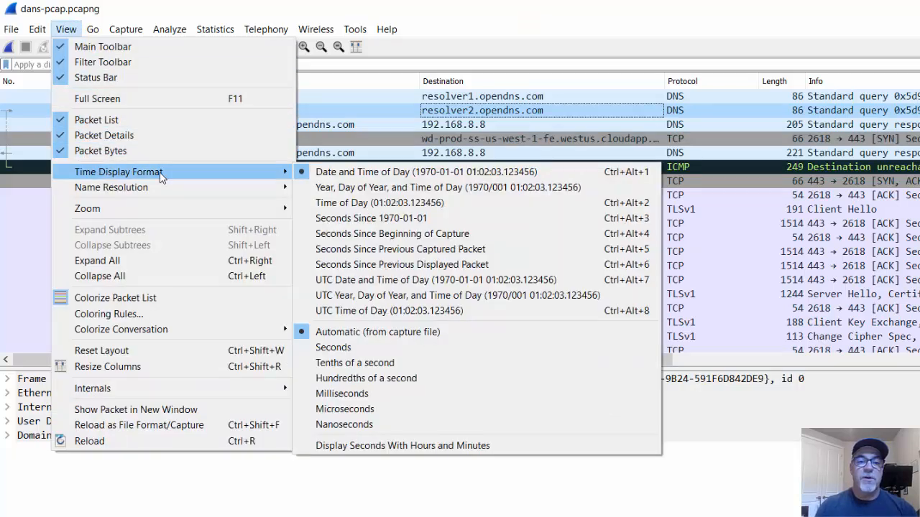
mouse_move(385, 218)
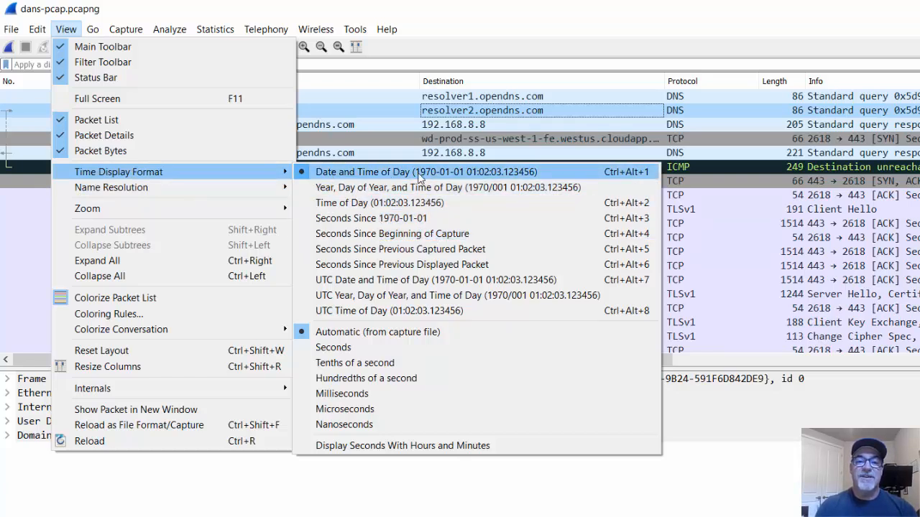
mouse_move(348, 207)
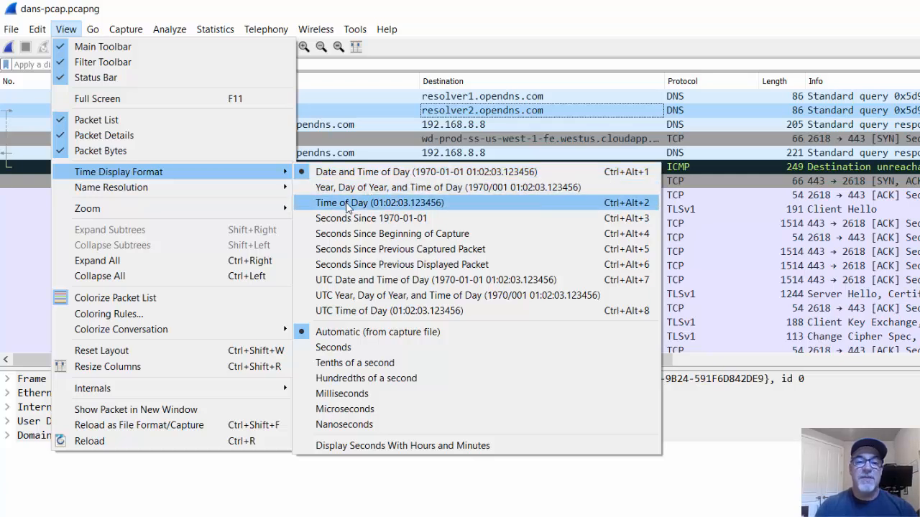
left_click(352, 203)
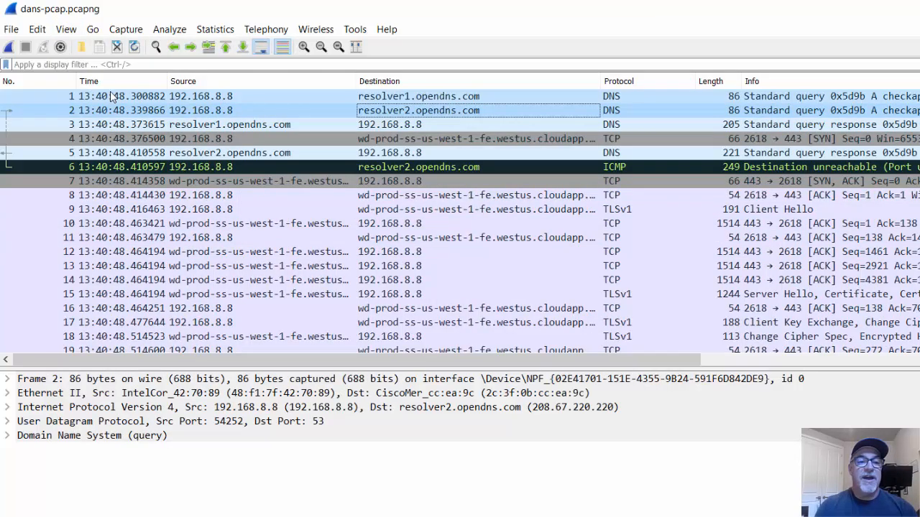
mouse_move(47, 113)
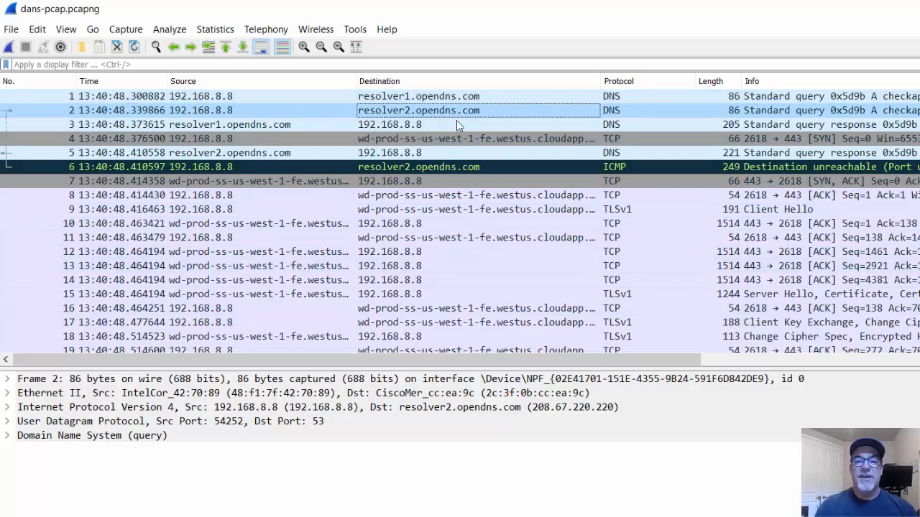
mouse_move(542, 128)
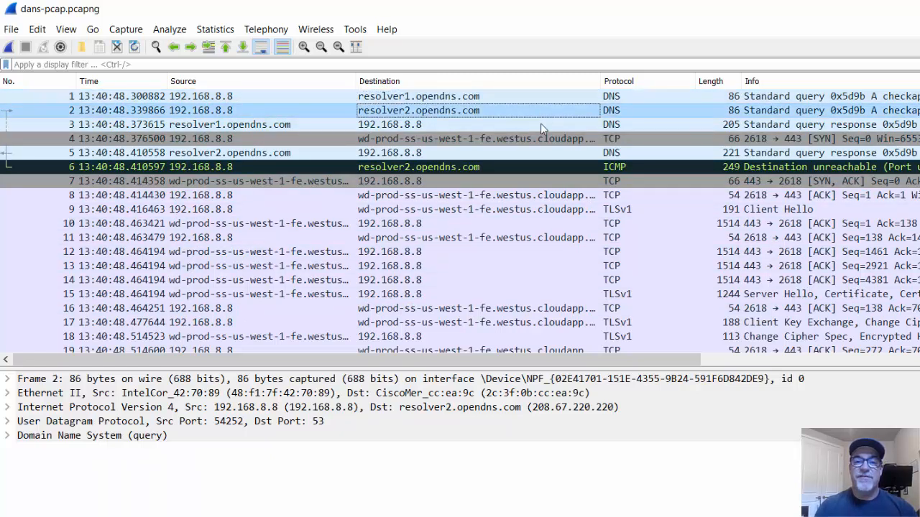
Inspect DNS response packet 3, TCP packet 13, then TLS Change Cipher Spec packet 18.
left_click(403, 124)
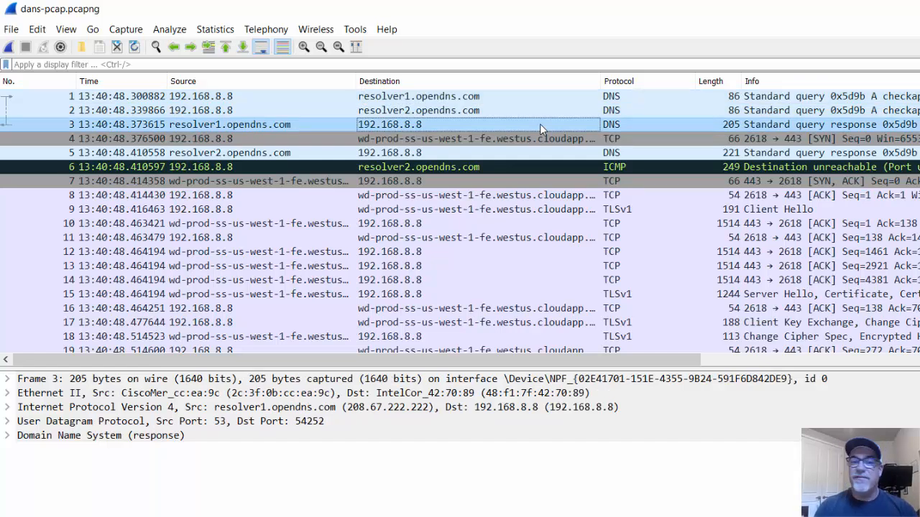
left_click(474, 195)
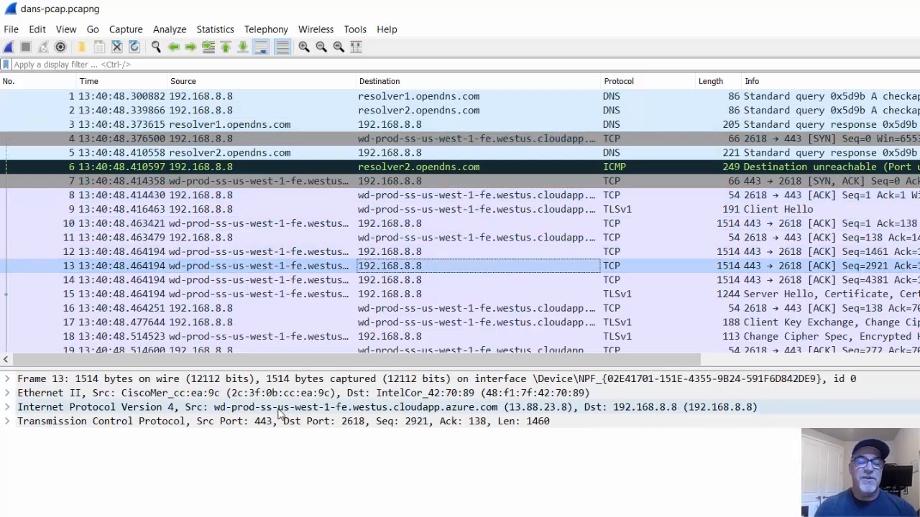
left_click(478, 308)
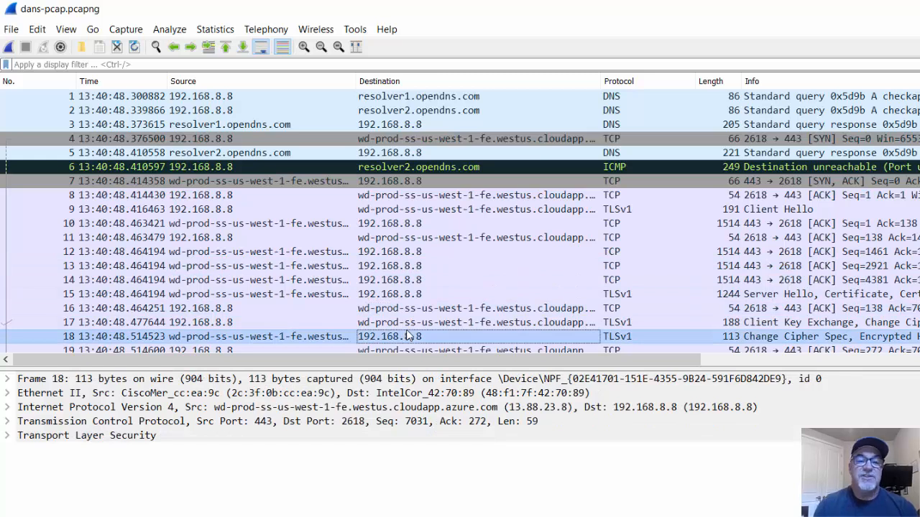
mouse_move(290, 133)
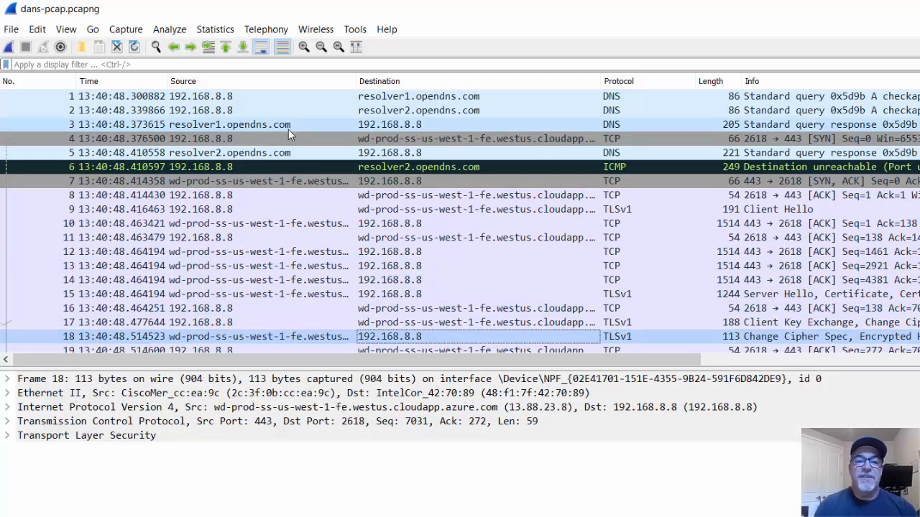
mouse_move(302, 206)
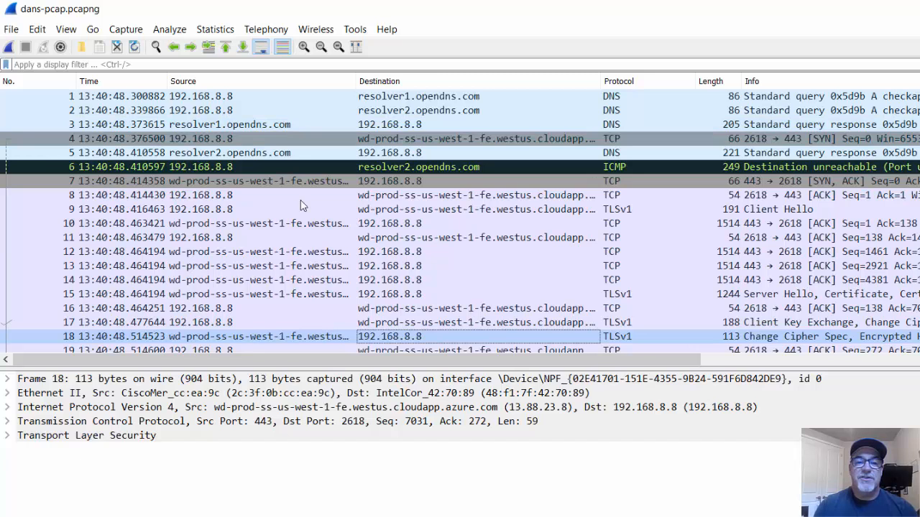
mouse_move(406, 282)
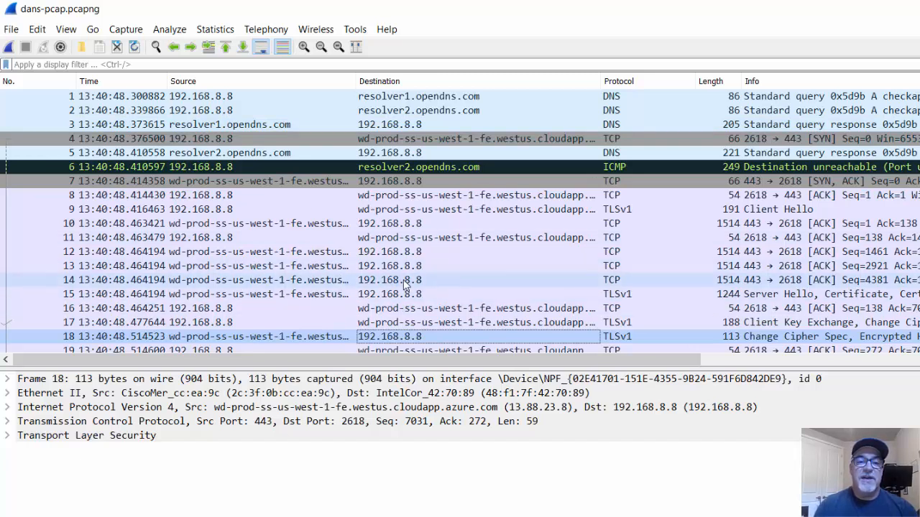
mouse_move(252, 300)
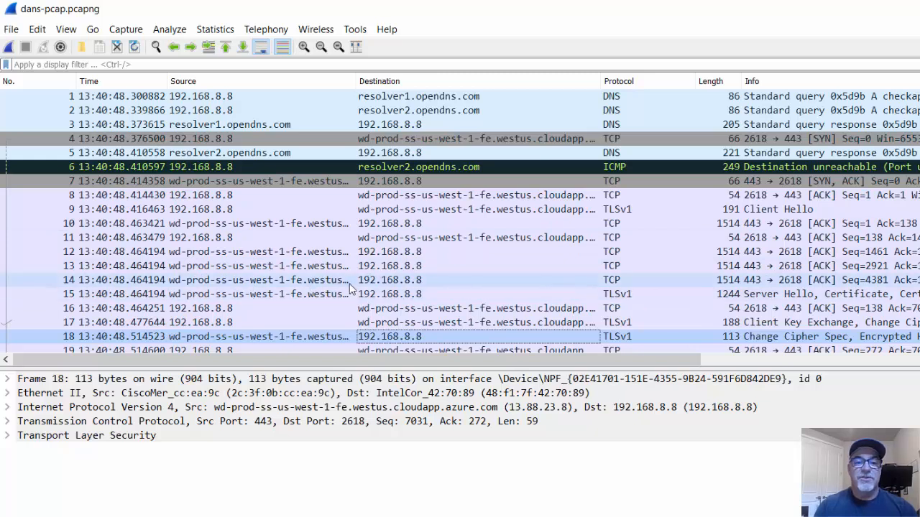
mouse_move(66, 100)
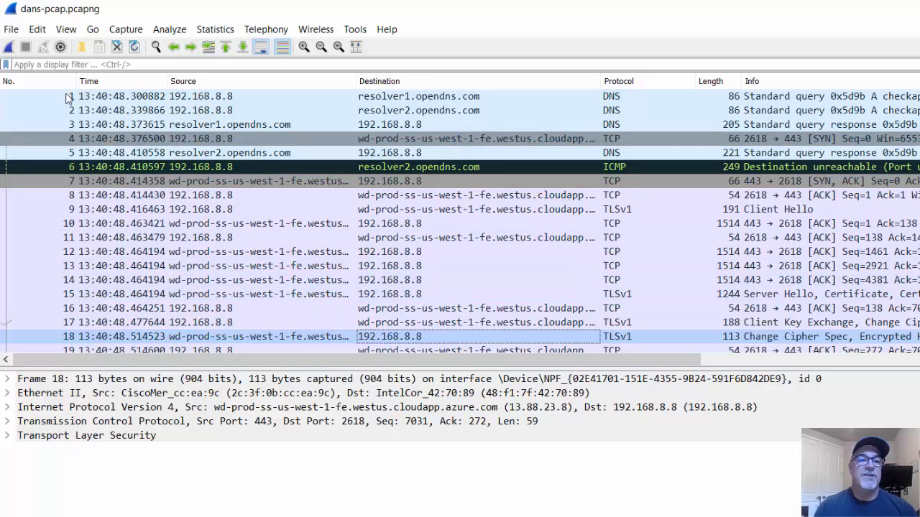
left_click(37, 29)
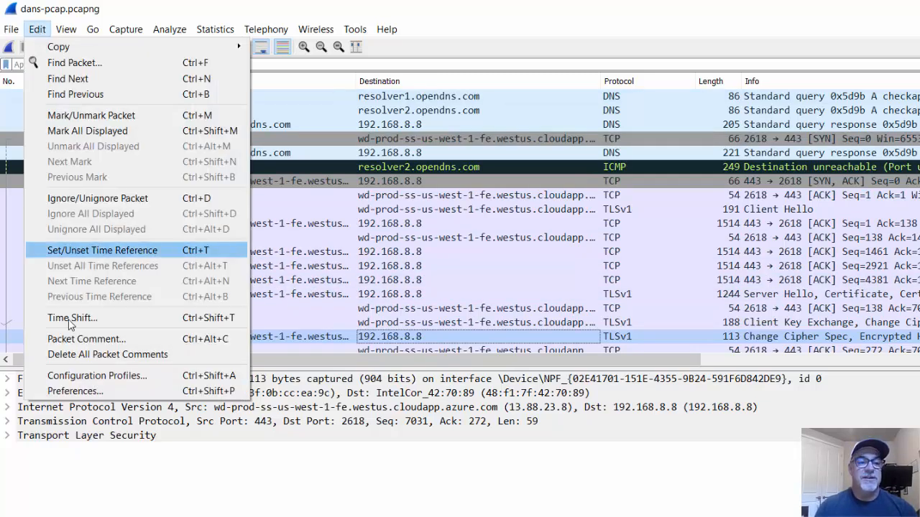
left_click(75, 391)
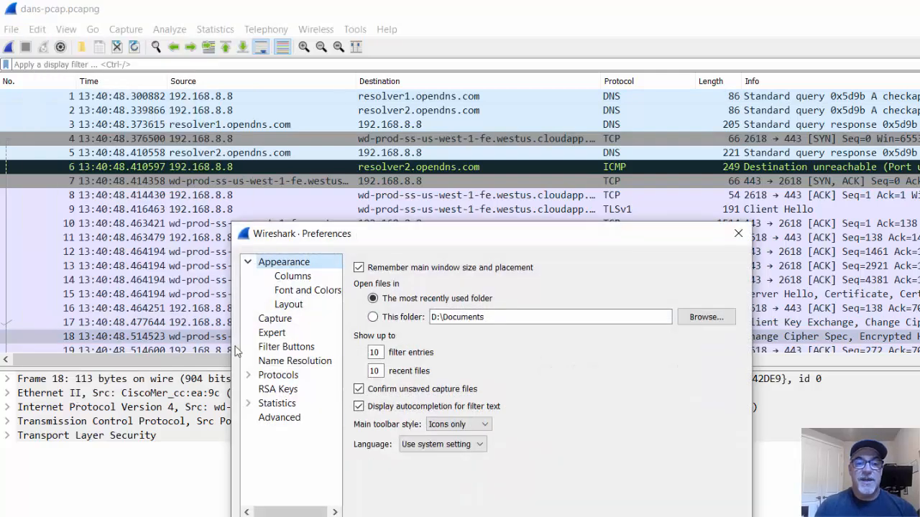
left_click(296, 360)
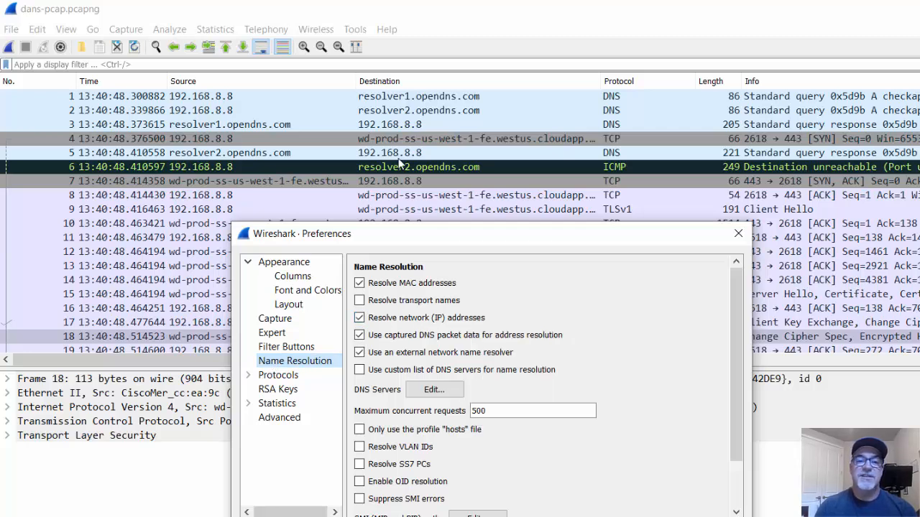
mouse_move(180, 106)
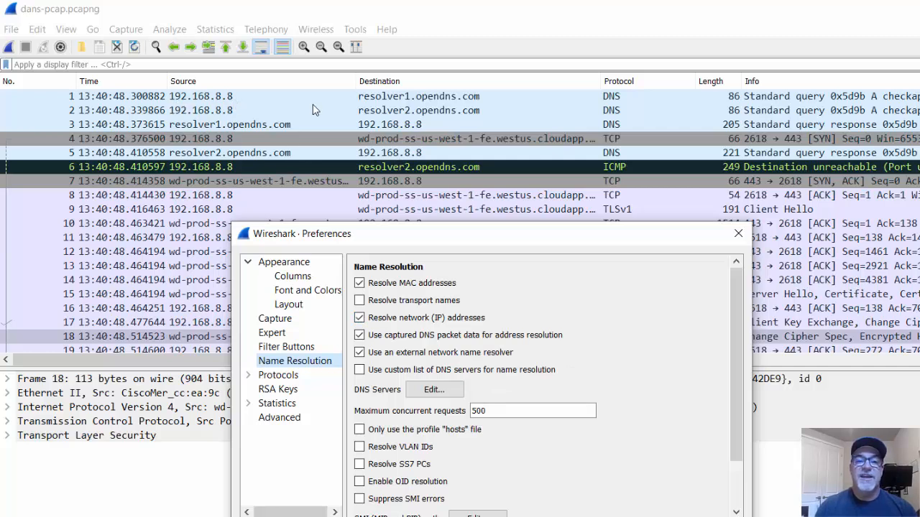
mouse_move(475, 110)
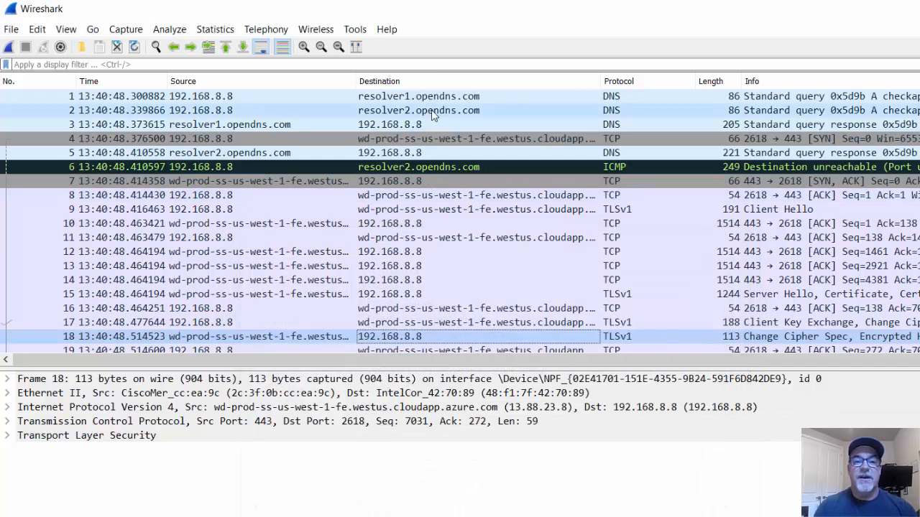
left_click(417, 96)
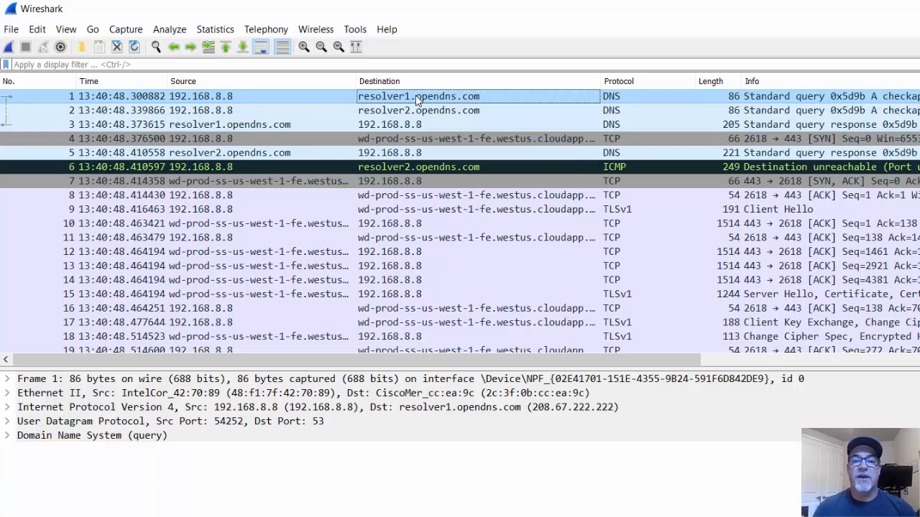
mouse_move(215, 30)
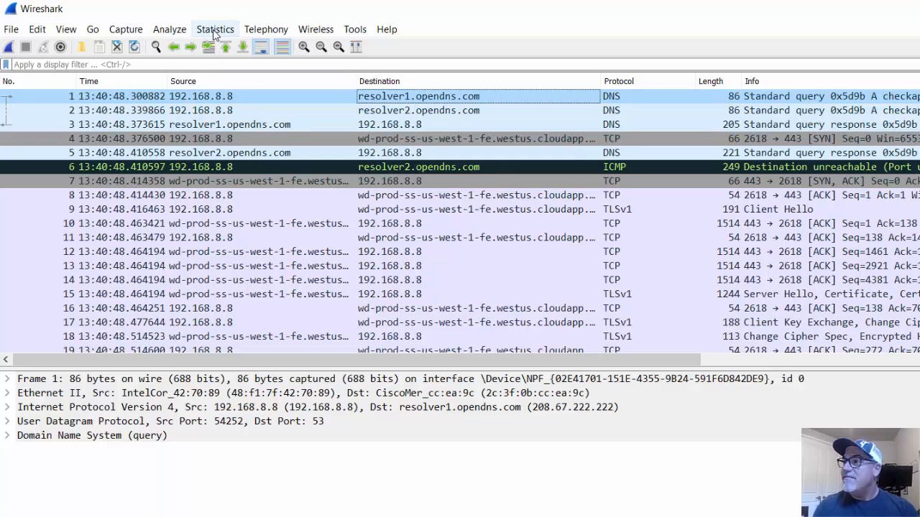
mouse_move(460, 190)
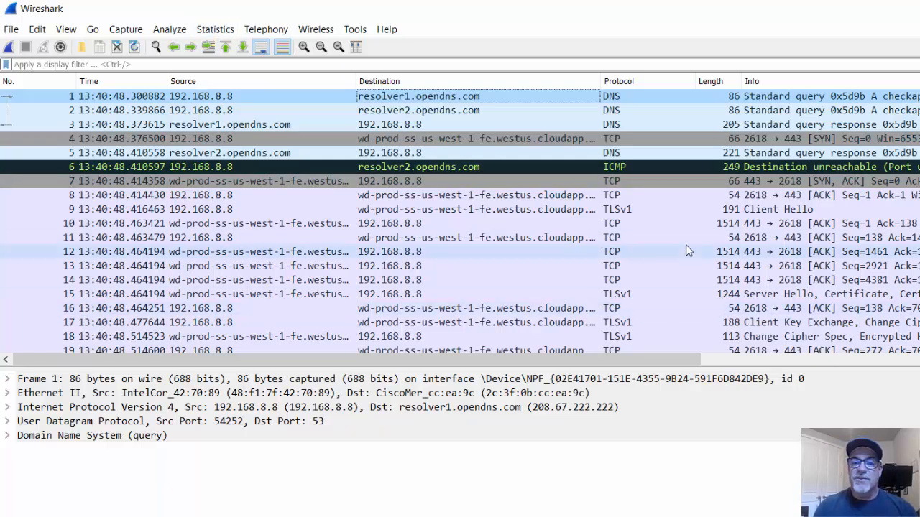
mouse_move(632, 336)
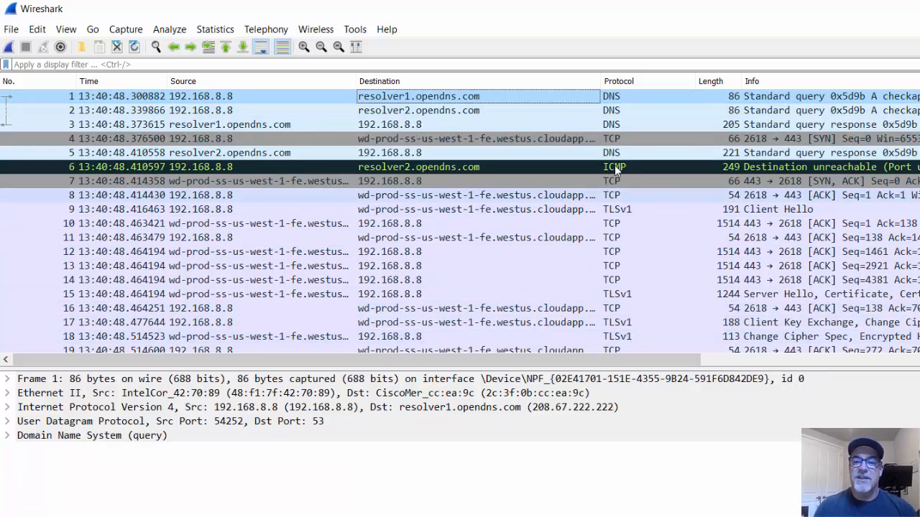
mouse_move(607, 171)
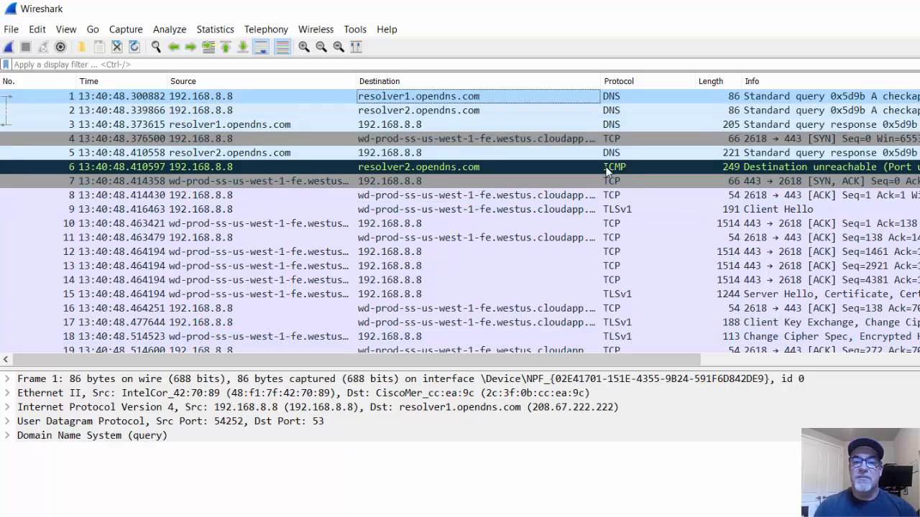
mouse_move(627, 172)
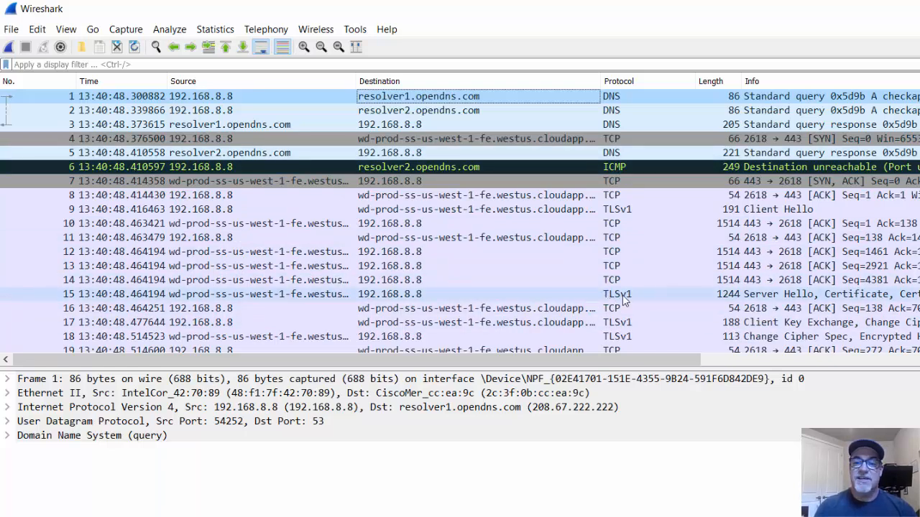
scroll("down", 3)
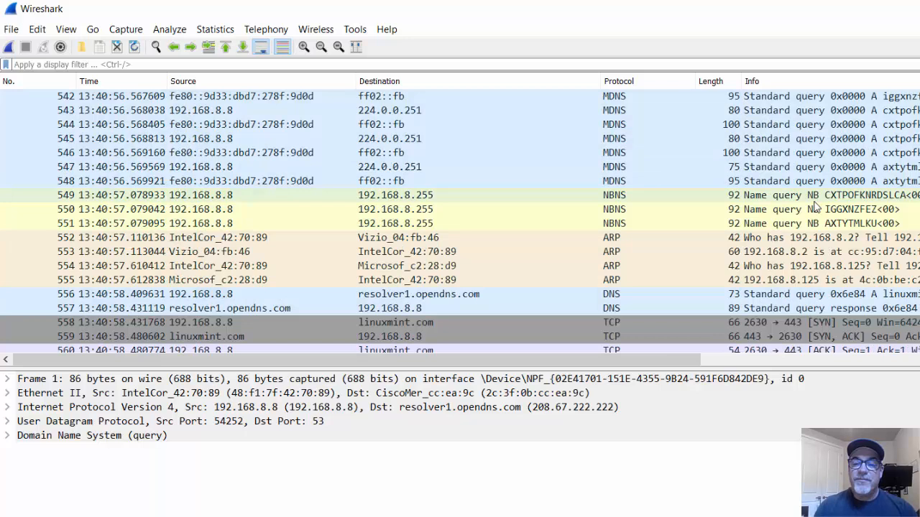
mouse_move(634, 207)
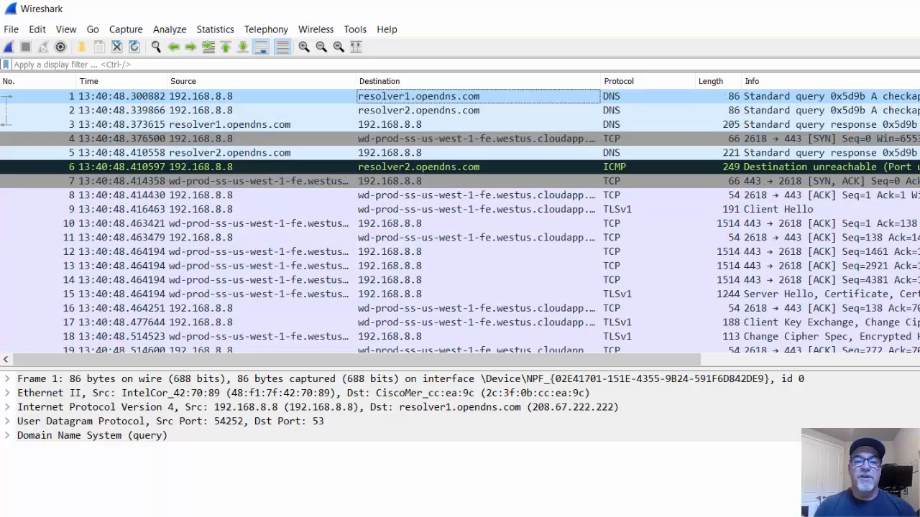
mouse_move(249, 46)
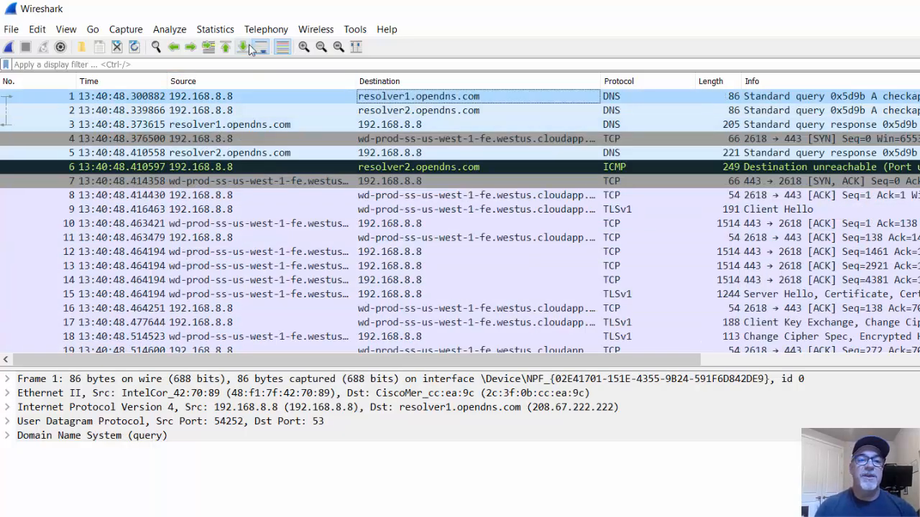
Open Statistics > Protocol Hierarchy, collapse the IPv6 and IPv4 nodes, and select IPv6 and ARP.
left_click(215, 29)
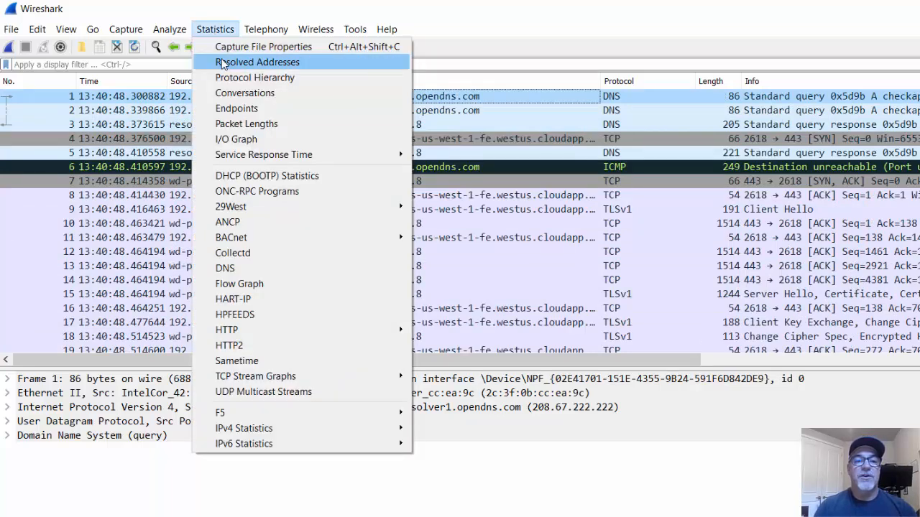
left_click(256, 78)
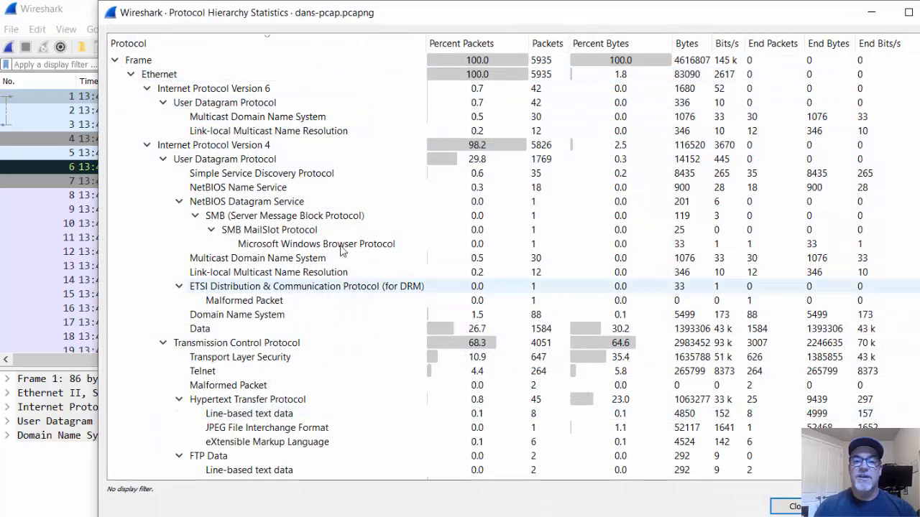
mouse_move(567, 235)
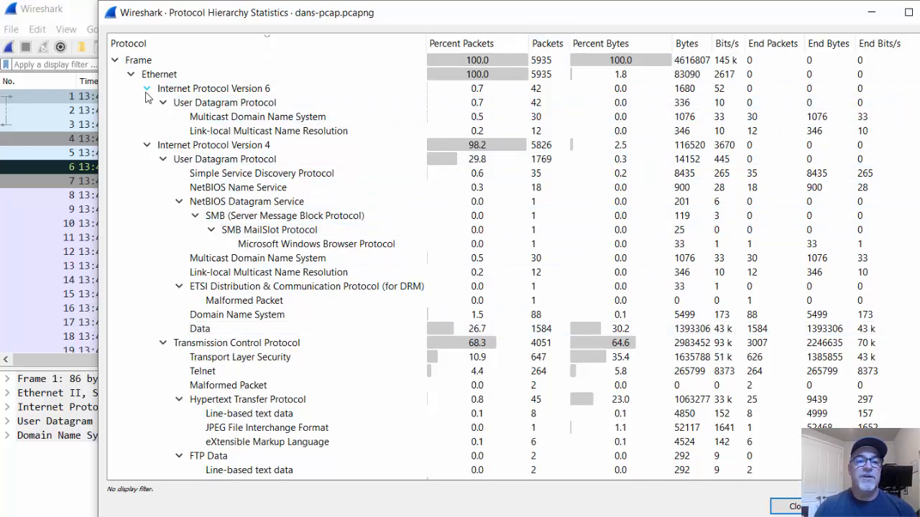
left_click(147, 88)
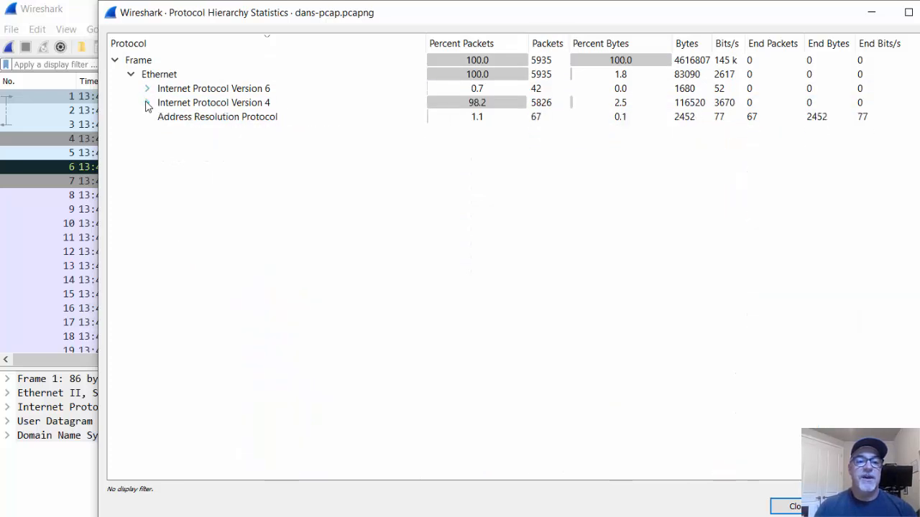
left_click(217, 117)
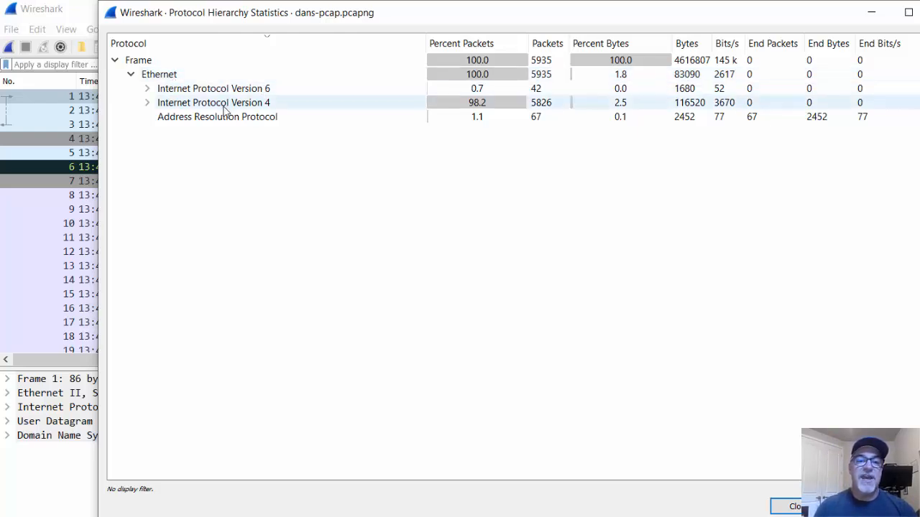
mouse_move(251, 106)
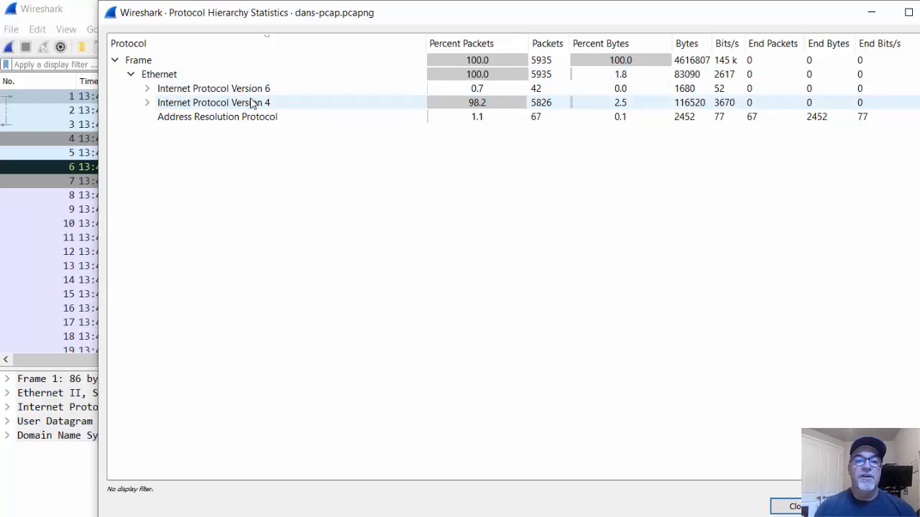
left_click(212, 88)
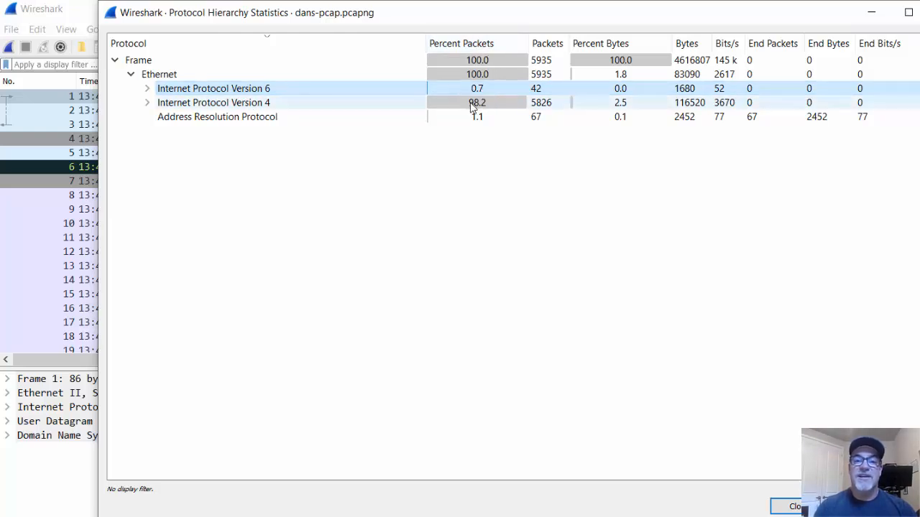
mouse_move(491, 108)
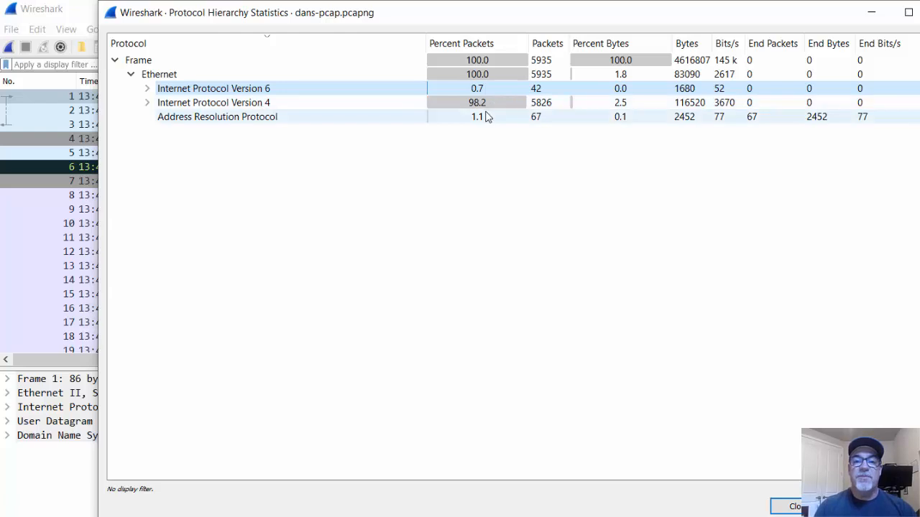
mouse_move(214, 126)
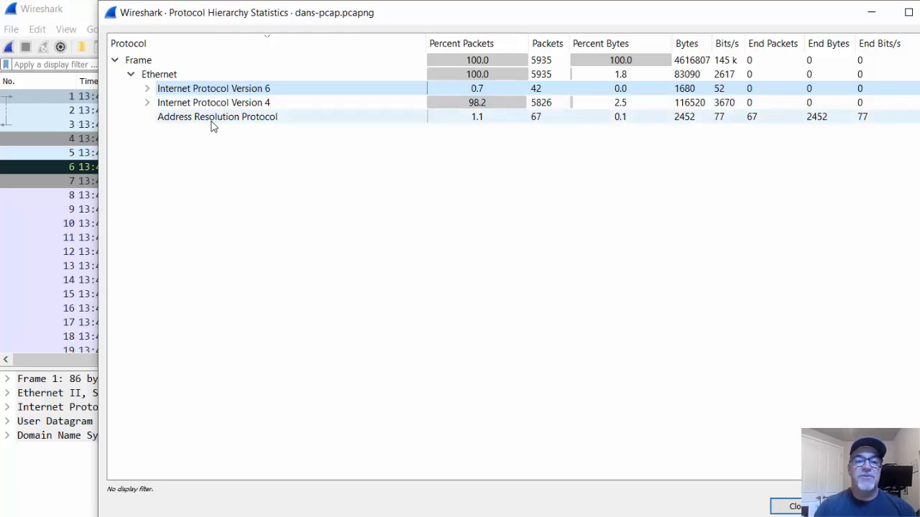
mouse_move(460, 119)
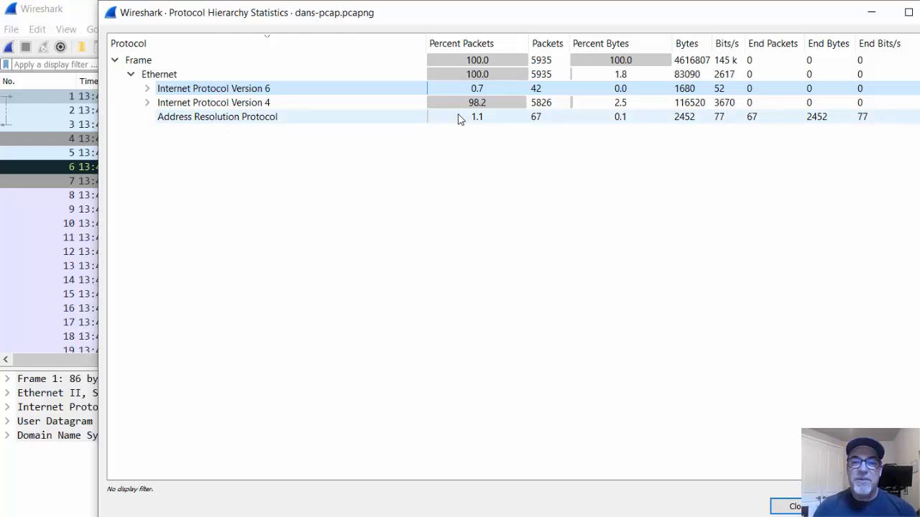
left_click(217, 116)
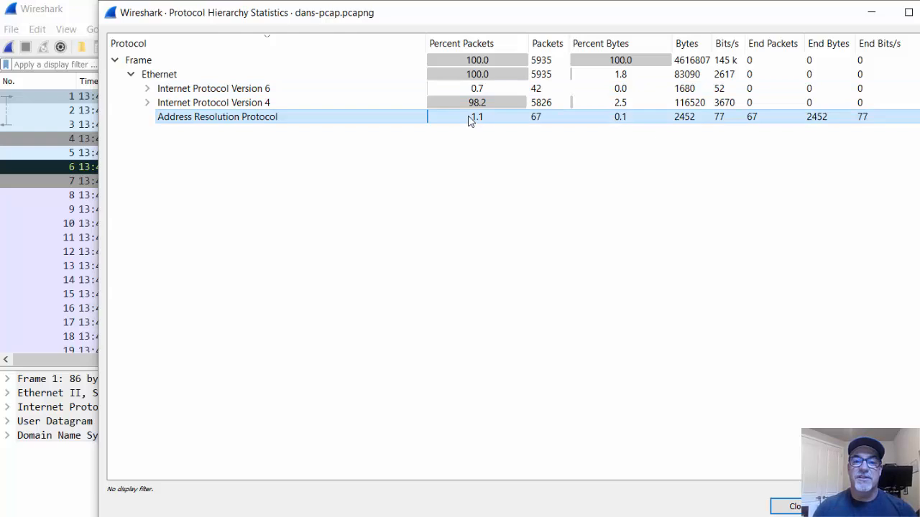
mouse_move(477, 122)
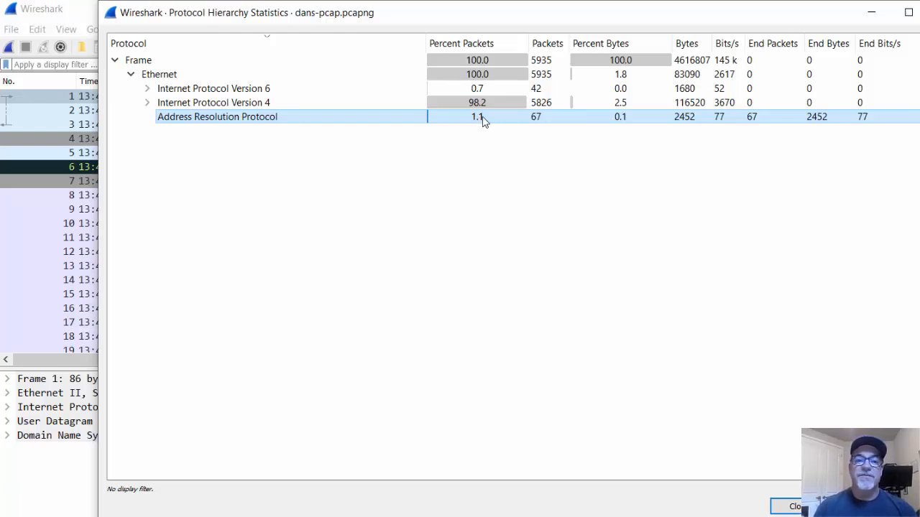
mouse_move(488, 124)
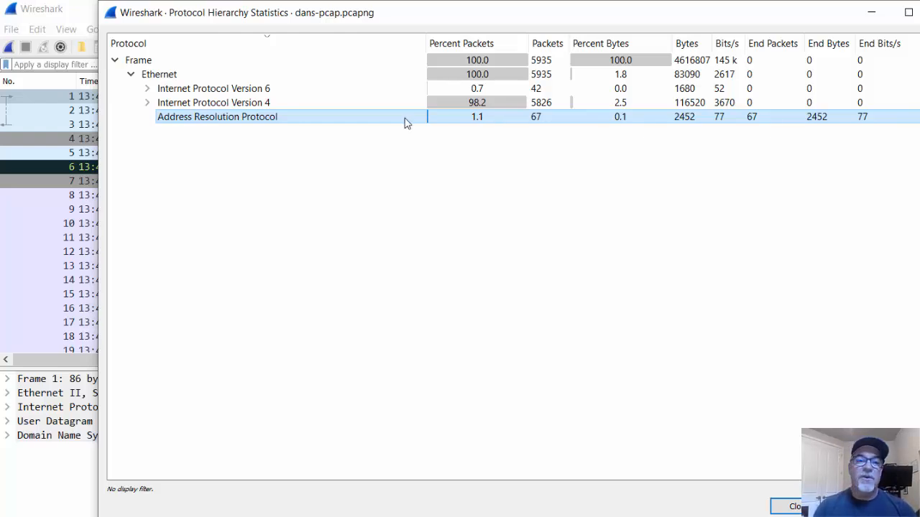
mouse_move(197, 118)
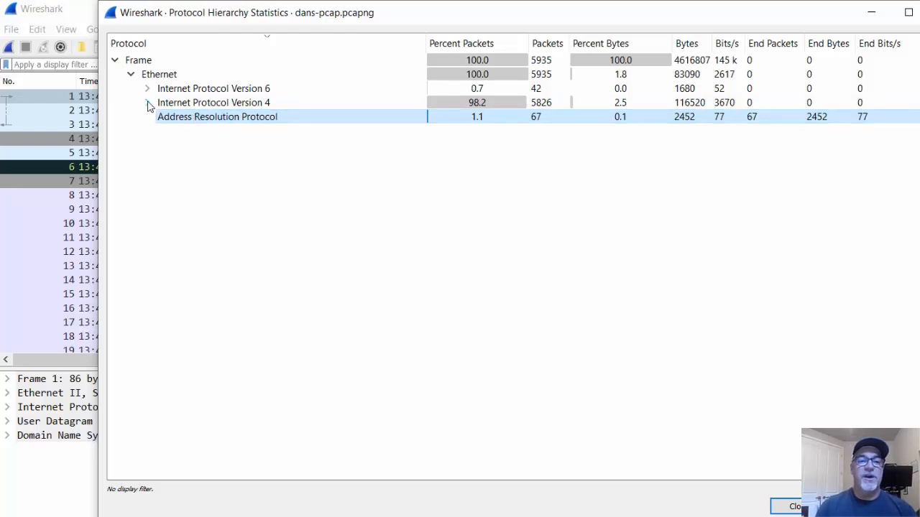
left_click(147, 102)
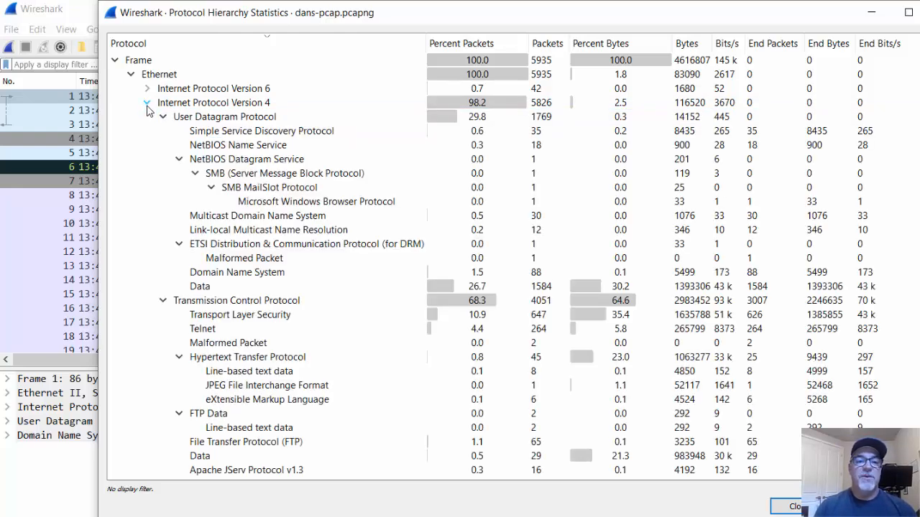
left_click(163, 116)
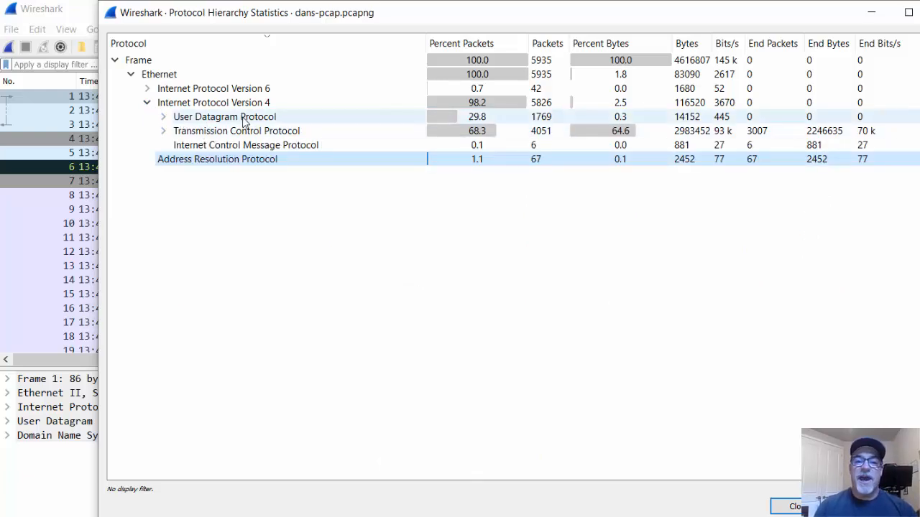
mouse_move(483, 127)
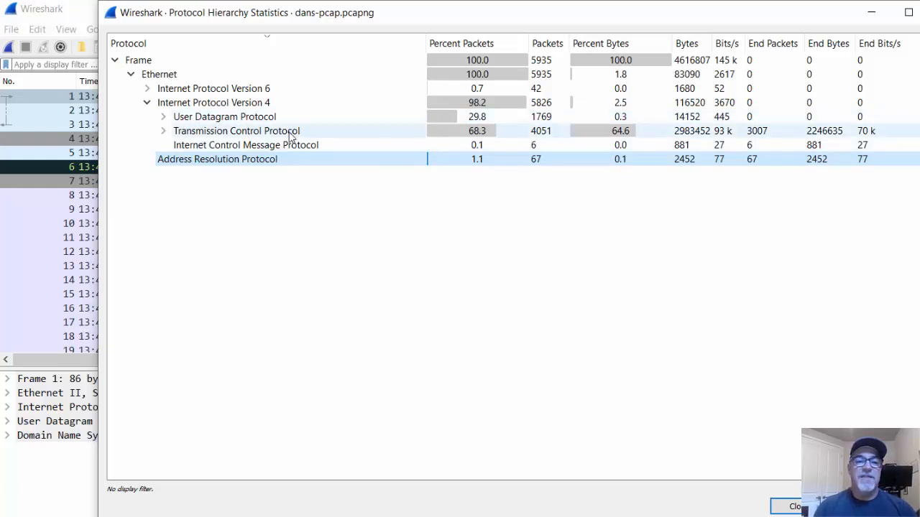
left_click(236, 130)
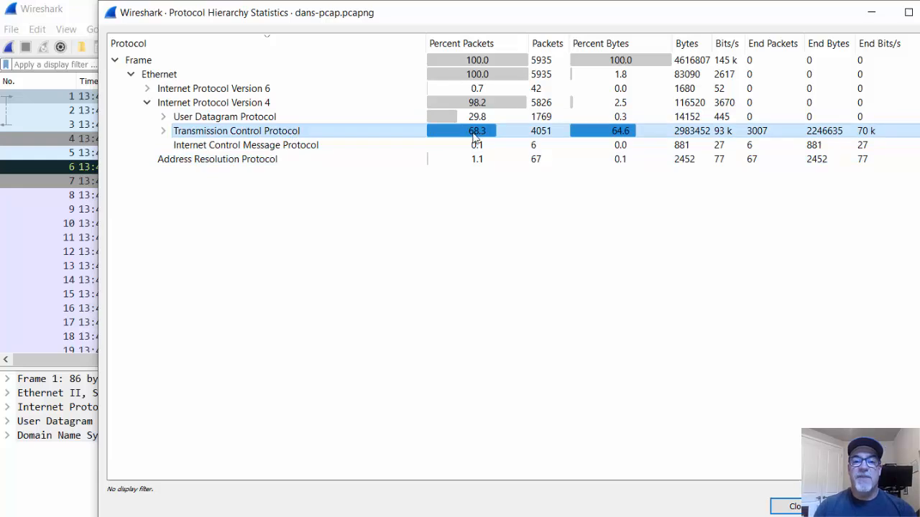
mouse_move(489, 137)
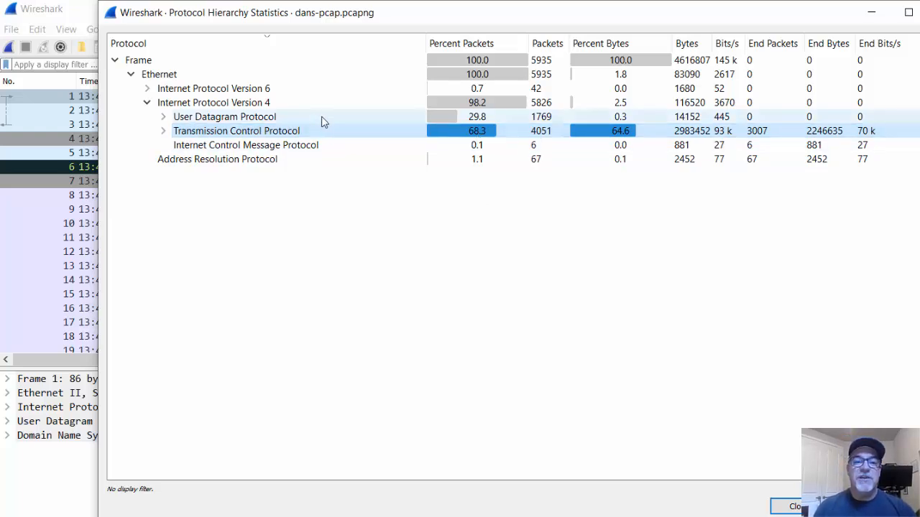
left_click(224, 117)
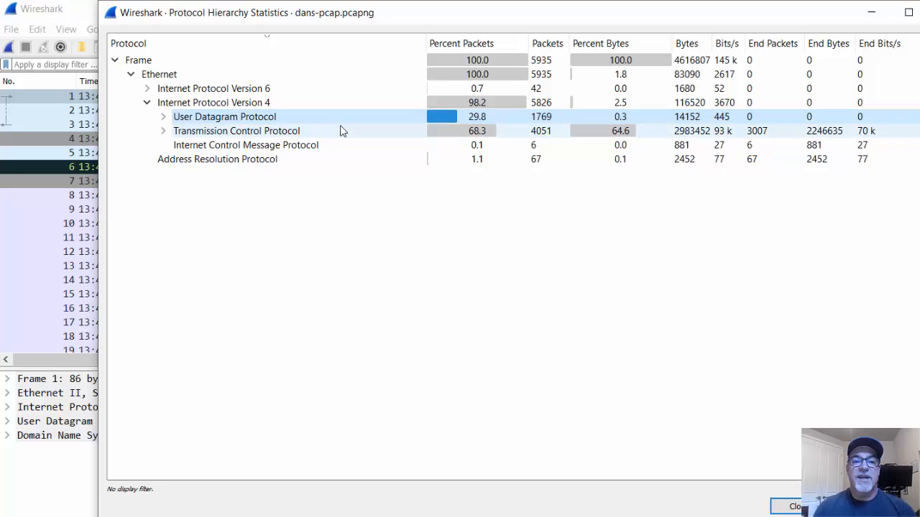
left_click(235, 130)
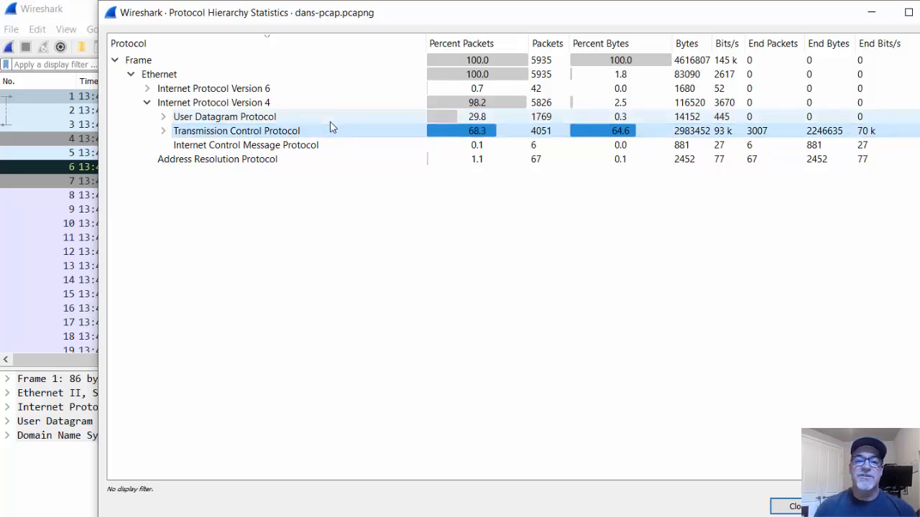
left_click(224, 116)
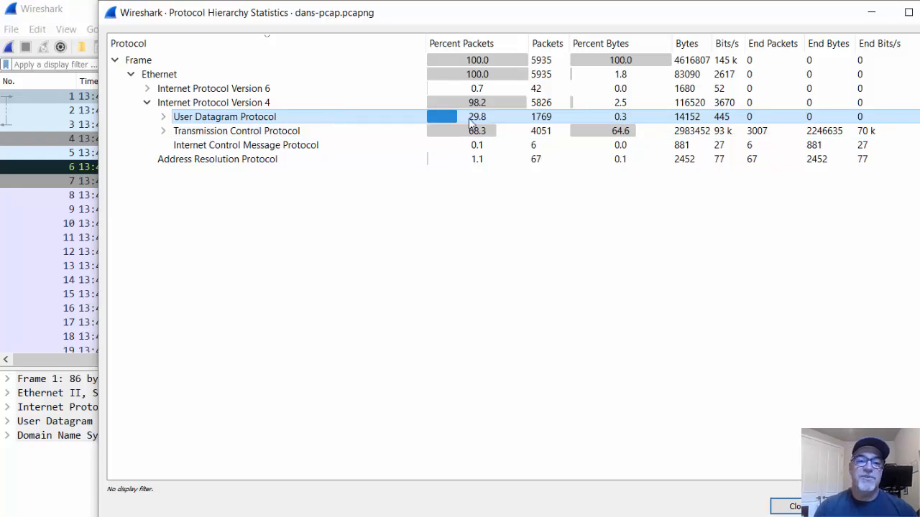
left_click(235, 130)
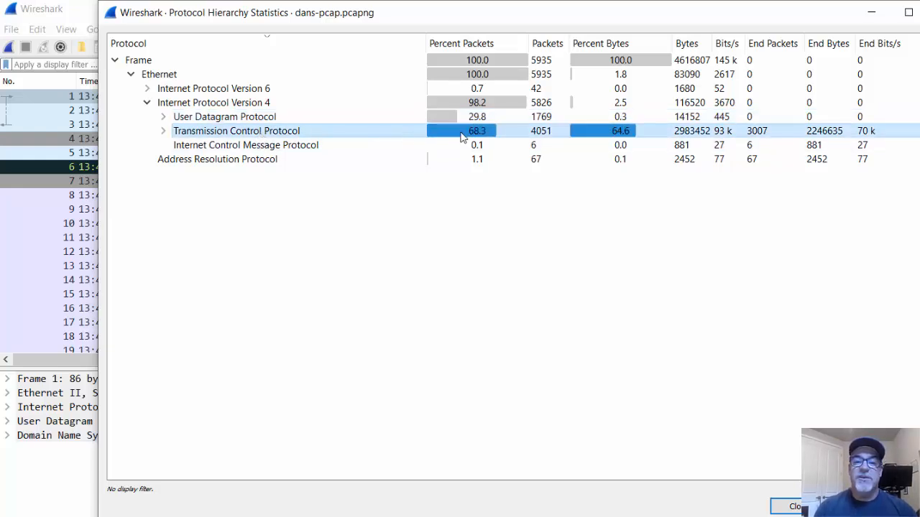
mouse_move(484, 138)
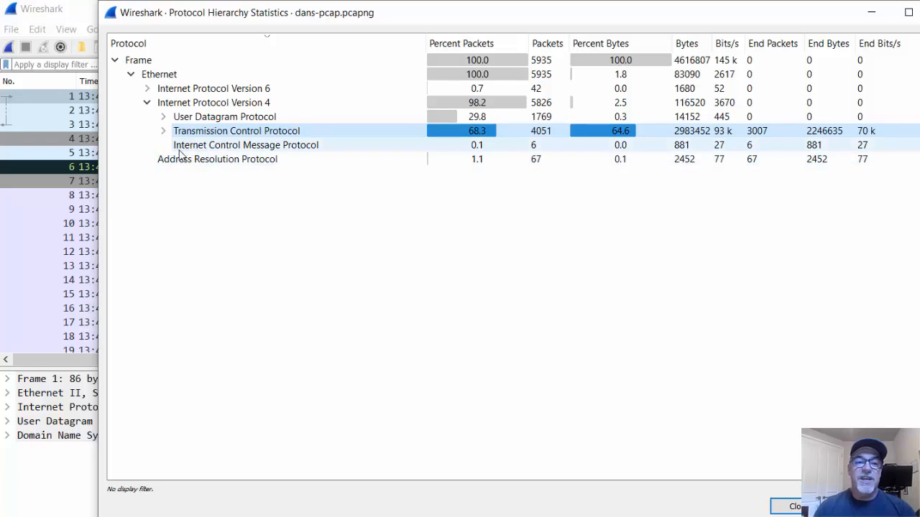
mouse_move(199, 159)
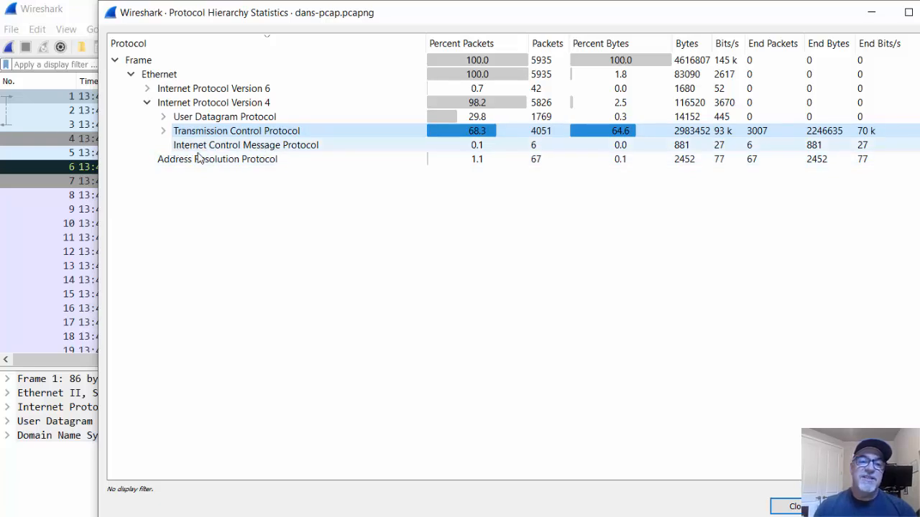
mouse_move(280, 151)
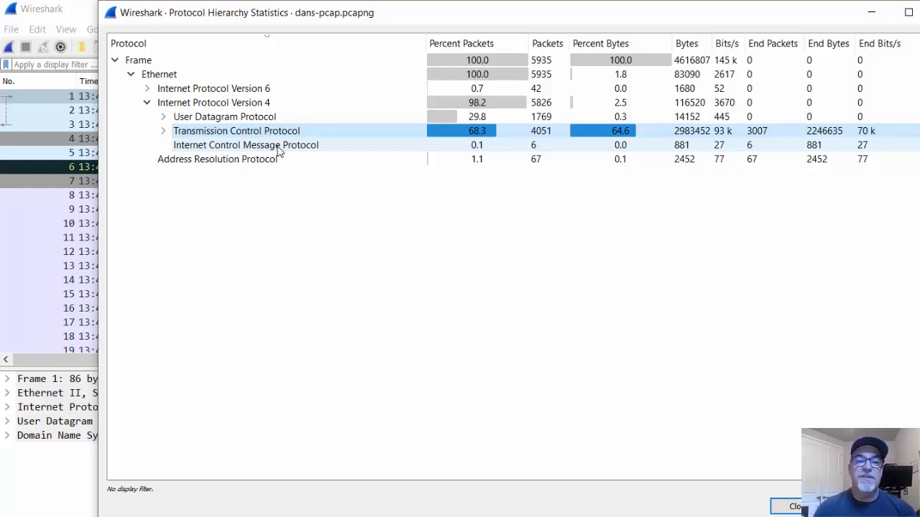
left_click(245, 144)
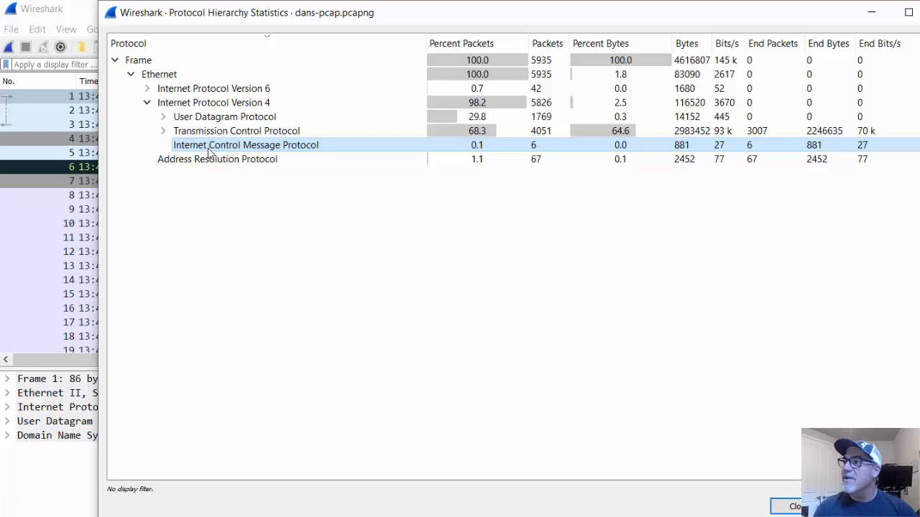
mouse_move(200, 153)
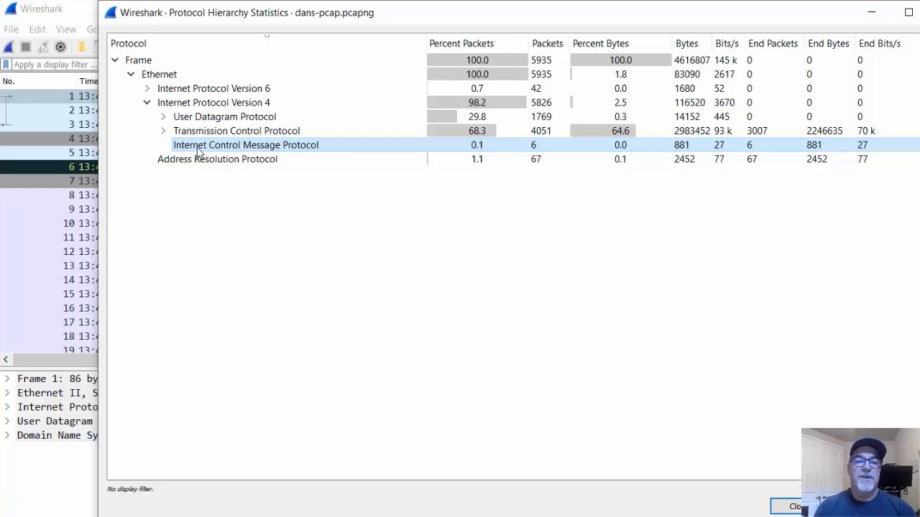
Expand TCP in the hierarchy and select the TLS, Telnet and Malformed Packet rows.
left_click(164, 131)
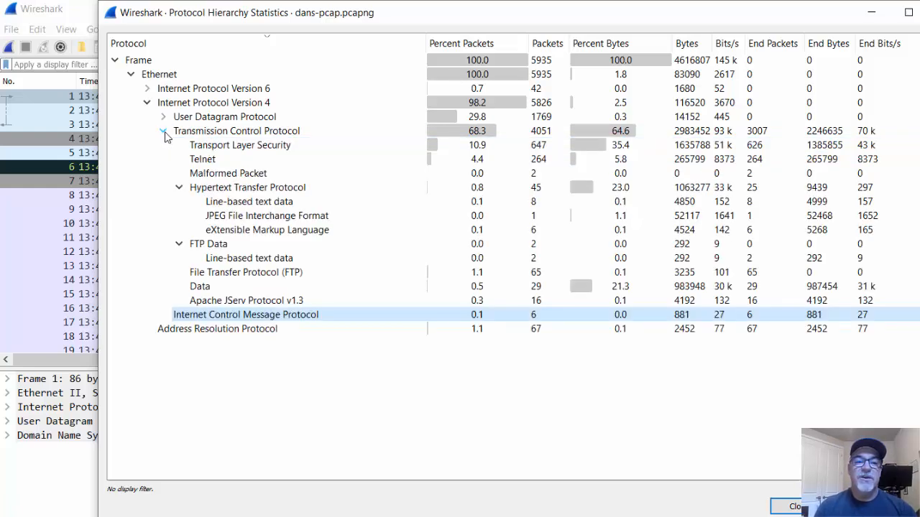
mouse_move(257, 279)
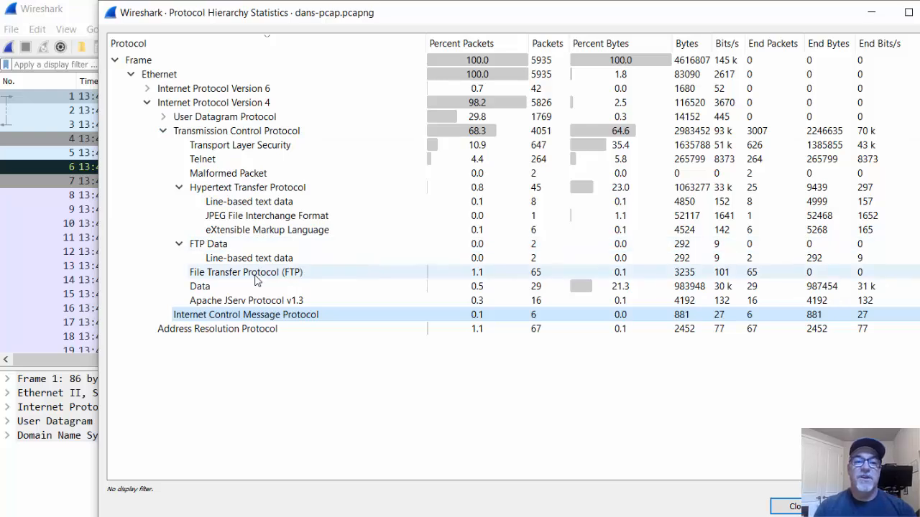
left_click(240, 145)
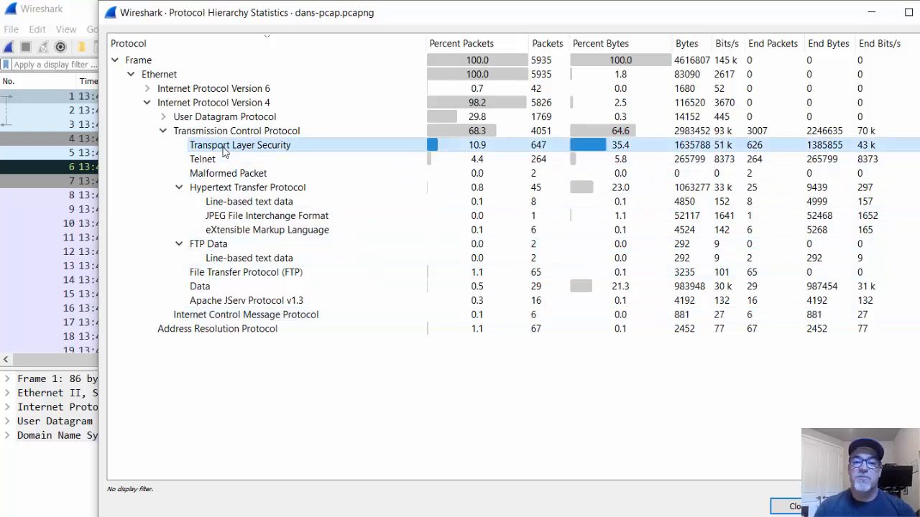
mouse_move(475, 144)
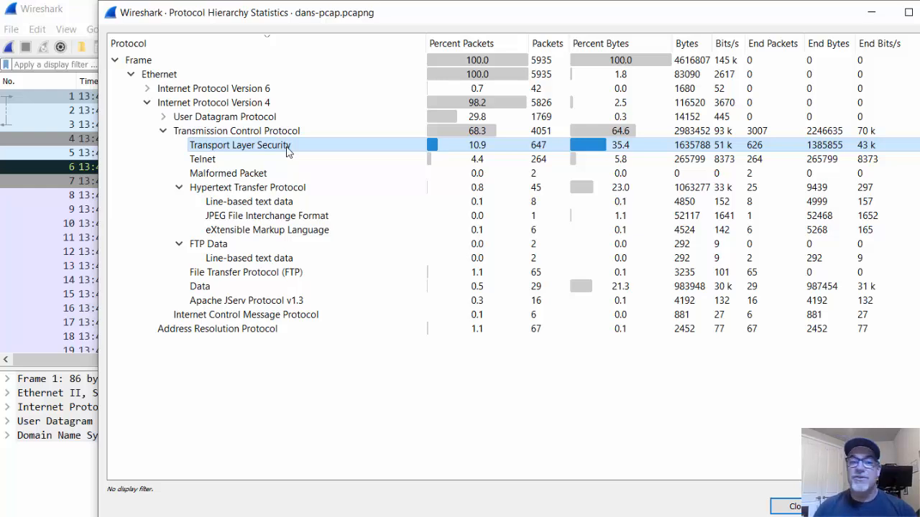
mouse_move(269, 154)
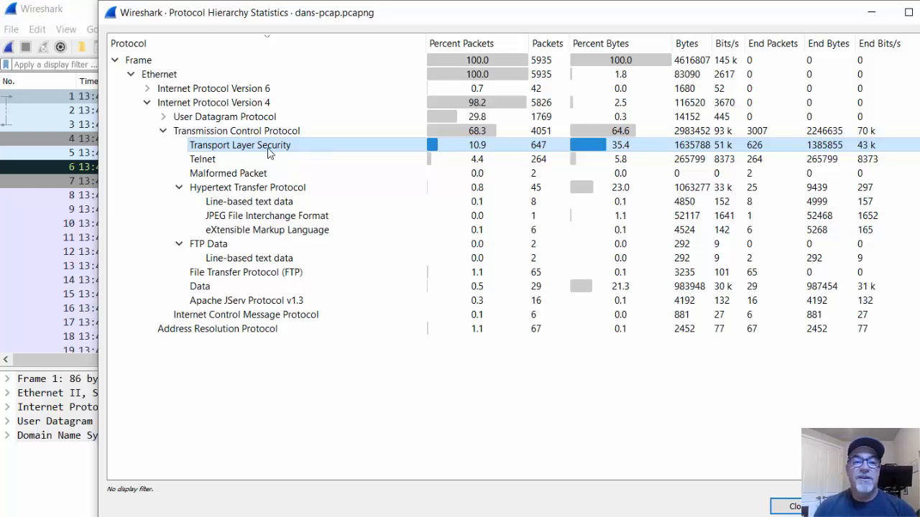
left_click(203, 159)
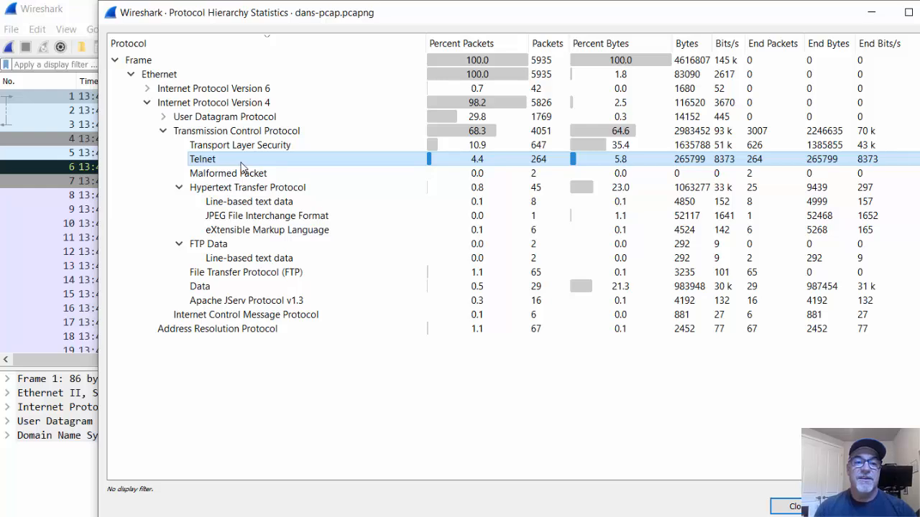
left_click(229, 173)
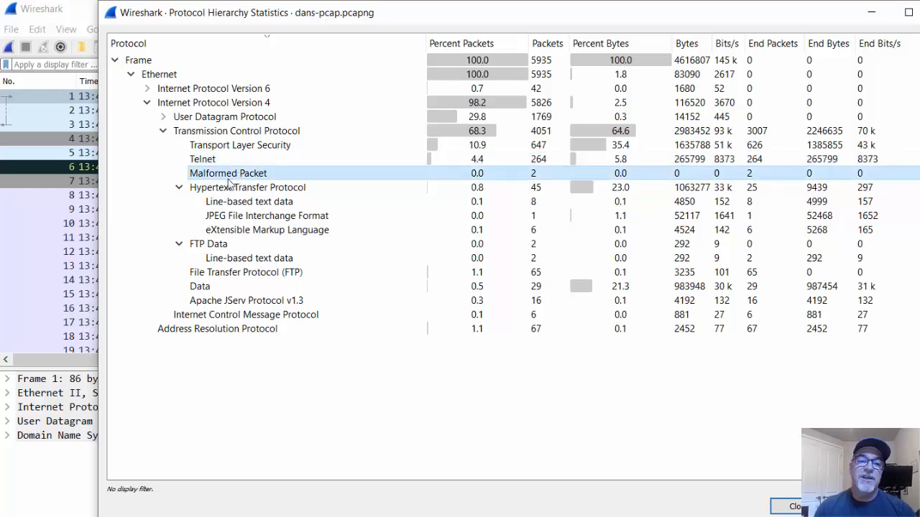
mouse_move(246, 177)
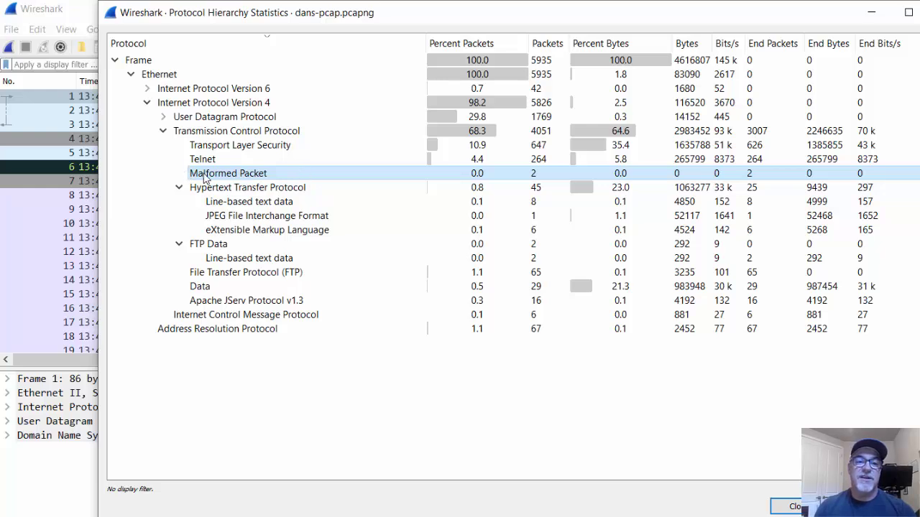
mouse_move(259, 184)
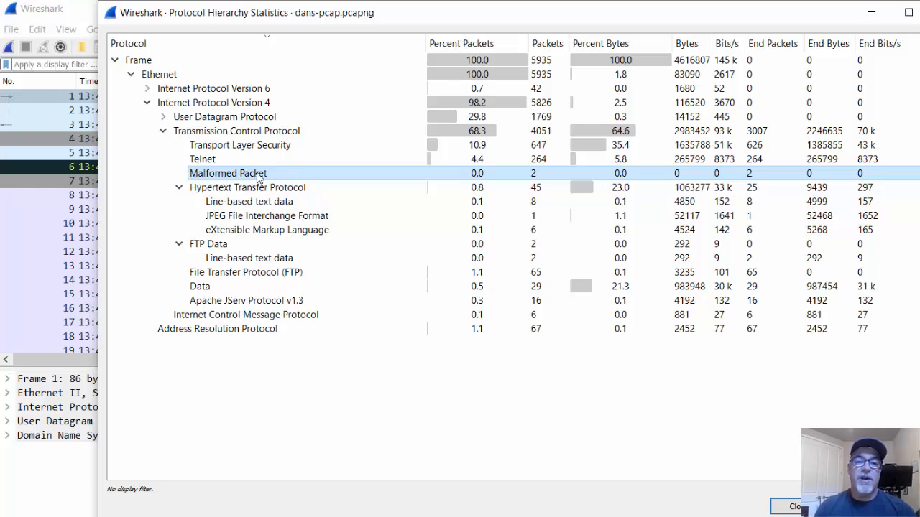
mouse_move(231, 181)
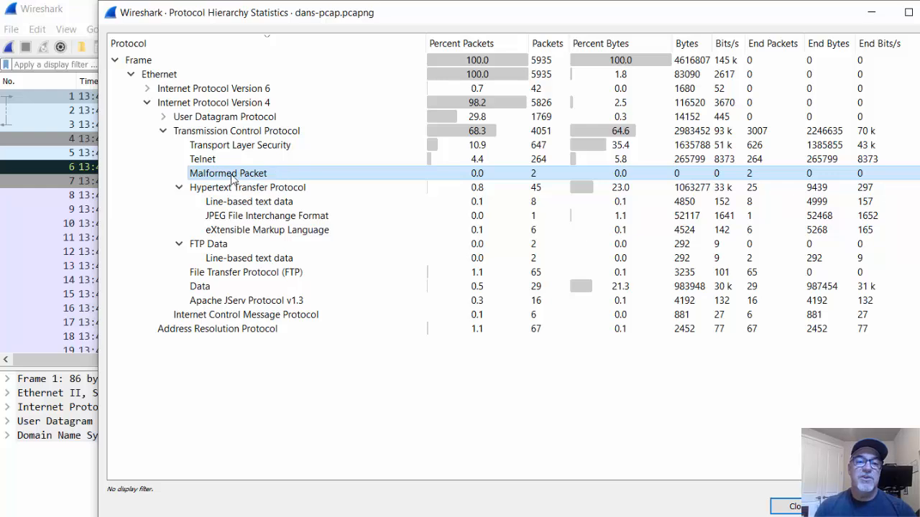
mouse_move(274, 177)
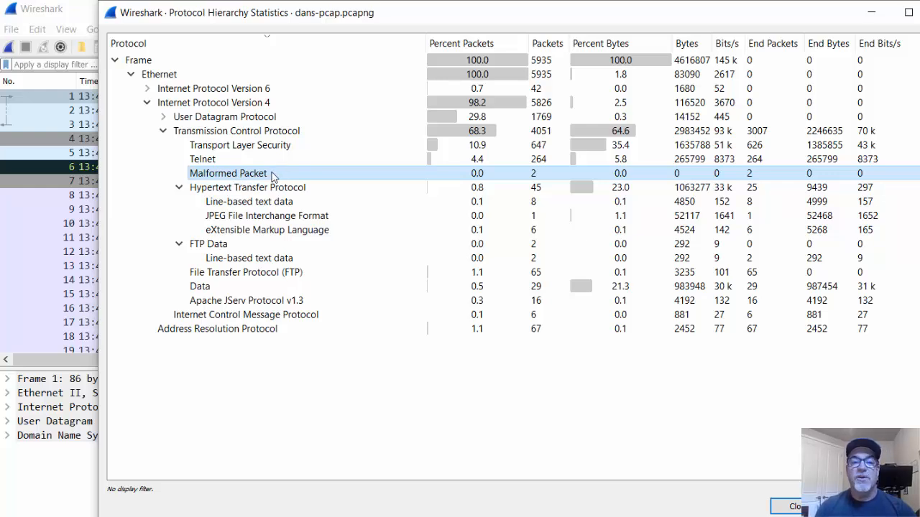
left_click(247, 187)
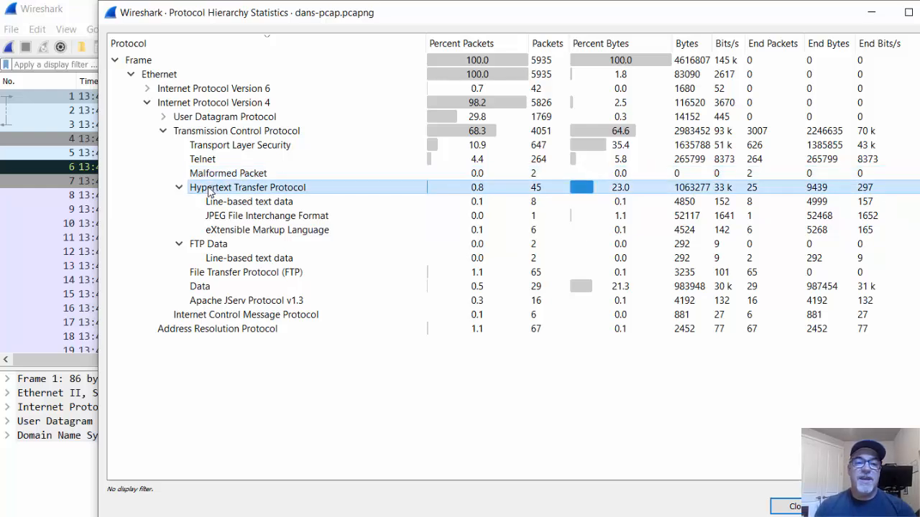
mouse_move(295, 189)
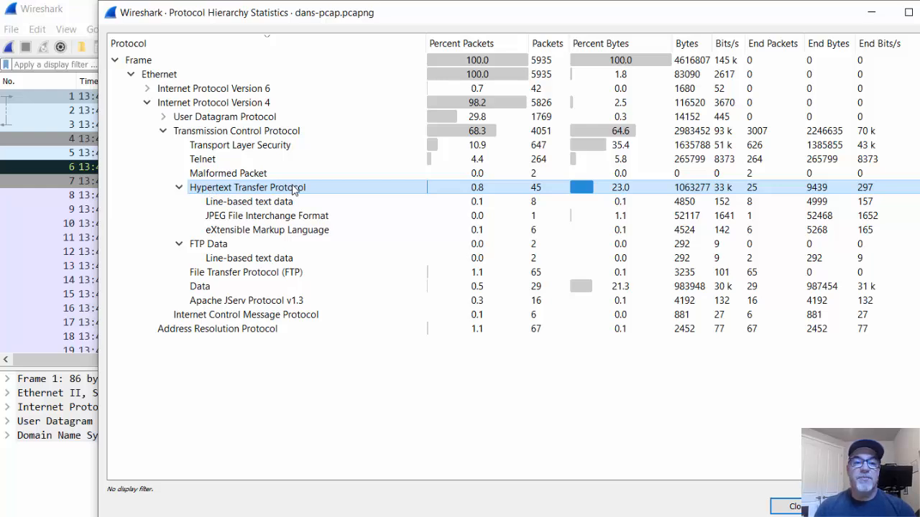
mouse_move(485, 192)
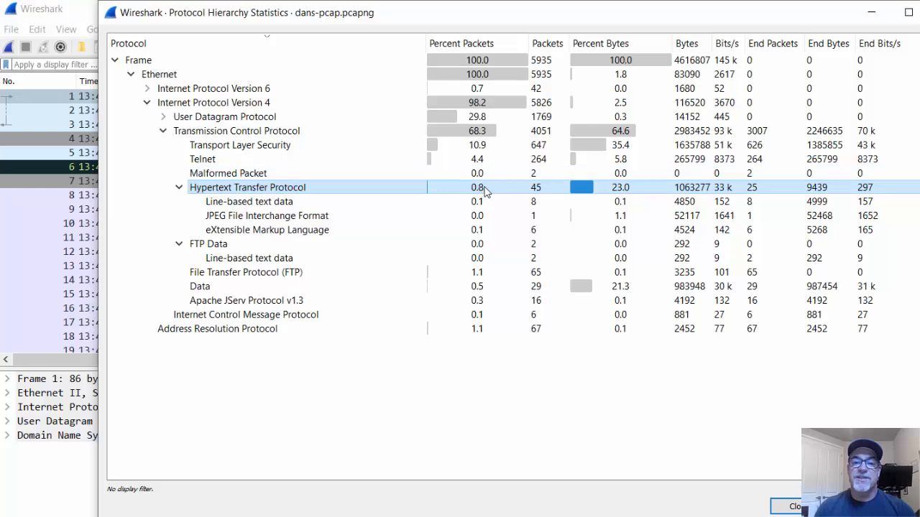
mouse_move(518, 195)
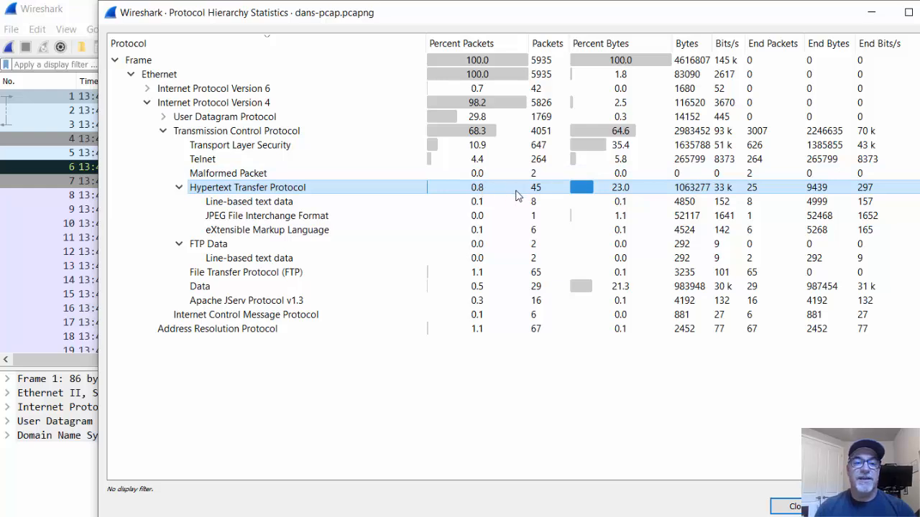
mouse_move(299, 210)
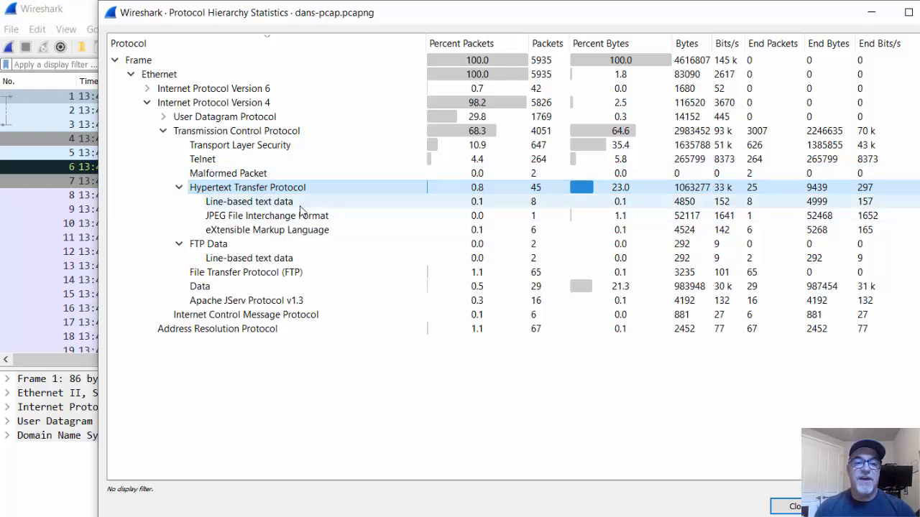
left_click(266, 215)
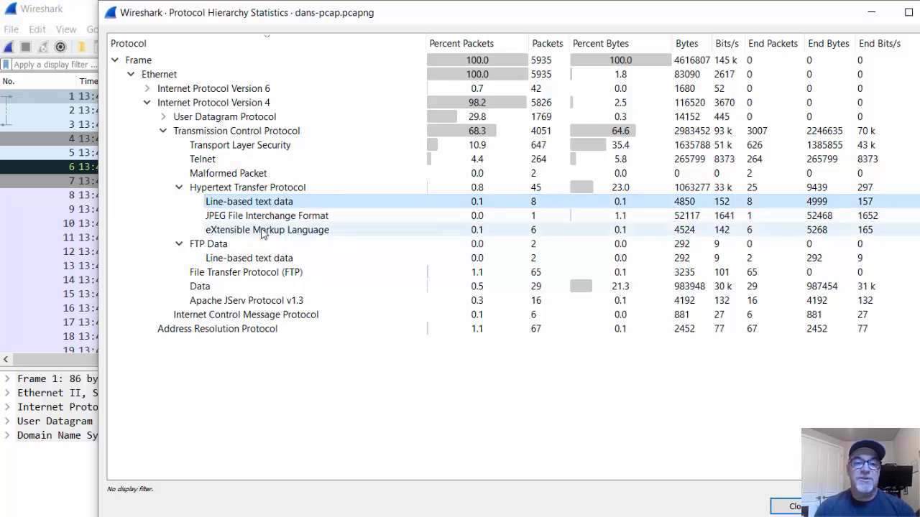
left_click(267, 229)
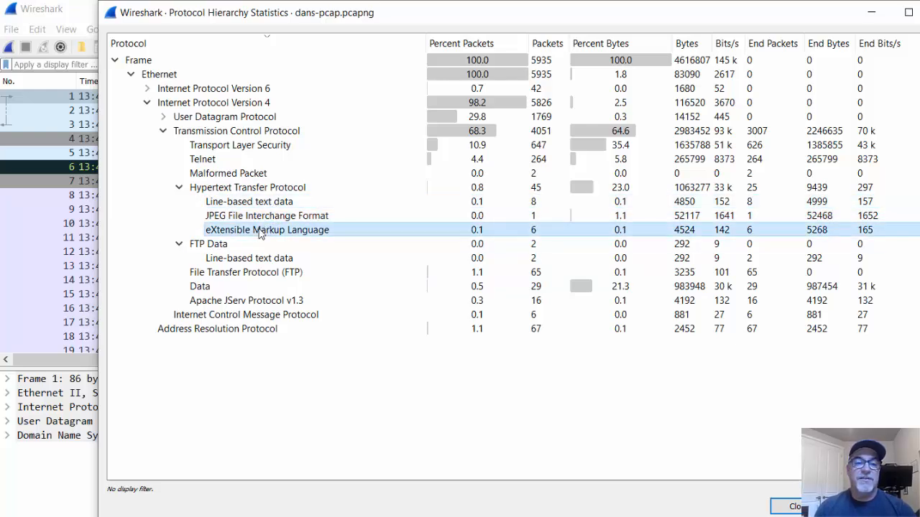
left_click(208, 244)
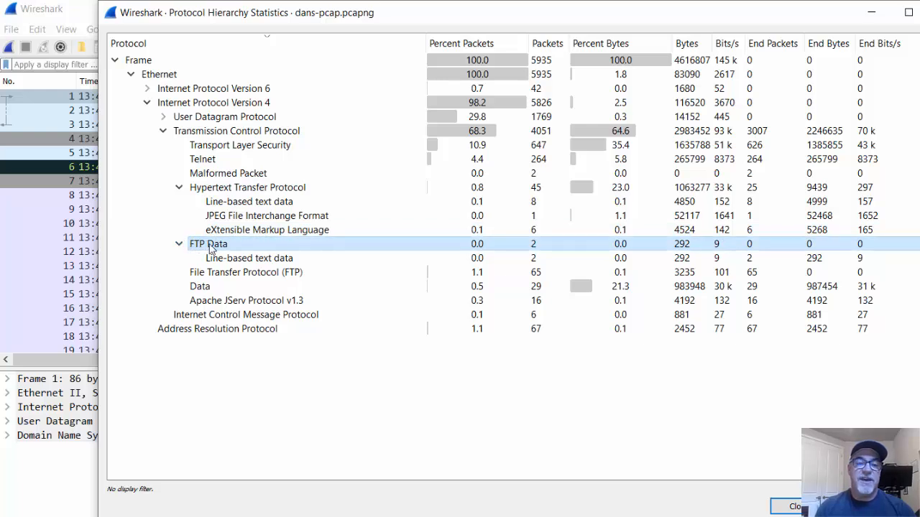
left_click(250, 257)
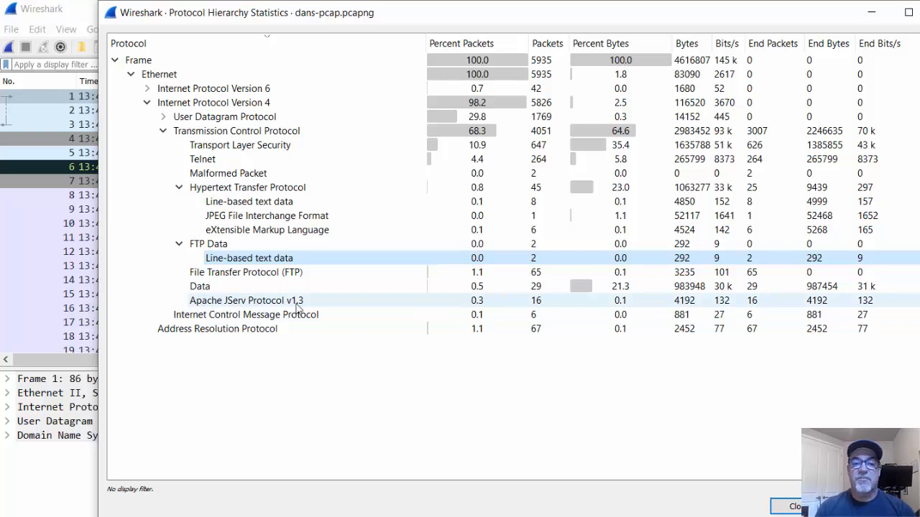
mouse_move(306, 305)
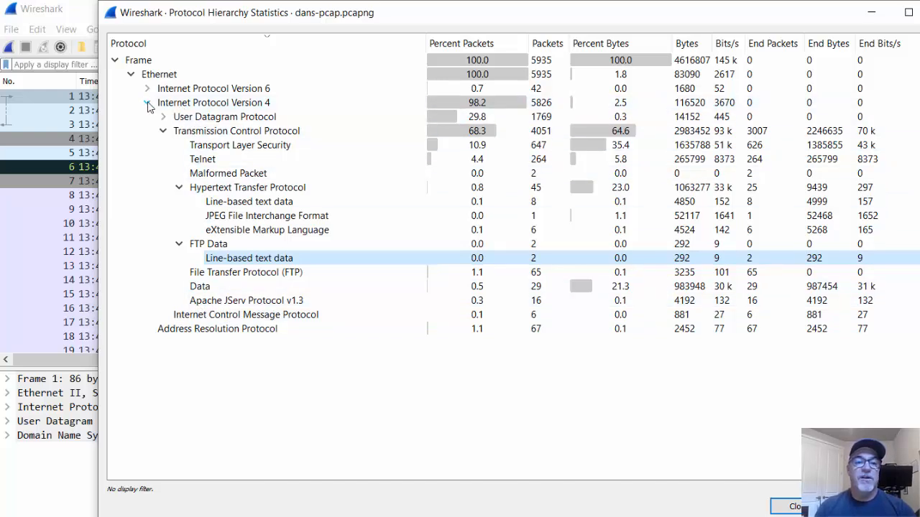
Review the IPv6 UDP, MDNS and LLMNR entries, collapse UDP, and close Protocol Hierarchy.
left_click(147, 87)
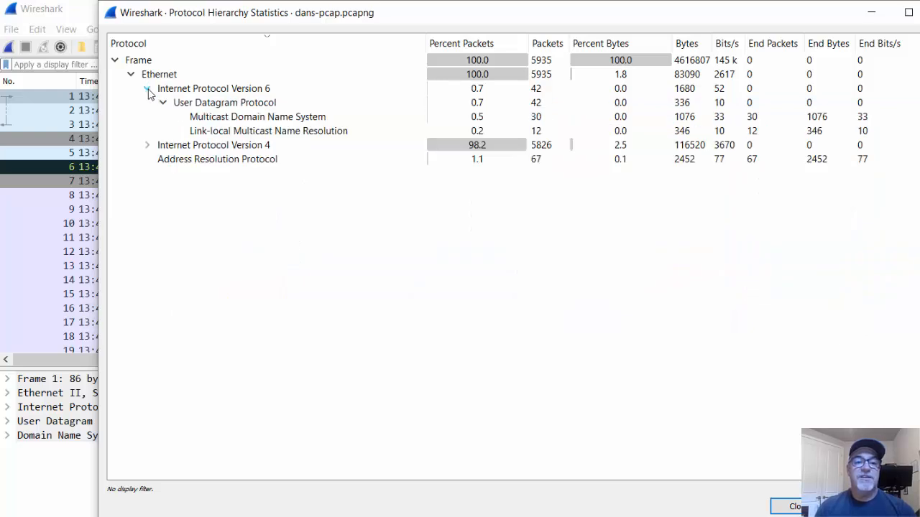
left_click(223, 102)
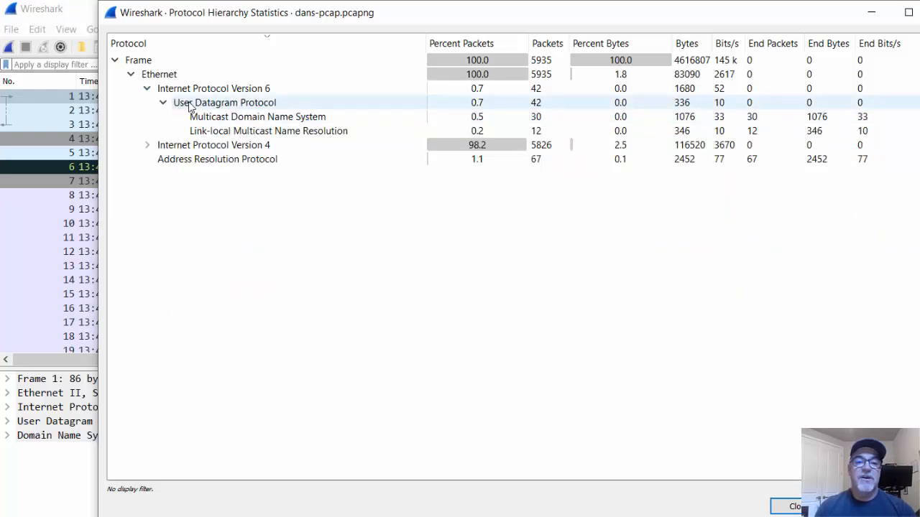
left_click(257, 117)
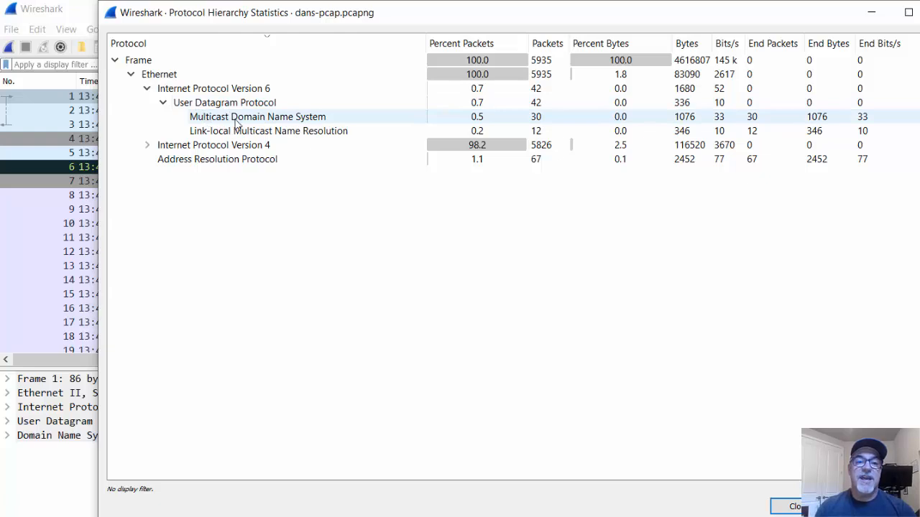
mouse_move(296, 120)
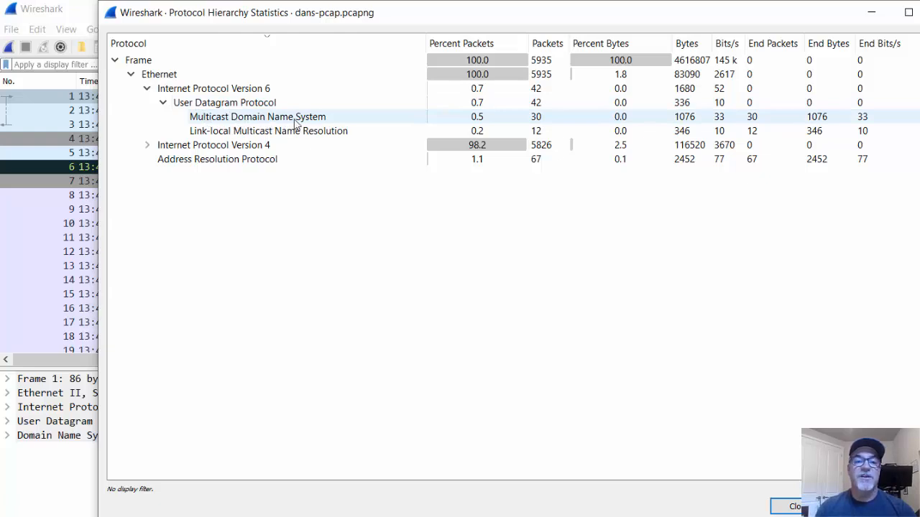
left_click(268, 130)
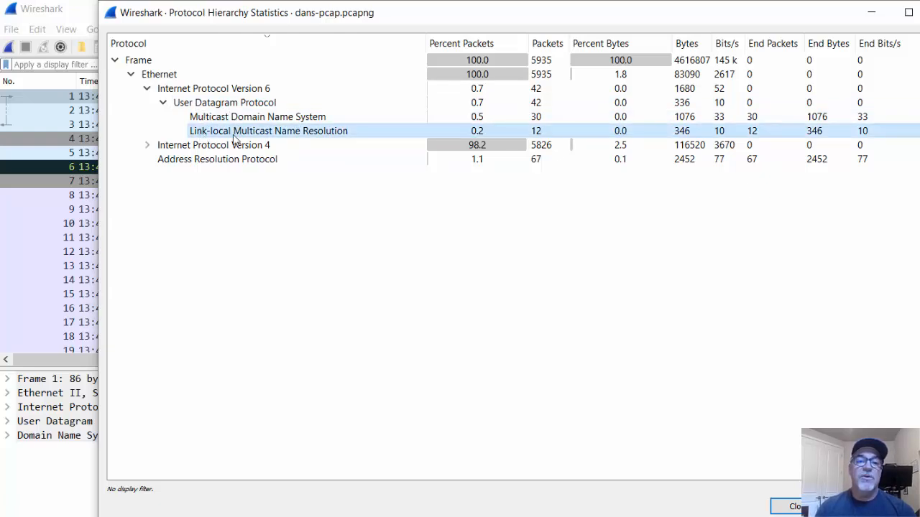
mouse_move(293, 136)
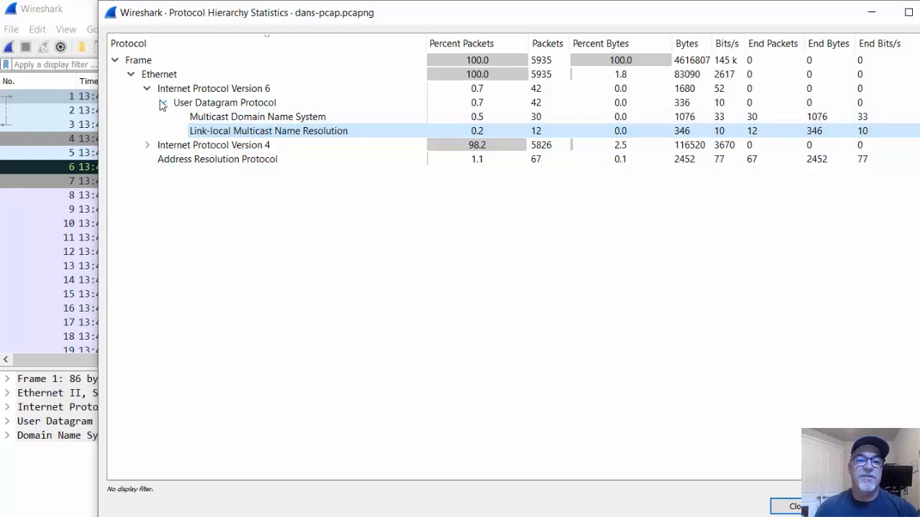
left_click(163, 102)
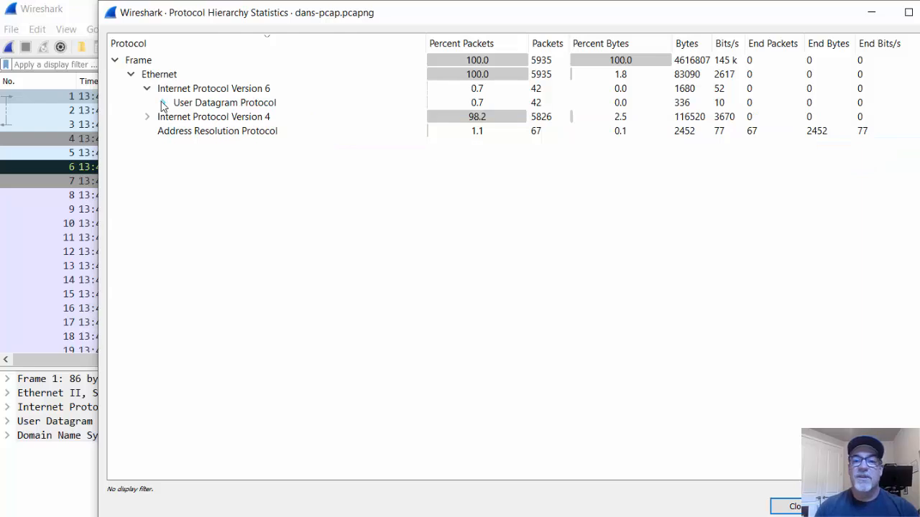
left_click(794, 506)
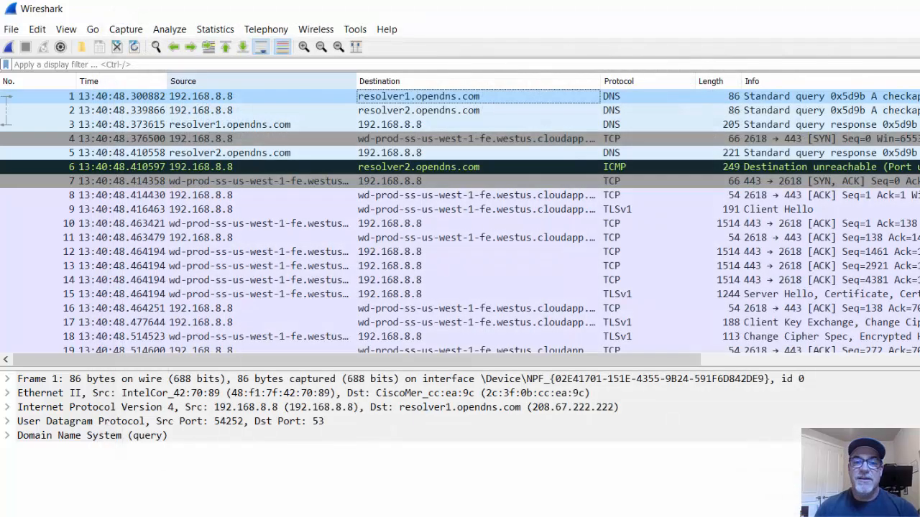
Choose Statistics > Endpoints to list the capture's 45 IPv4 endpoints.
left_click(215, 29)
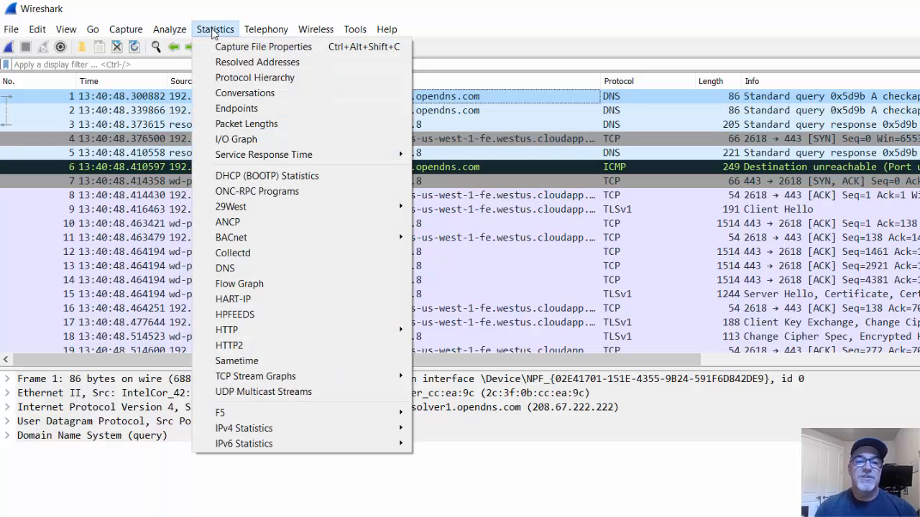
mouse_move(254, 78)
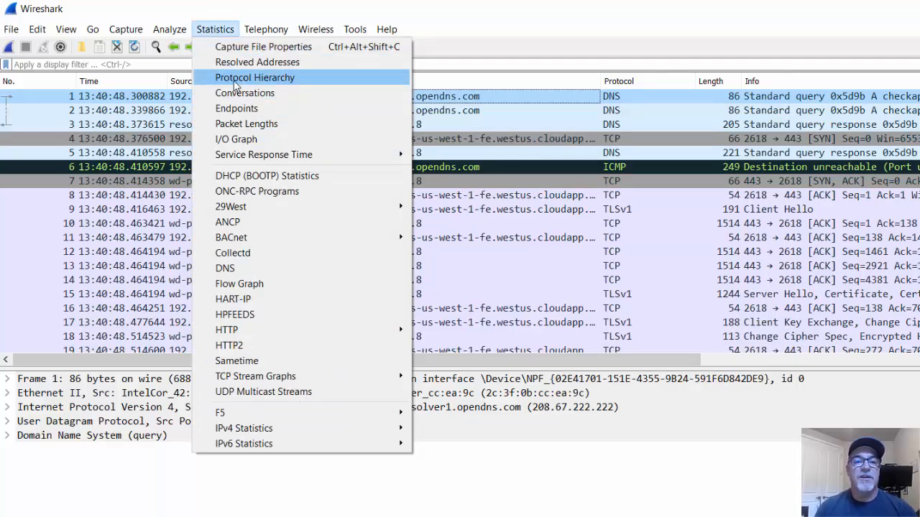
mouse_move(236, 108)
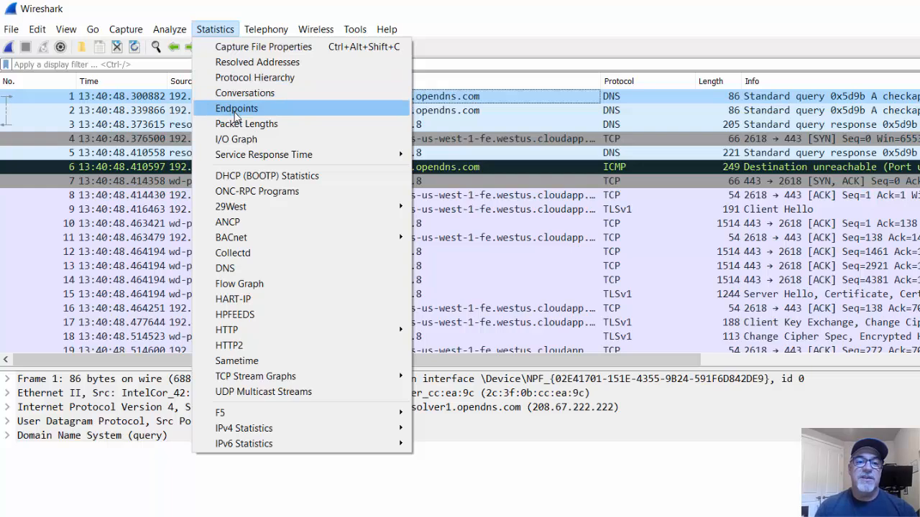
left_click(236, 108)
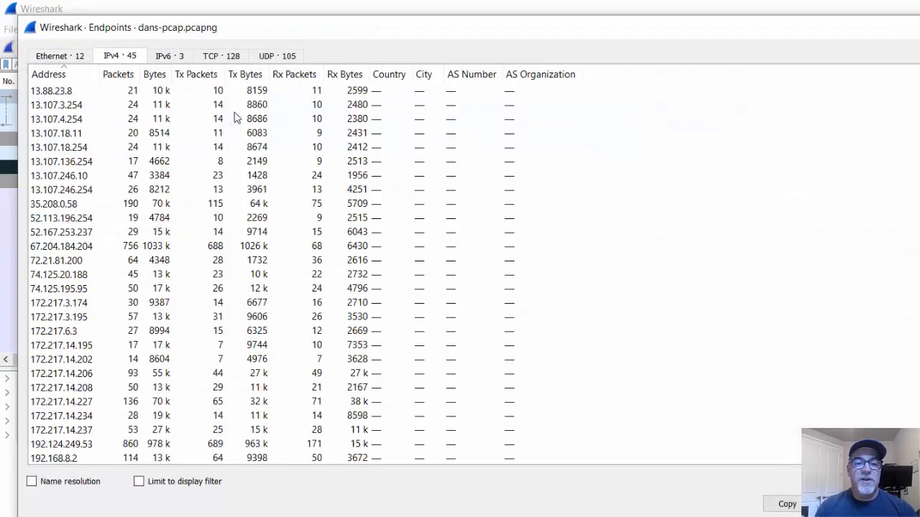
Widen the Address column and toggle IPv4/Ethernet tabs, ending on the 12 Ethernet endpoints.
left_click(44, 92)
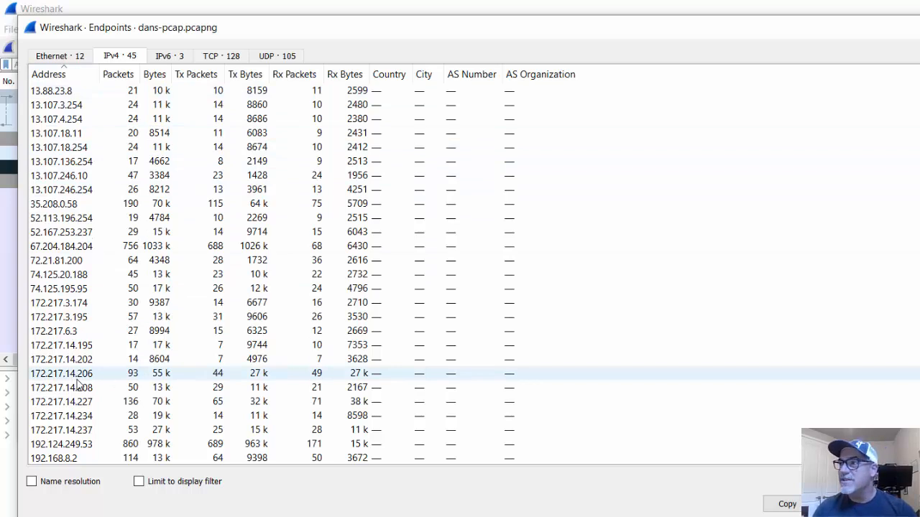
mouse_move(84, 378)
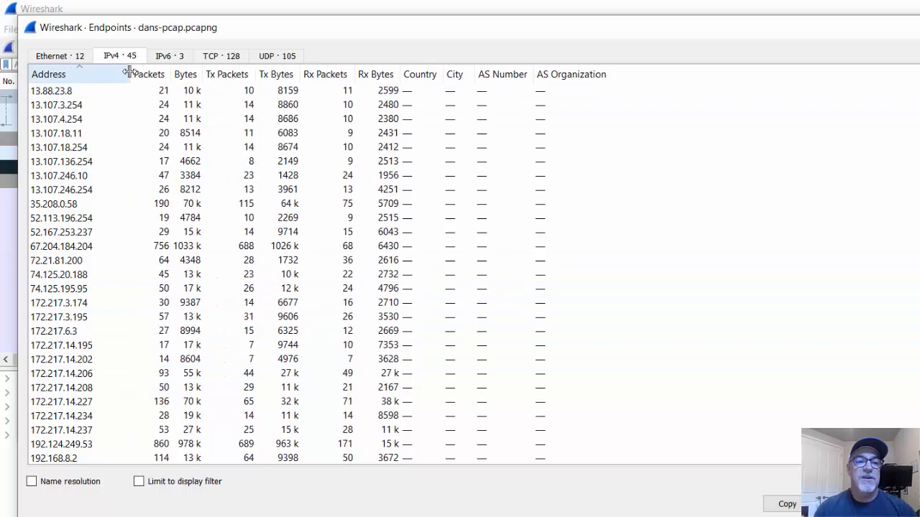
left_click(61, 55)
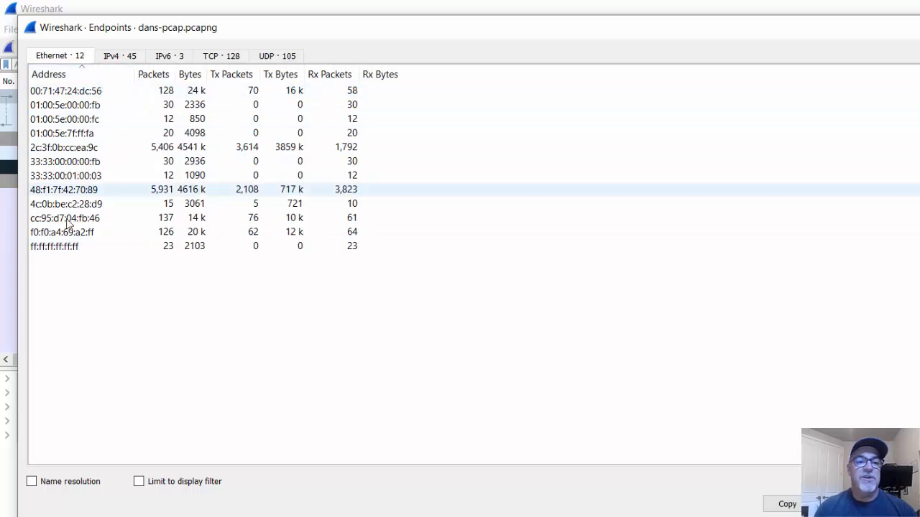
left_click(118, 55)
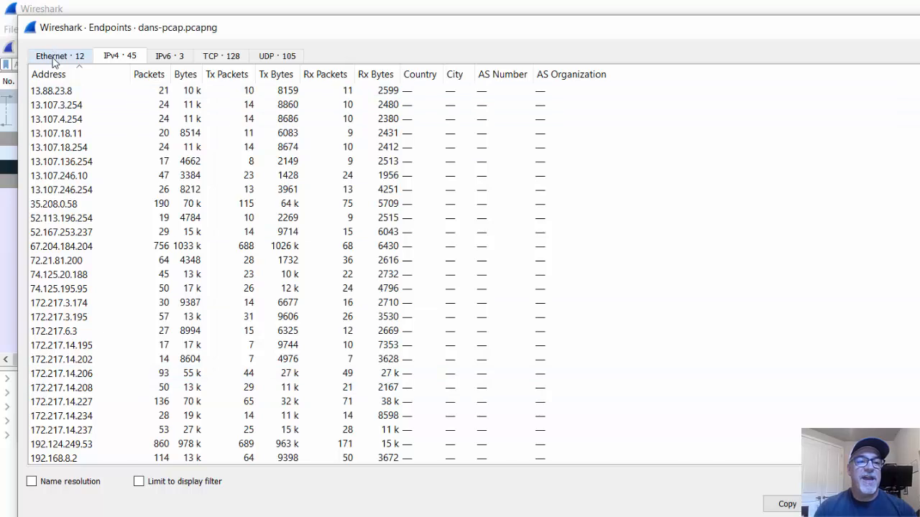
left_click(56, 54)
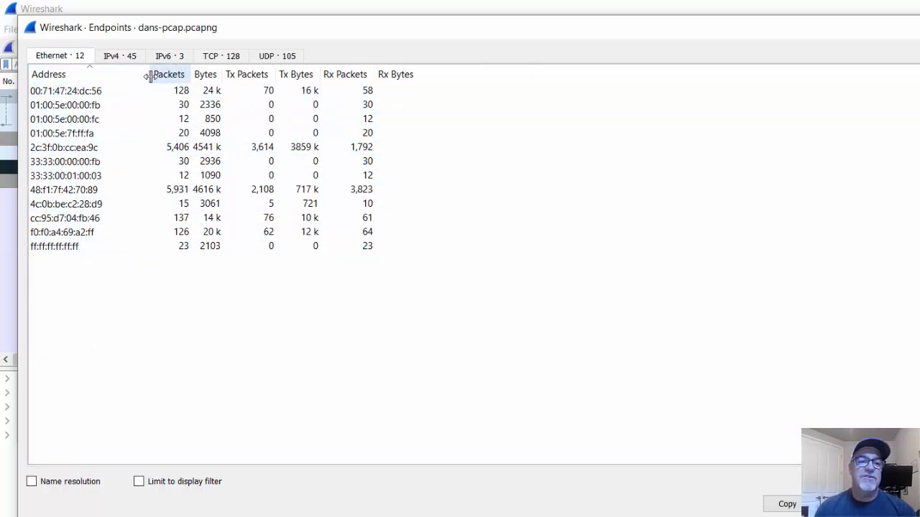
mouse_move(42, 341)
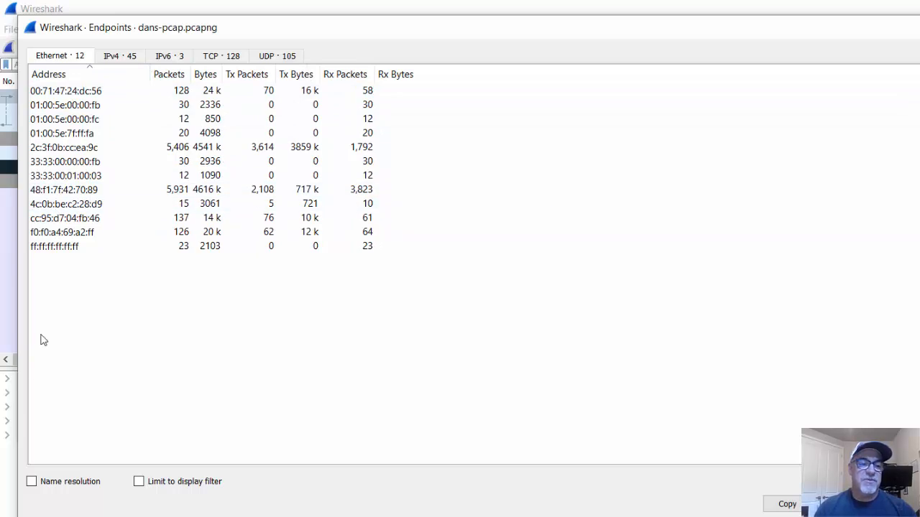
Enable name resolution, select the AmazonTe and CiscoMer endpoints, and search Windows for Command Prompt.
left_click(33, 482)
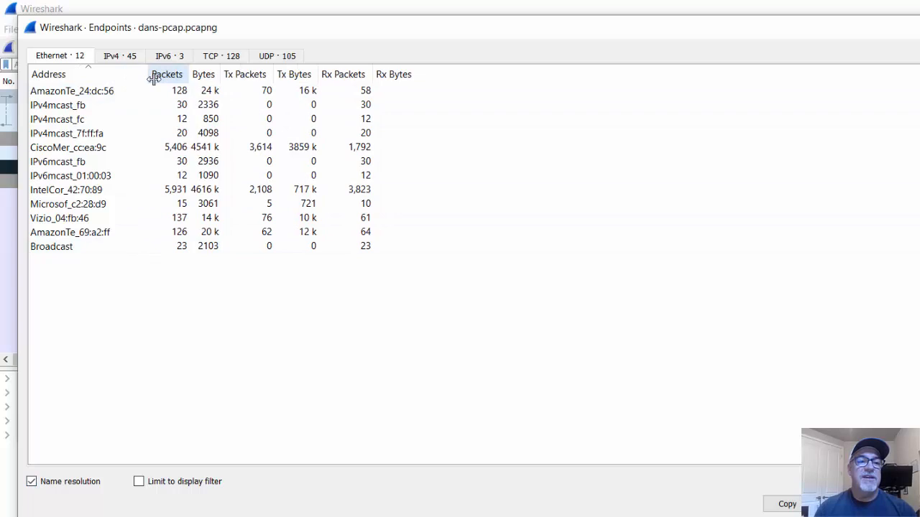
left_click(71, 91)
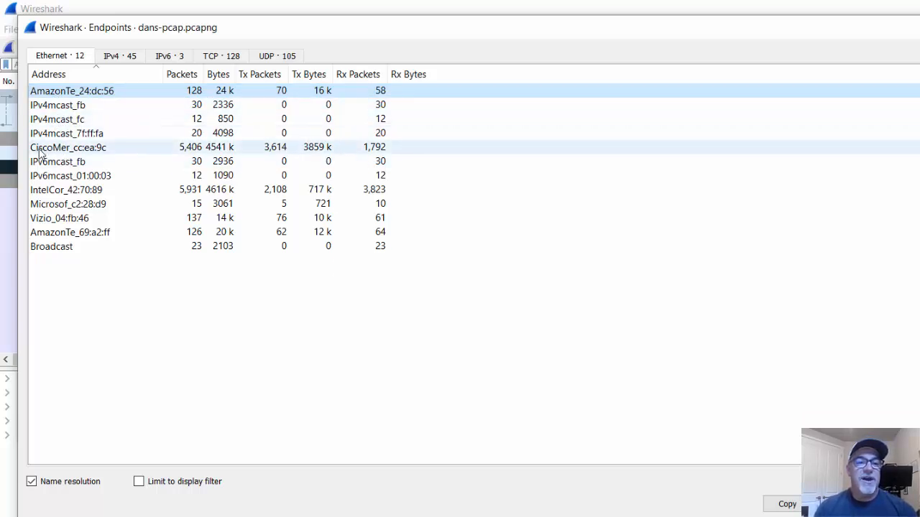
left_click(68, 148)
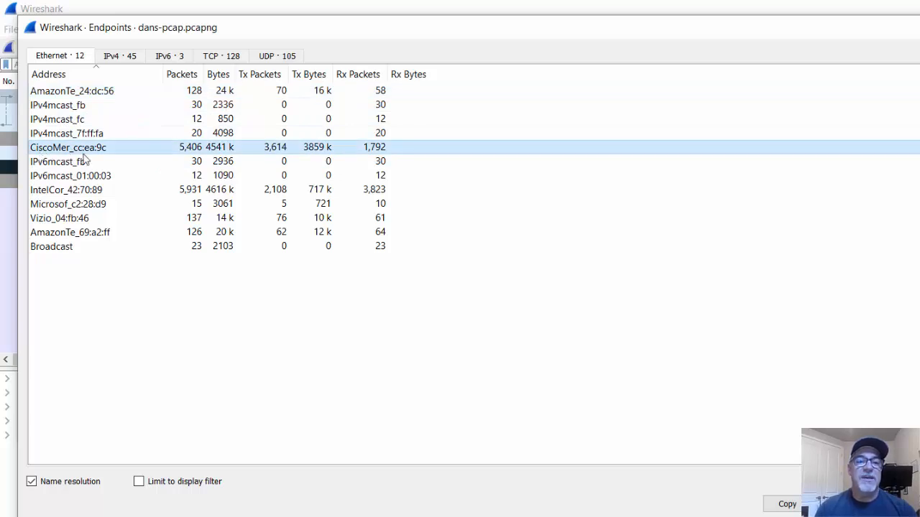
mouse_move(187, 156)
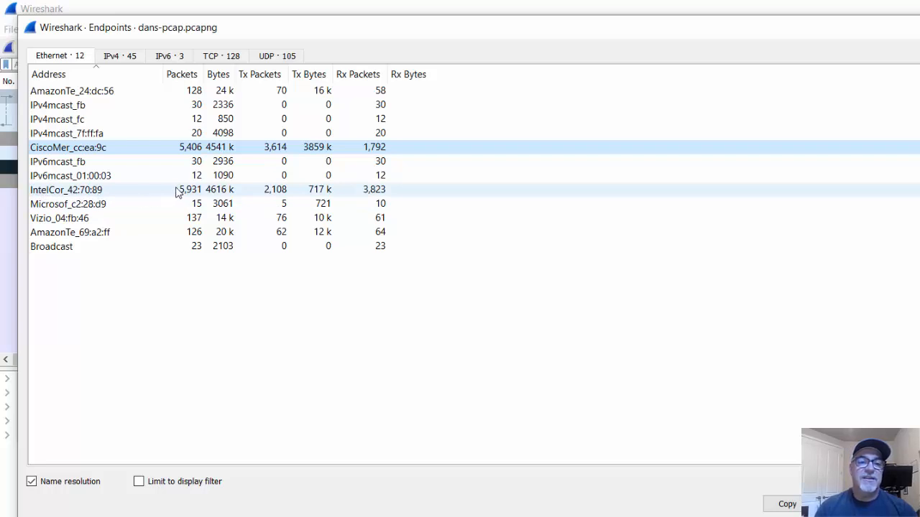
mouse_move(184, 196)
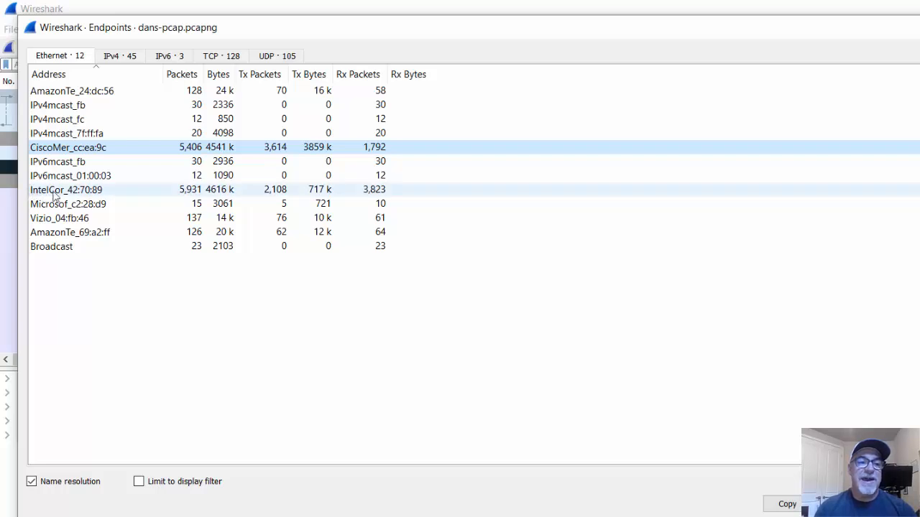
mouse_move(96, 193)
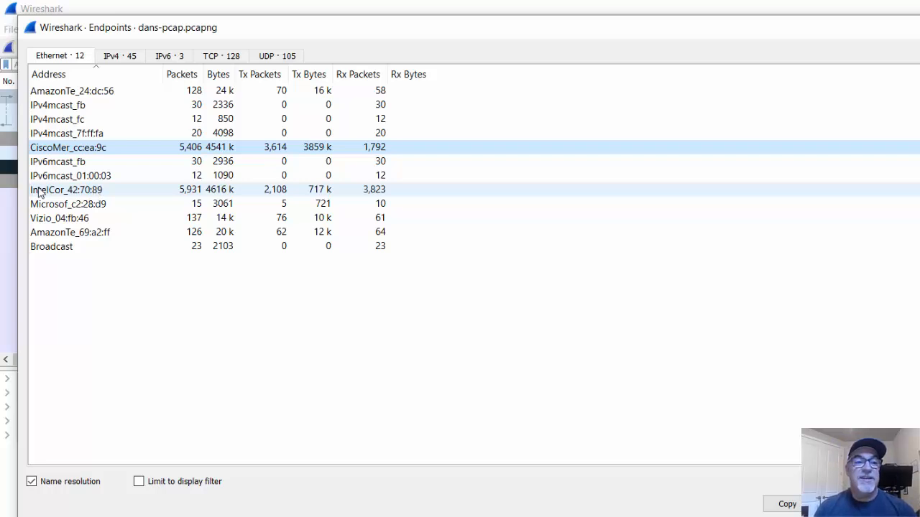
mouse_move(68, 196)
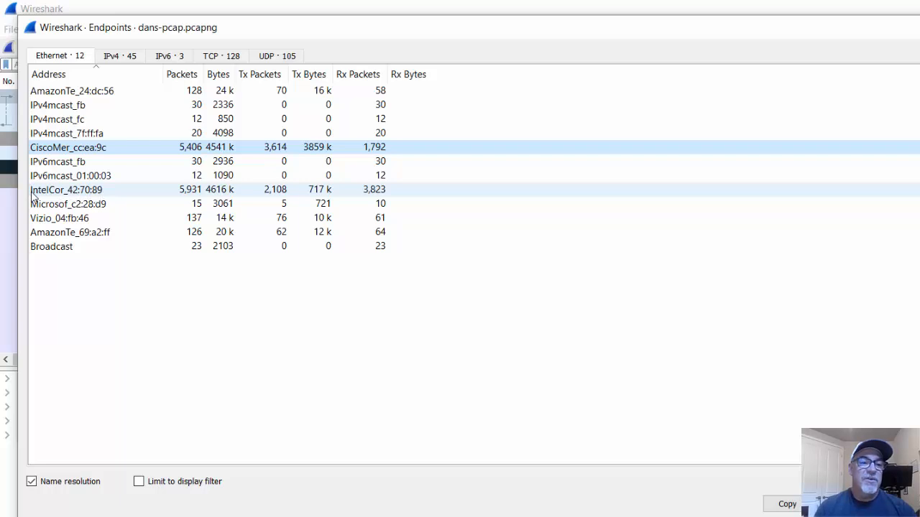
mouse_move(57, 192)
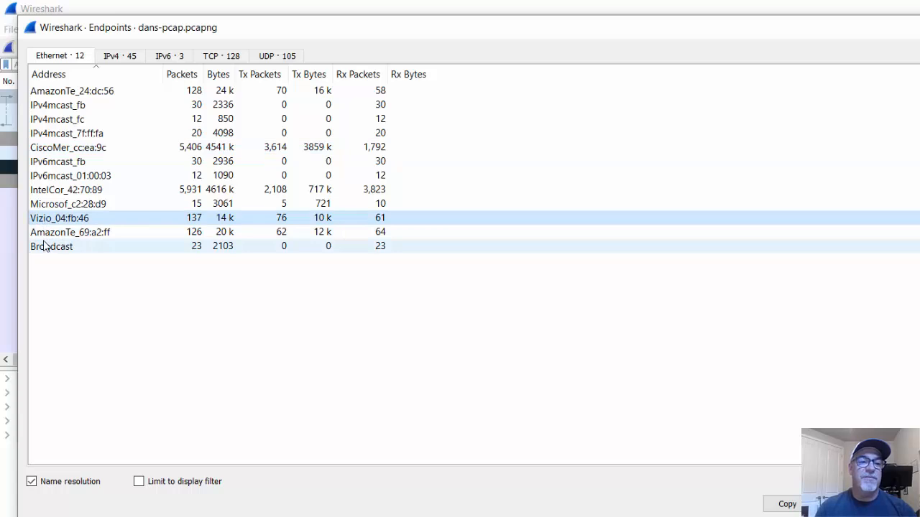
left_click(69, 232)
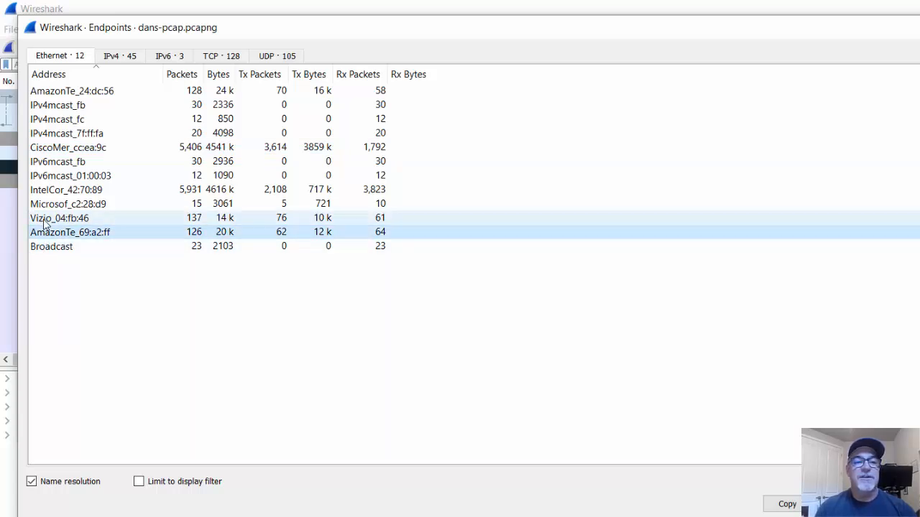
left_click(70, 231)
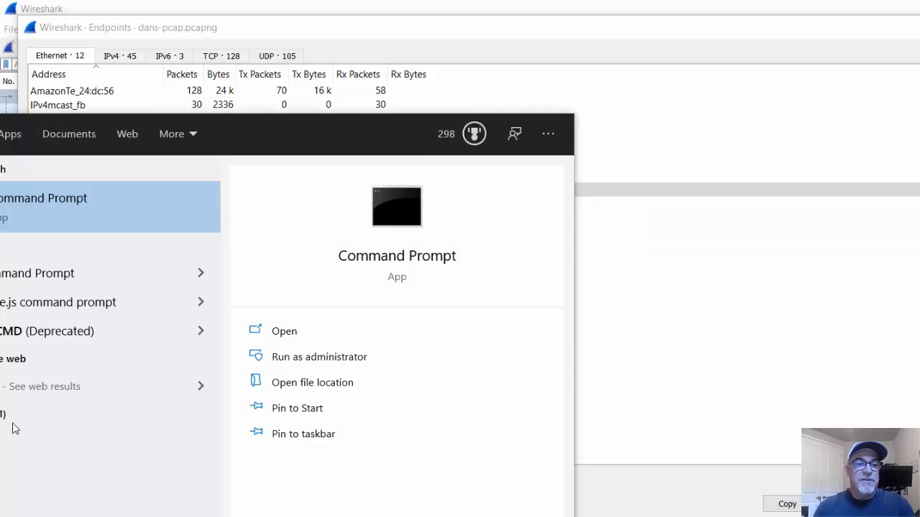
Highlight Wi-Fi physical address 48-F1-7F-42-70-89 in Command Prompt, then show Wireshark's IPv4 endpoints.
left_click(284, 330)
type("ip")
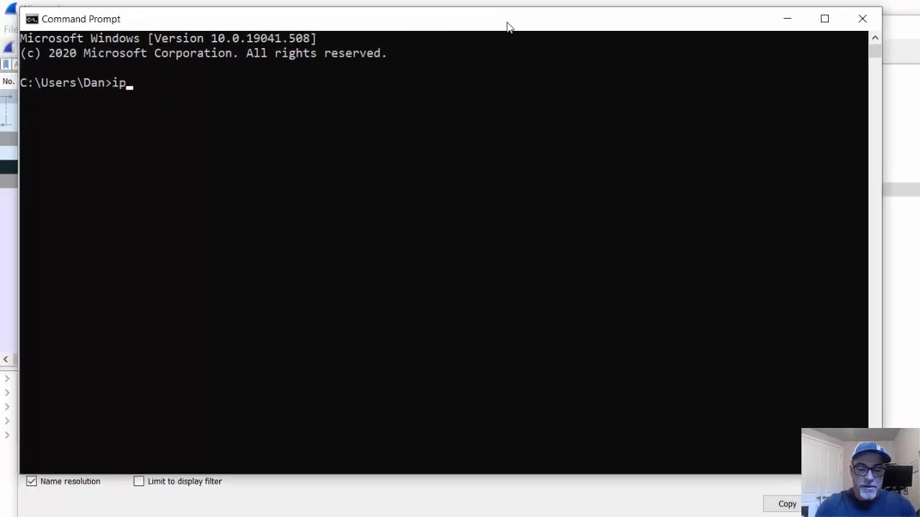
type("co")
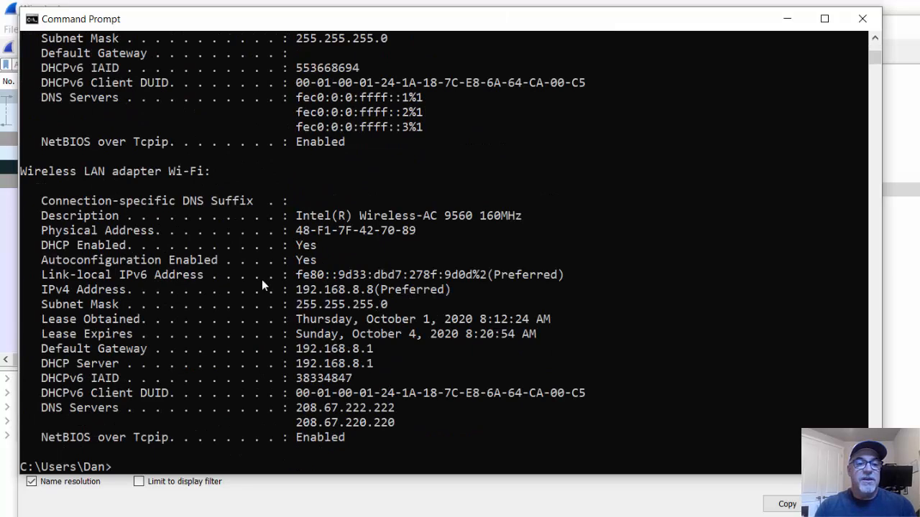
double_click(93, 230)
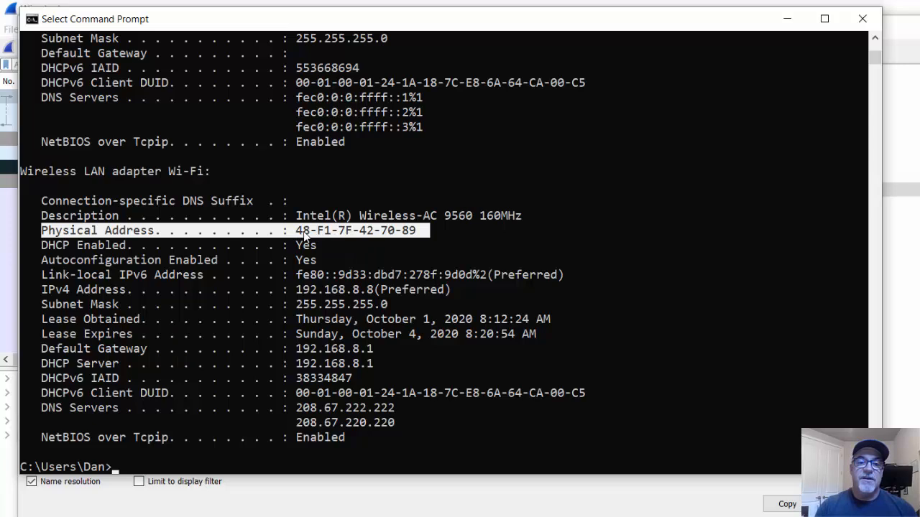
mouse_move(352, 239)
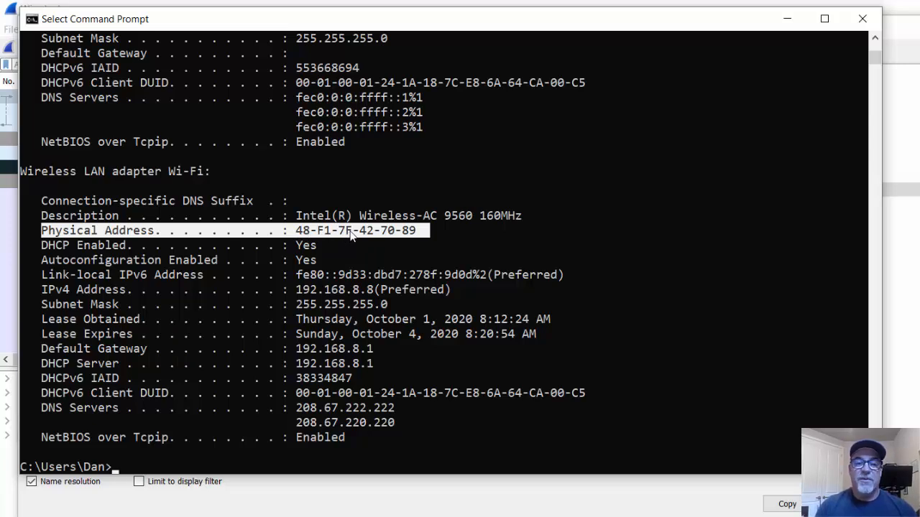
mouse_move(412, 241)
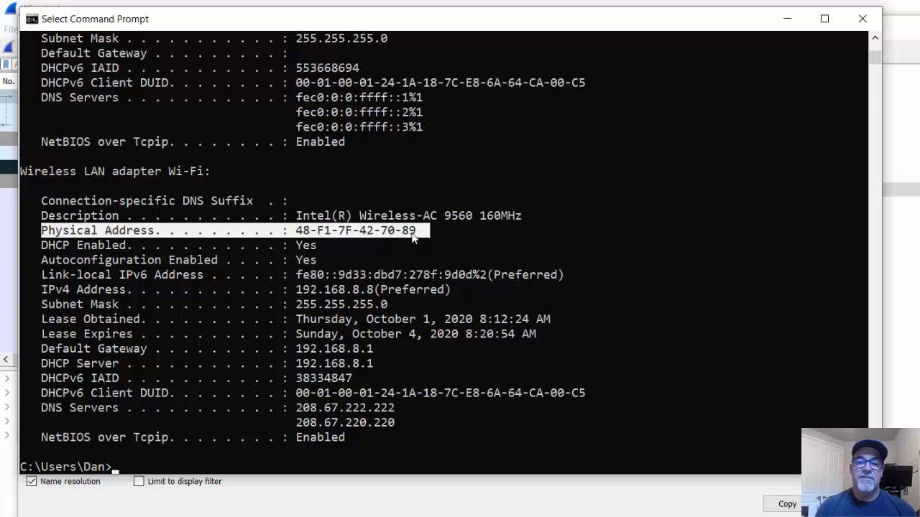
mouse_move(368, 237)
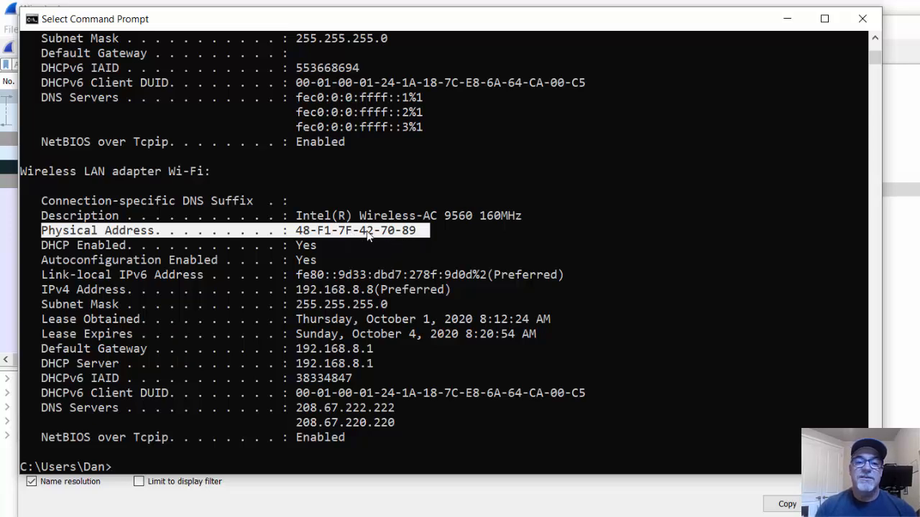
mouse_move(314, 242)
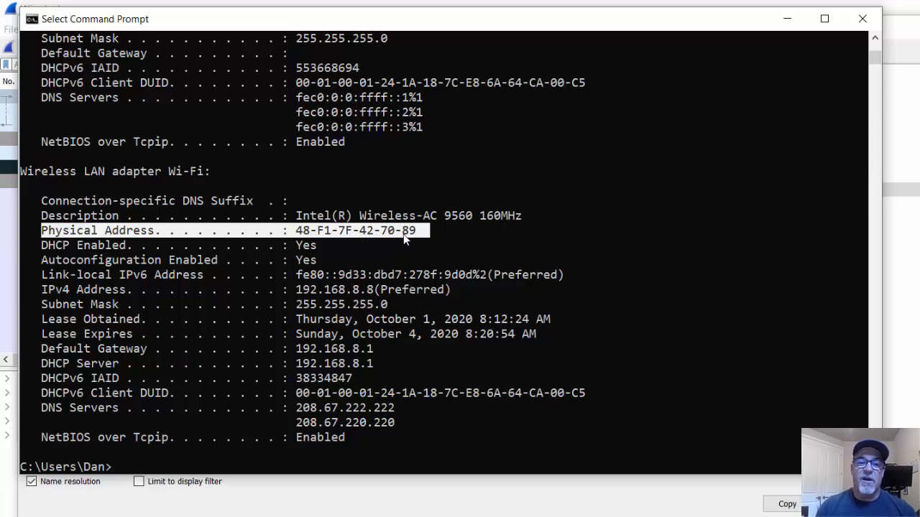
mouse_move(799, 9)
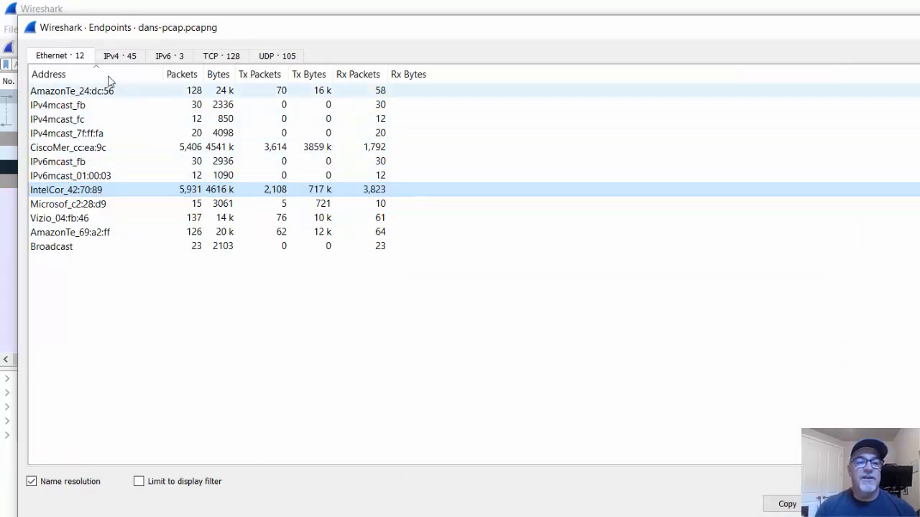
left_click(115, 55)
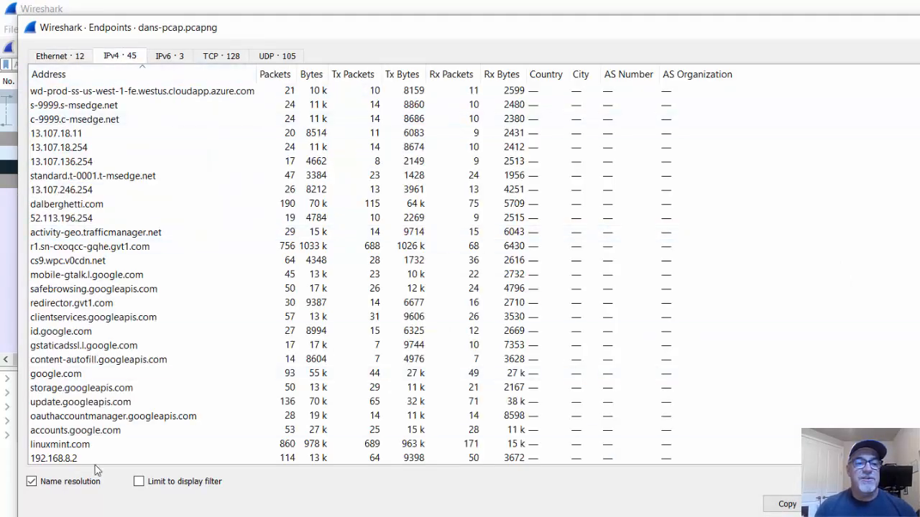
left_click(55, 133)
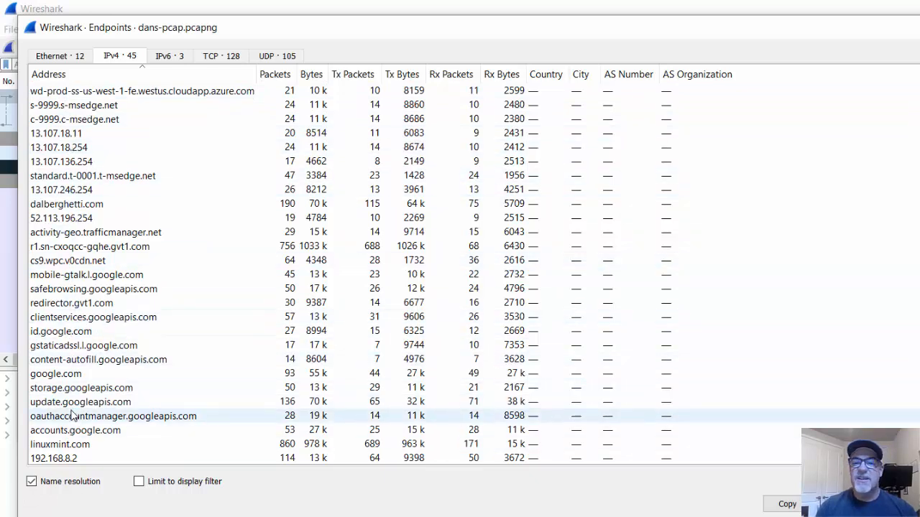
scroll("down", 3)
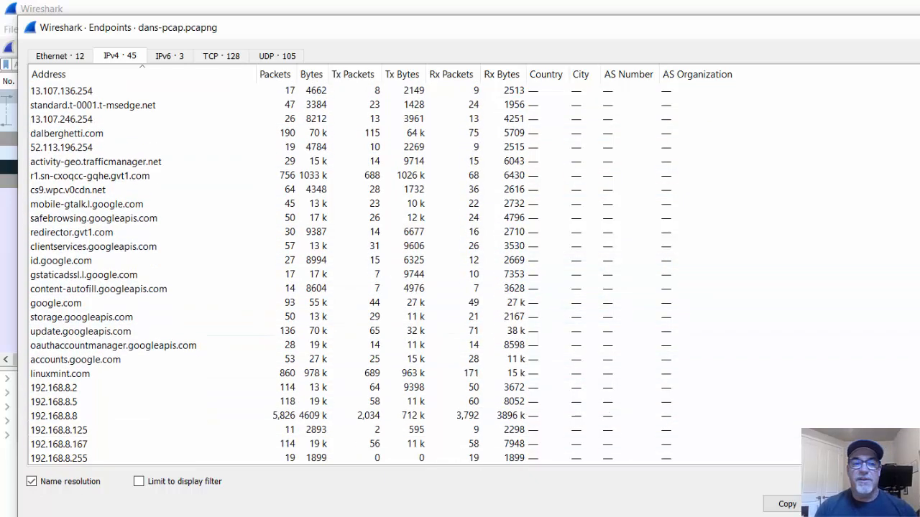
scroll("down", 3)
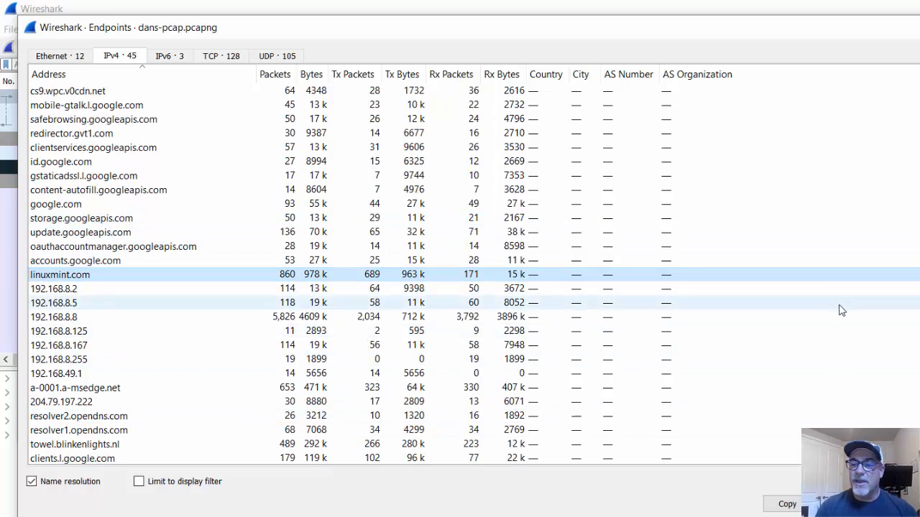
scroll("down", 3)
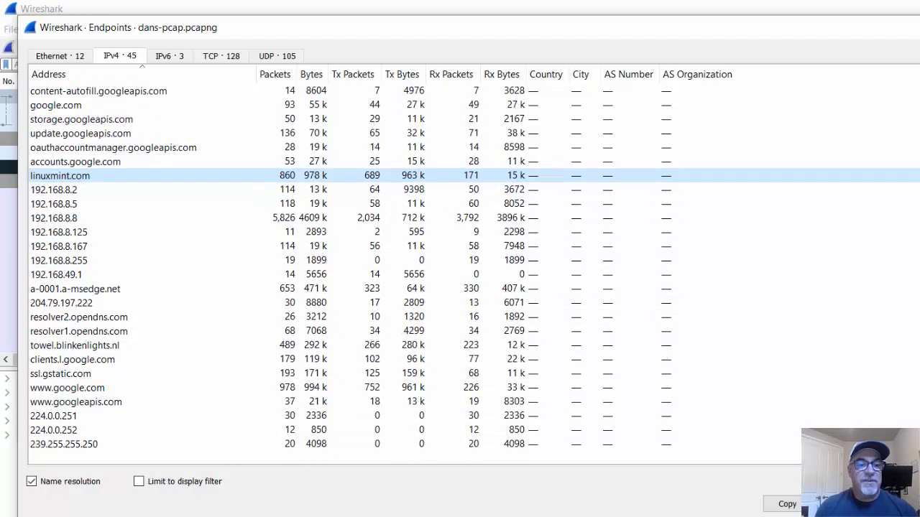
left_click(75, 345)
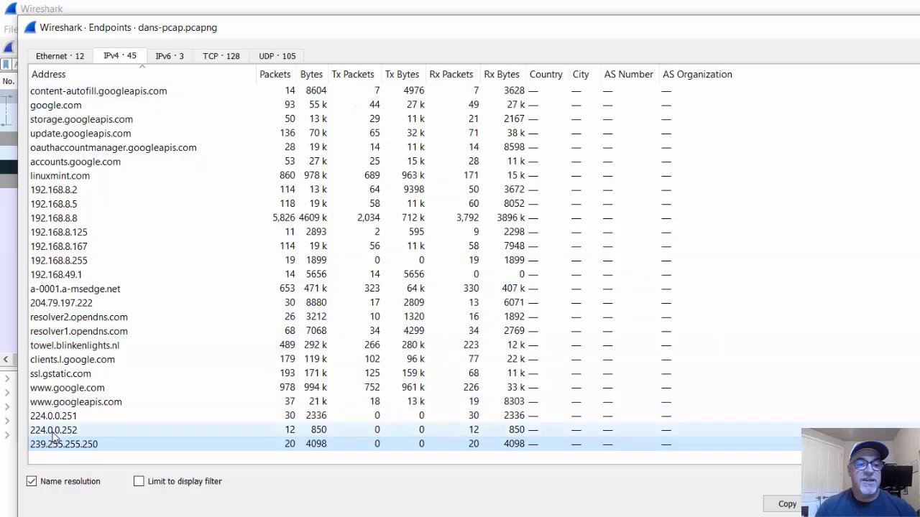
left_click(54, 416)
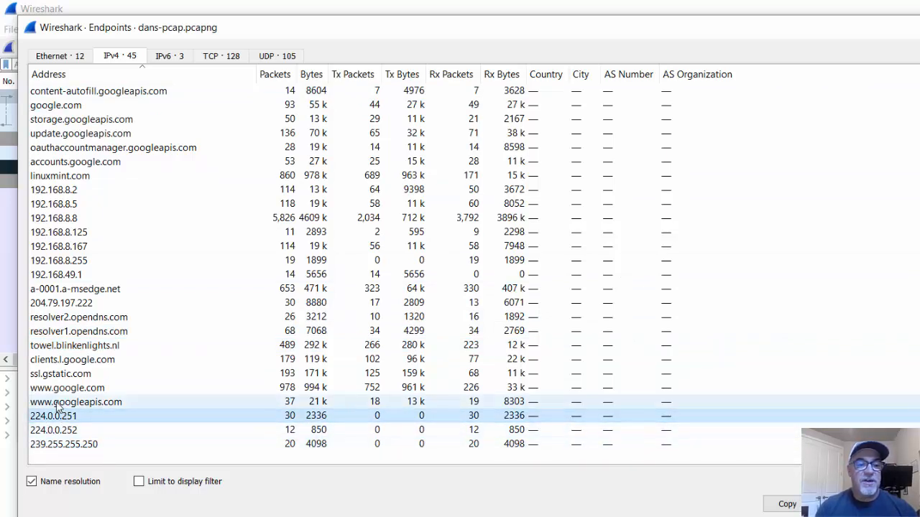
left_click(76, 402)
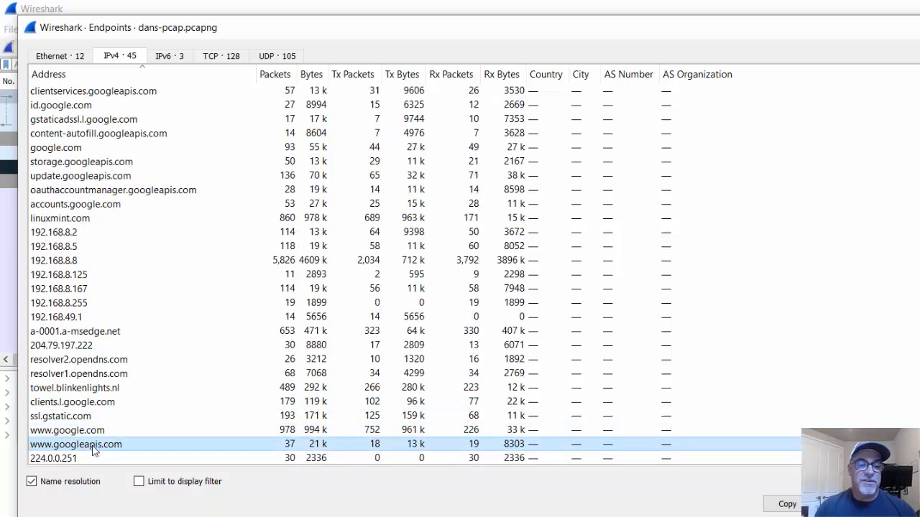
mouse_move(113, 447)
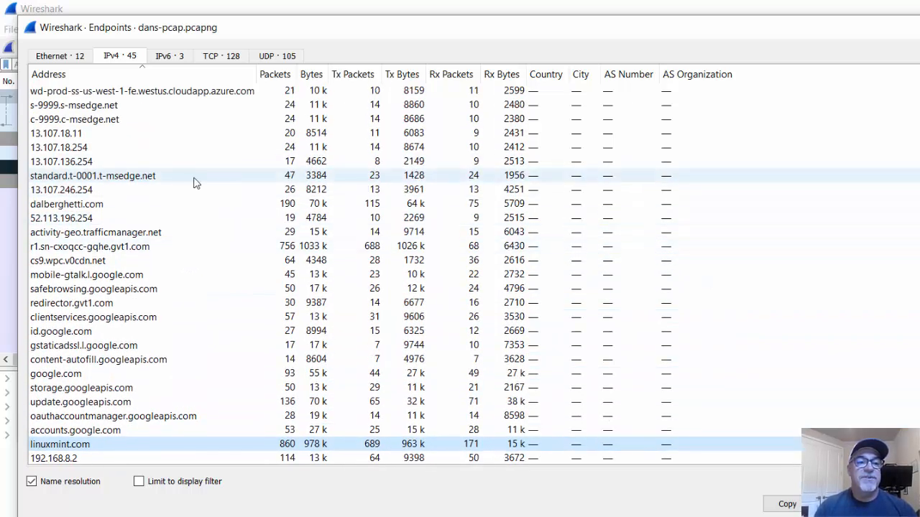
left_click(66, 203)
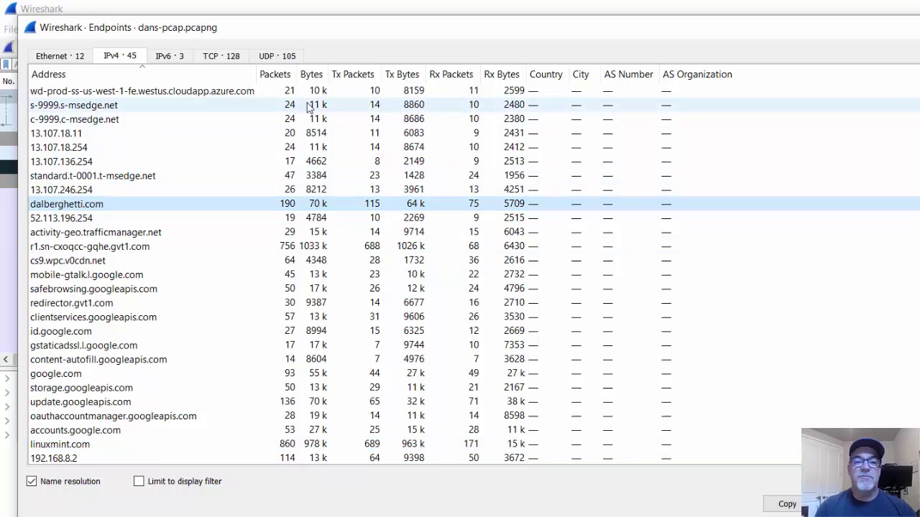
mouse_move(280, 79)
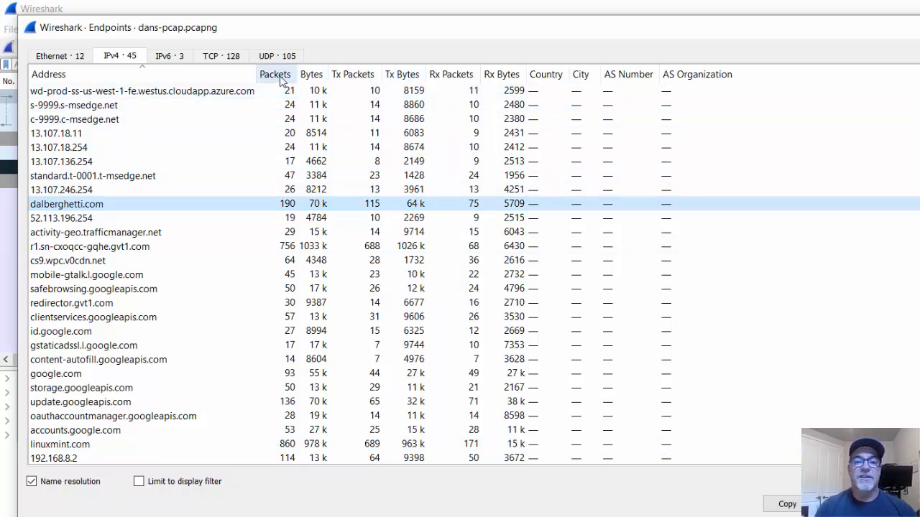
Sort IPv4 endpoints by packets descending and review google.com, linuxmint.com, dalberghetti.com, blinkenlights.nl.
left_click(275, 74)
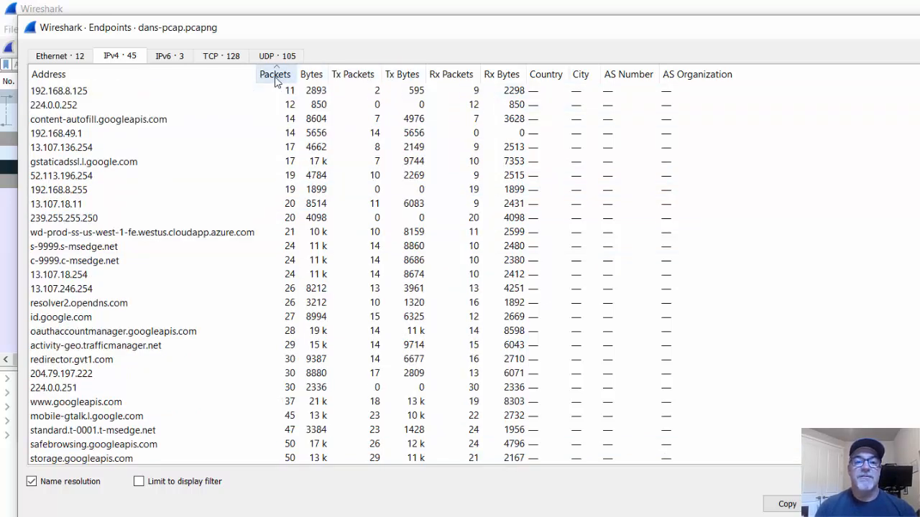
left_click(275, 74)
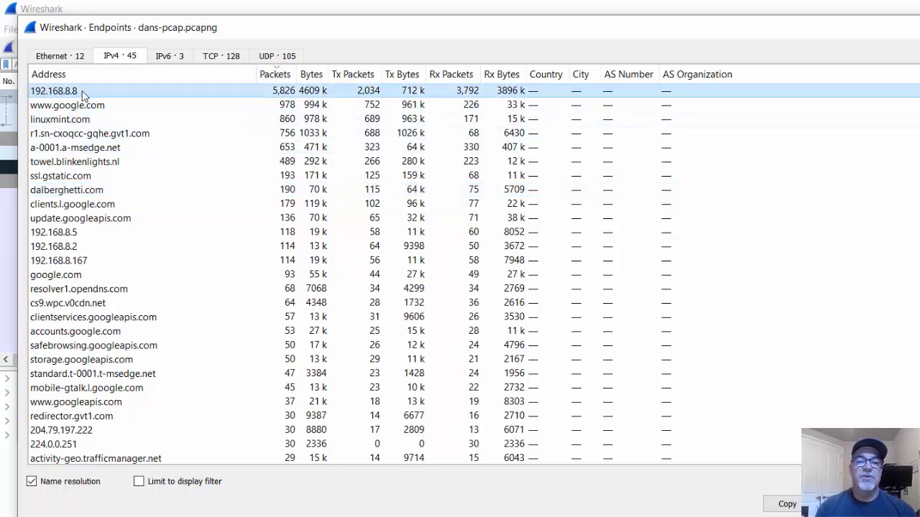
mouse_move(290, 119)
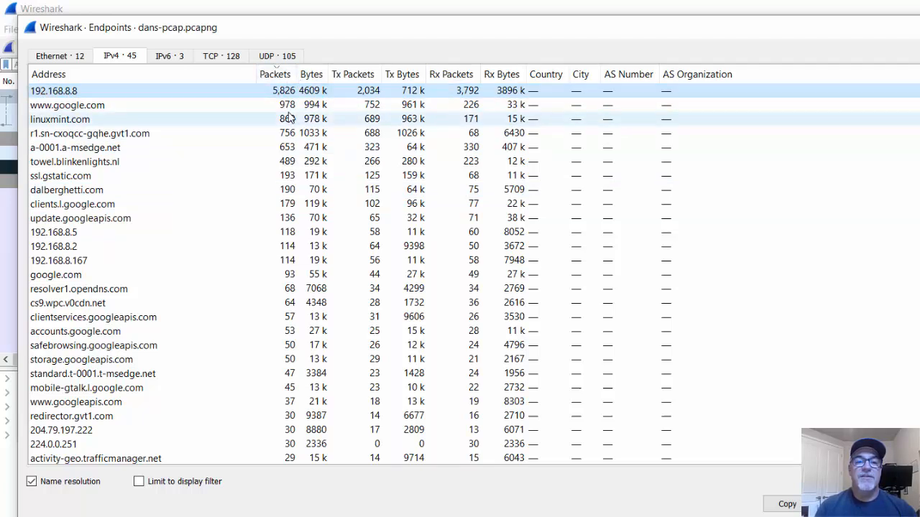
left_click(66, 105)
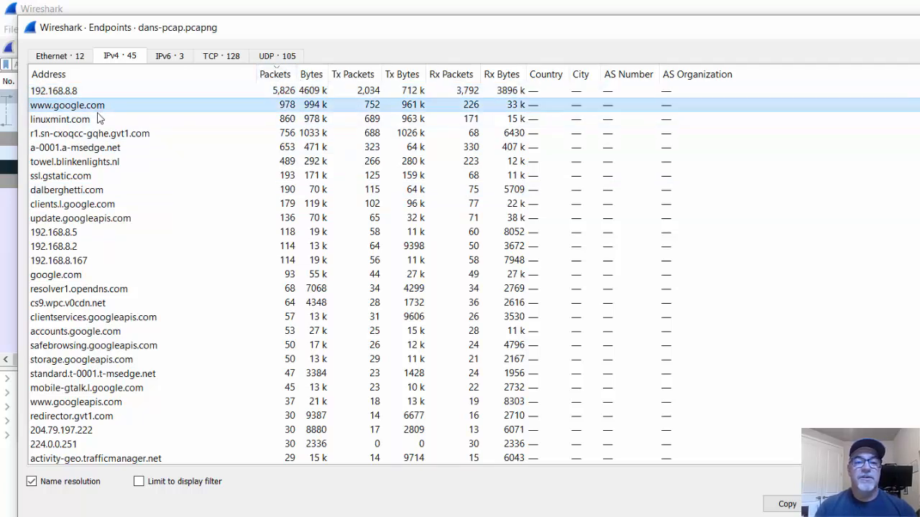
left_click(59, 119)
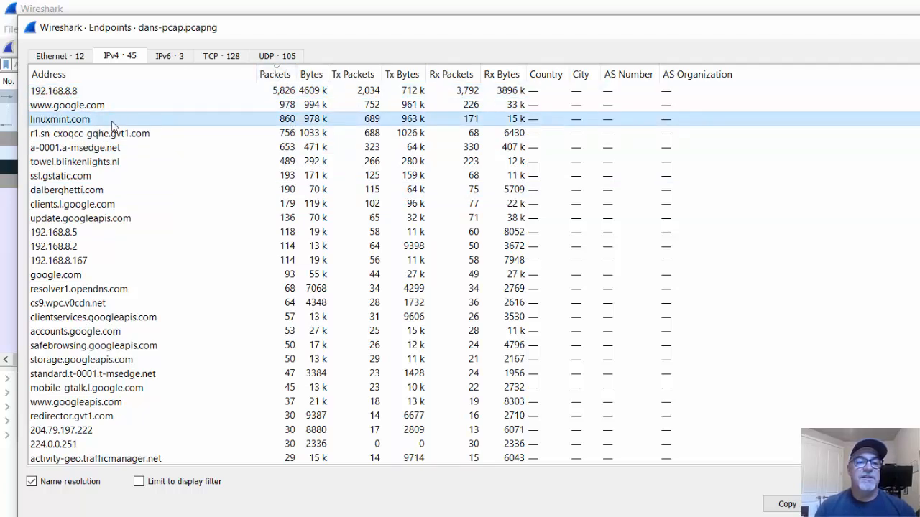
left_click(66, 189)
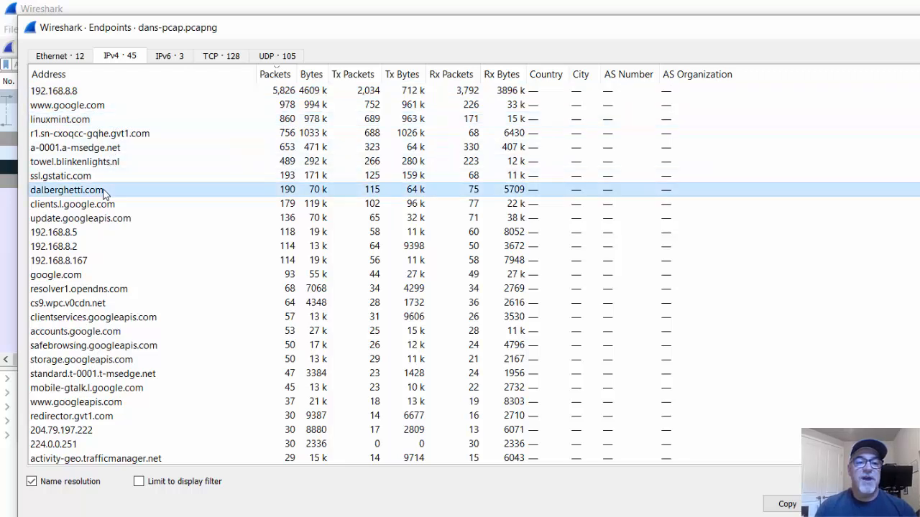
mouse_move(287, 200)
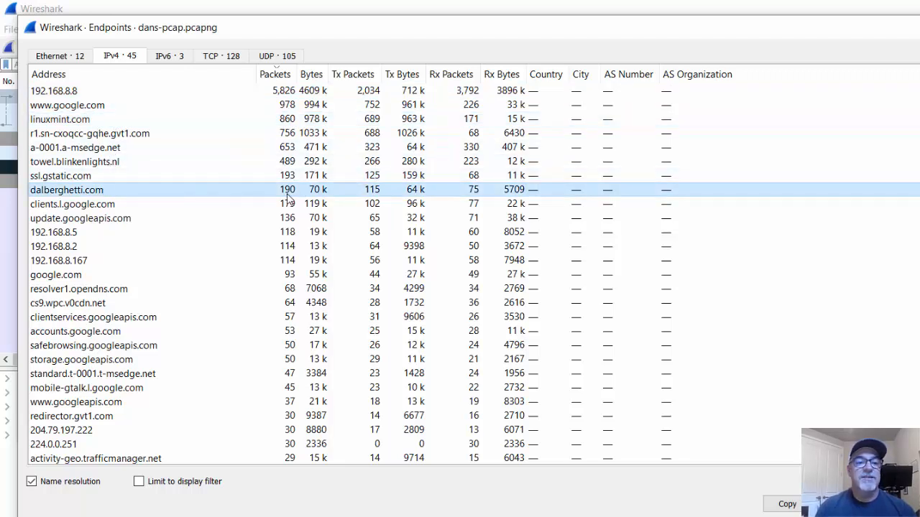
left_click(75, 161)
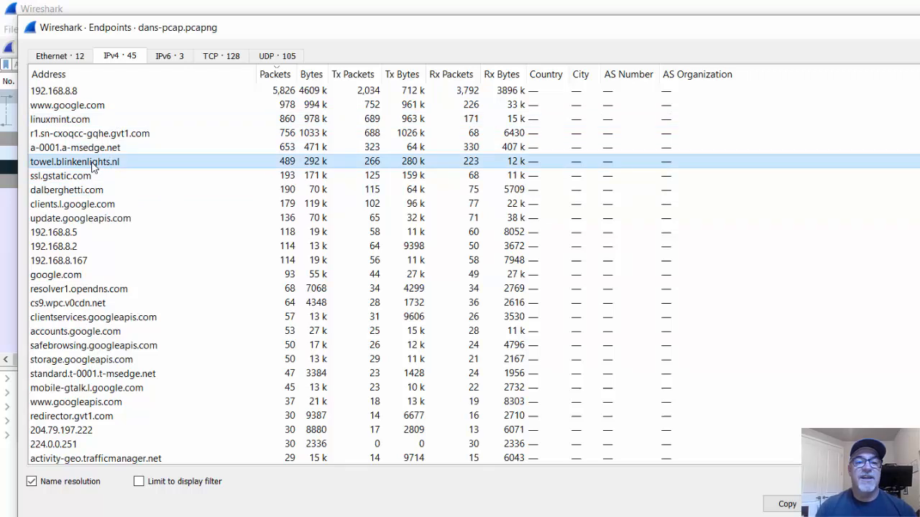
mouse_move(86, 178)
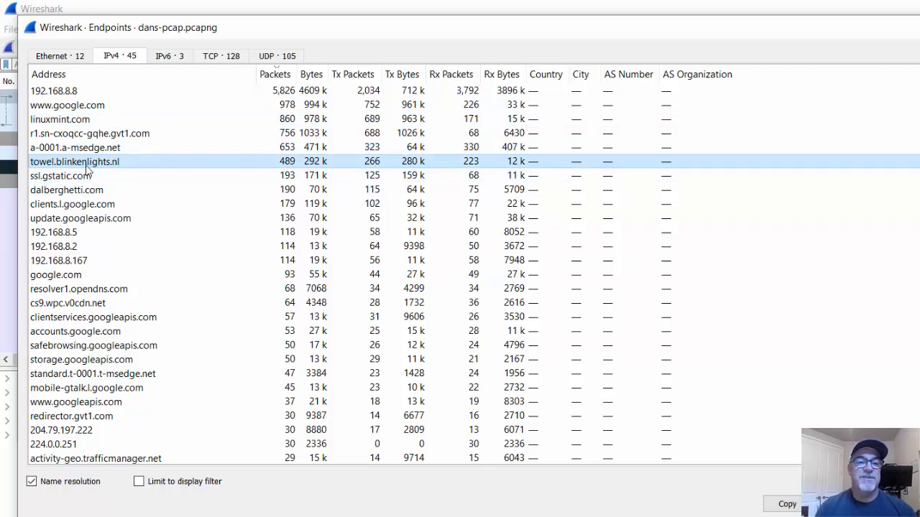
mouse_move(126, 167)
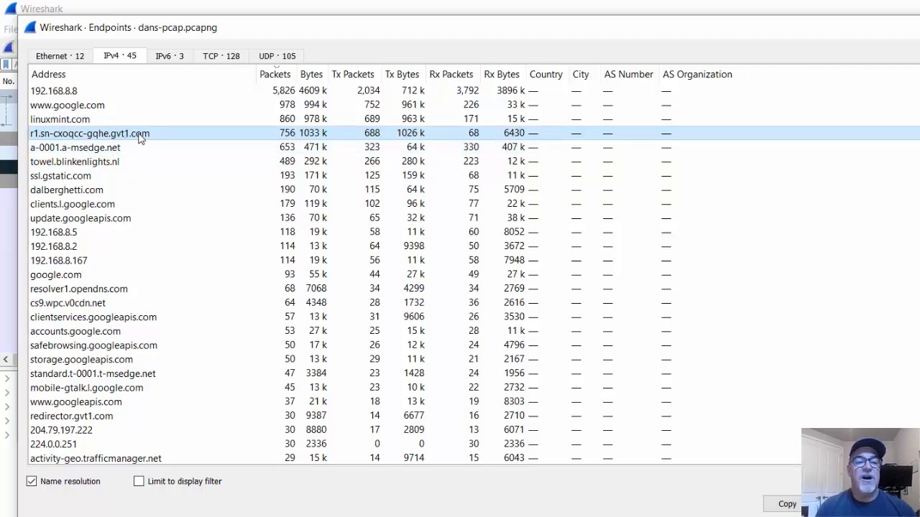
mouse_move(207, 140)
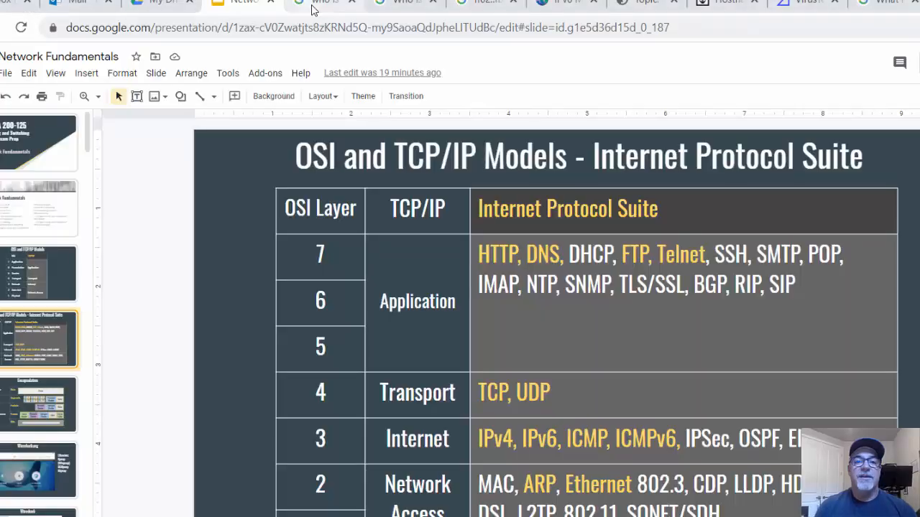
Bring up the Google results for 'who is r1.sn-cxoqcc-gqhe.gvt1.com'.
left_click(327, 4)
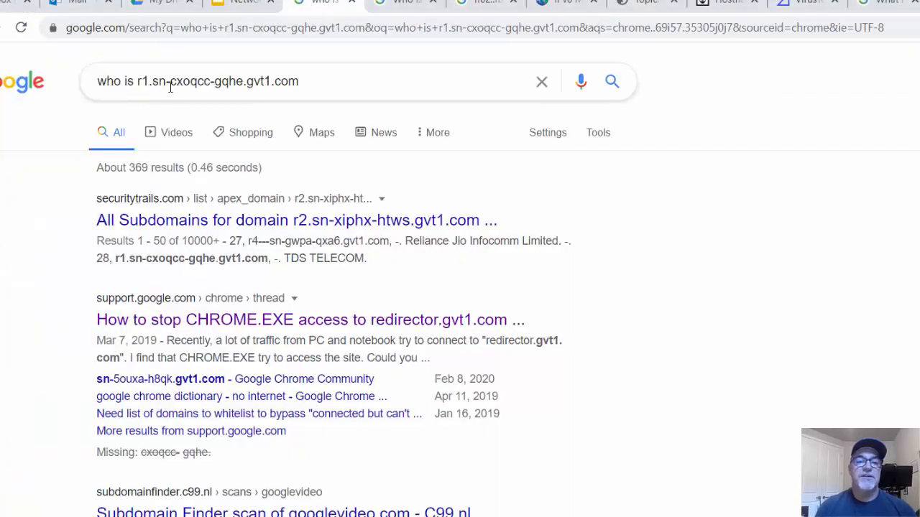
mouse_move(284, 86)
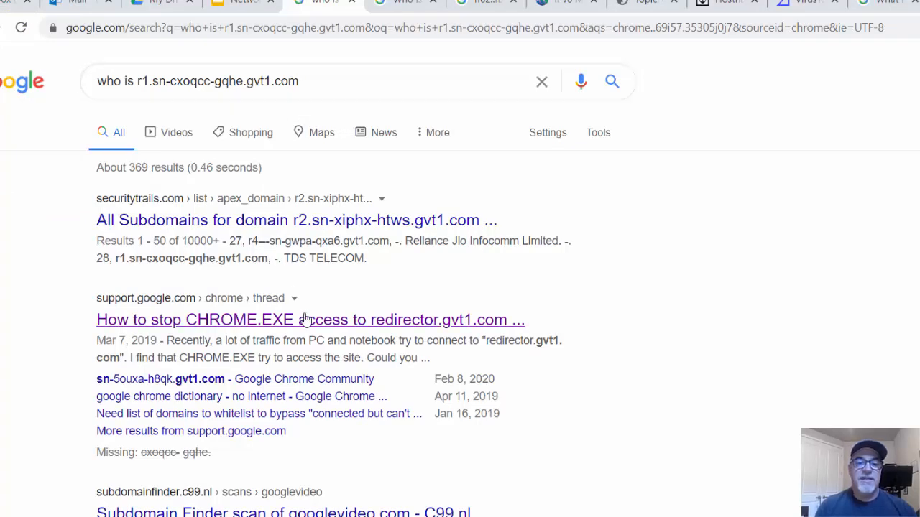
mouse_move(314, 326)
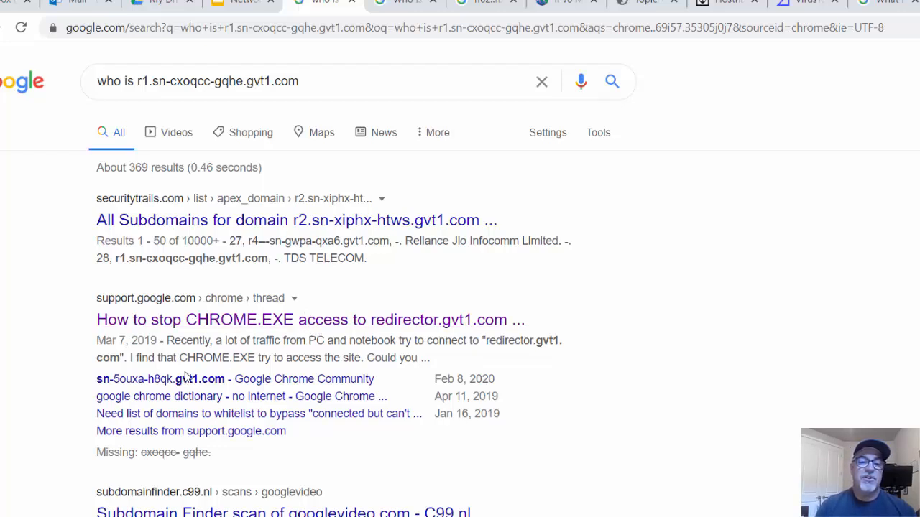
mouse_move(534, 358)
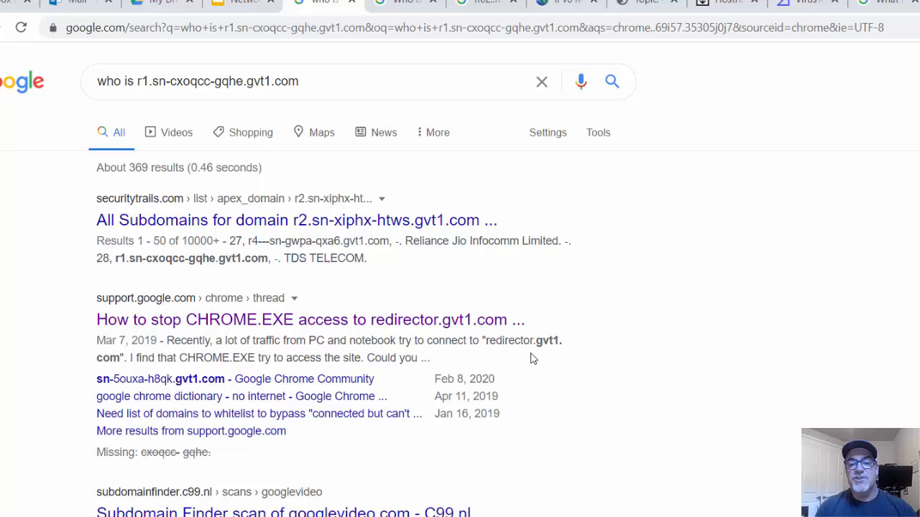
mouse_move(309, 320)
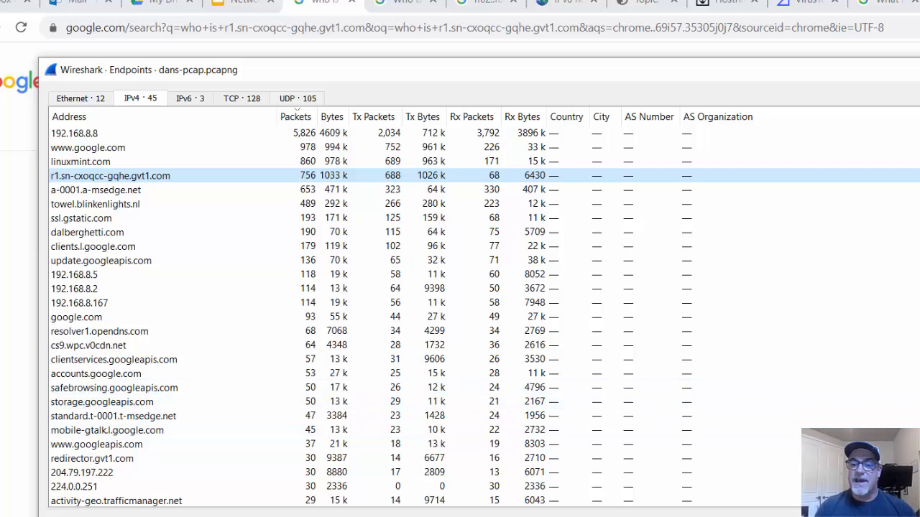
Scroll the IPv4 endpoints down to lower-traffic entries like 13.107.18.11 and 239.255.255.250.
scroll("down", 3)
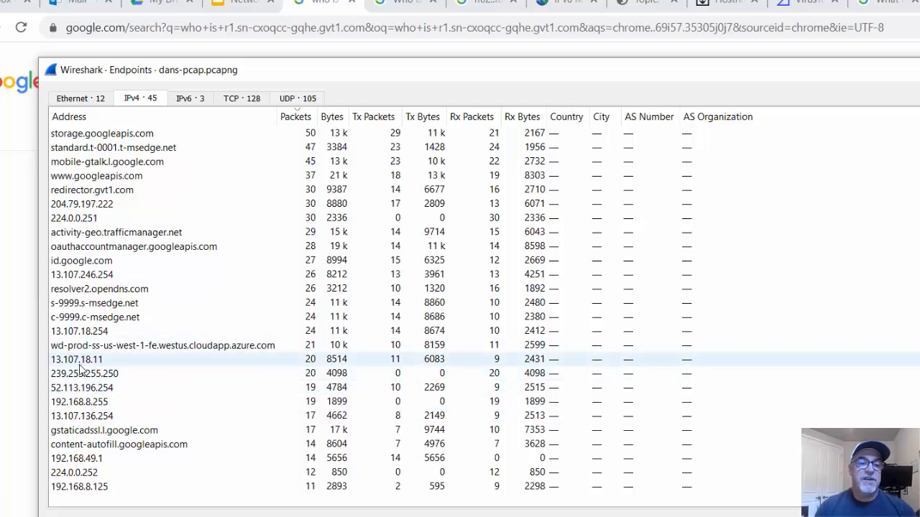
mouse_move(110, 363)
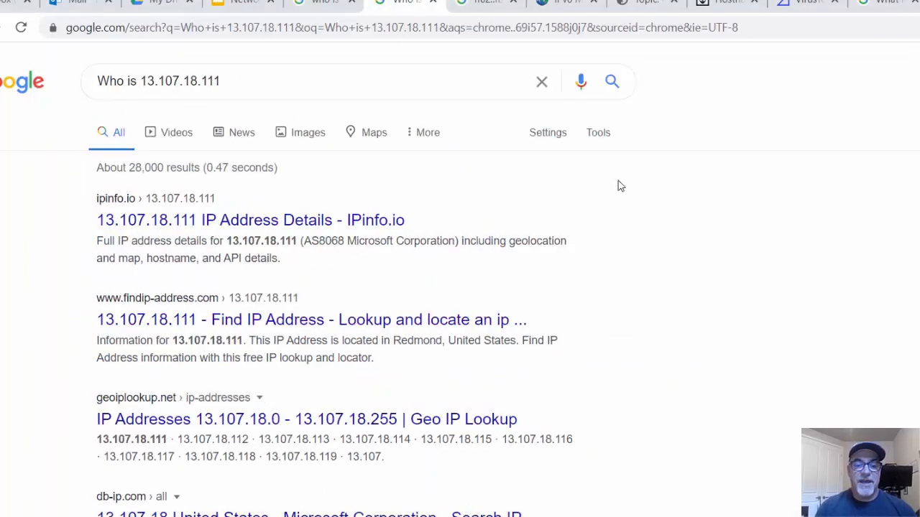
scroll("down", 3)
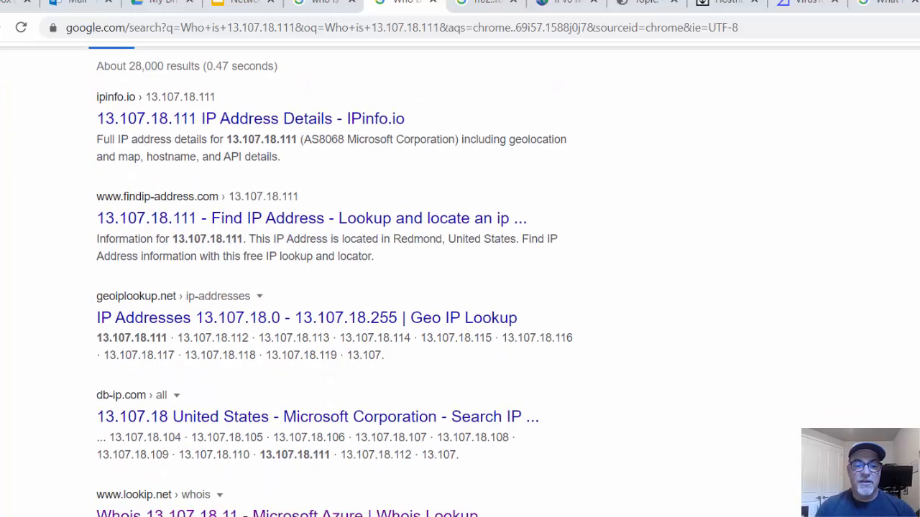
scroll("down", 3)
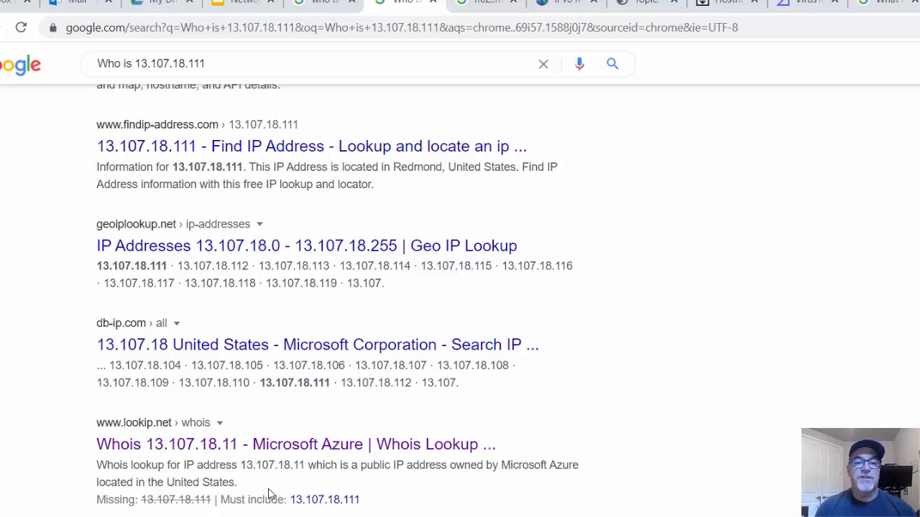
mouse_move(787, 151)
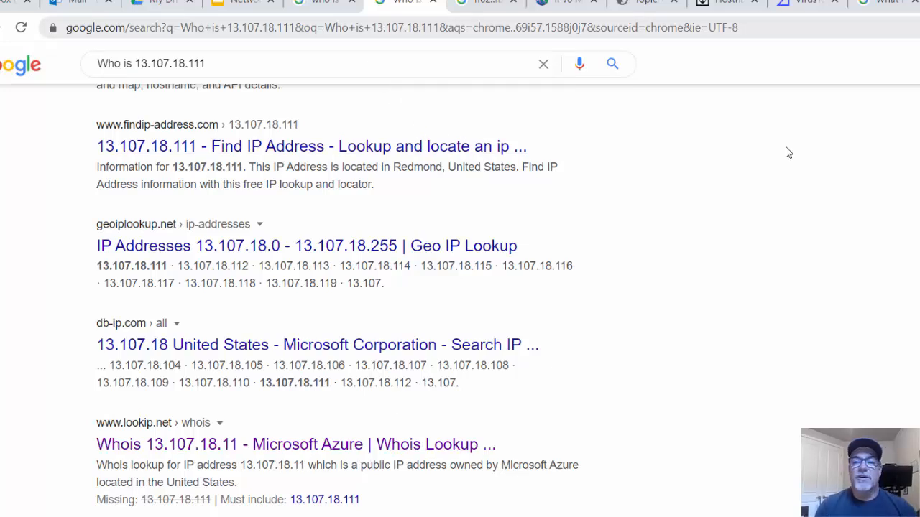
scroll("up", 3)
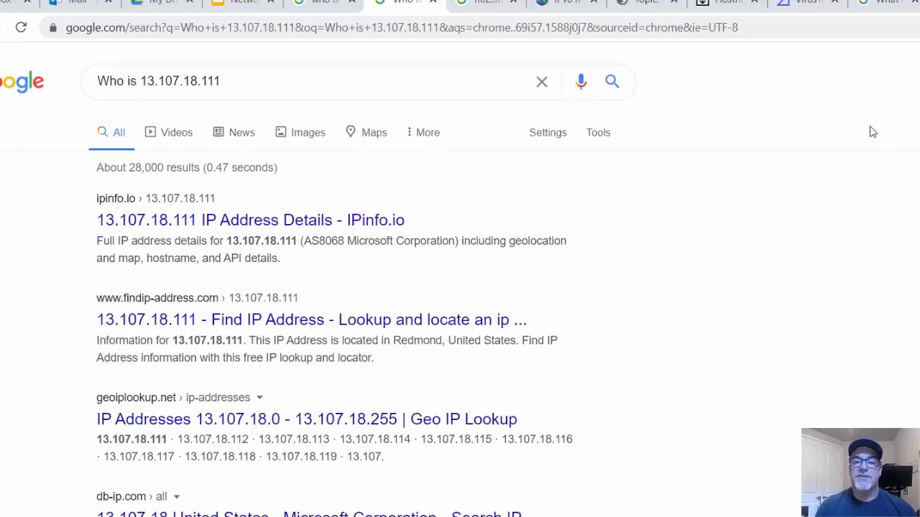
mouse_move(733, 198)
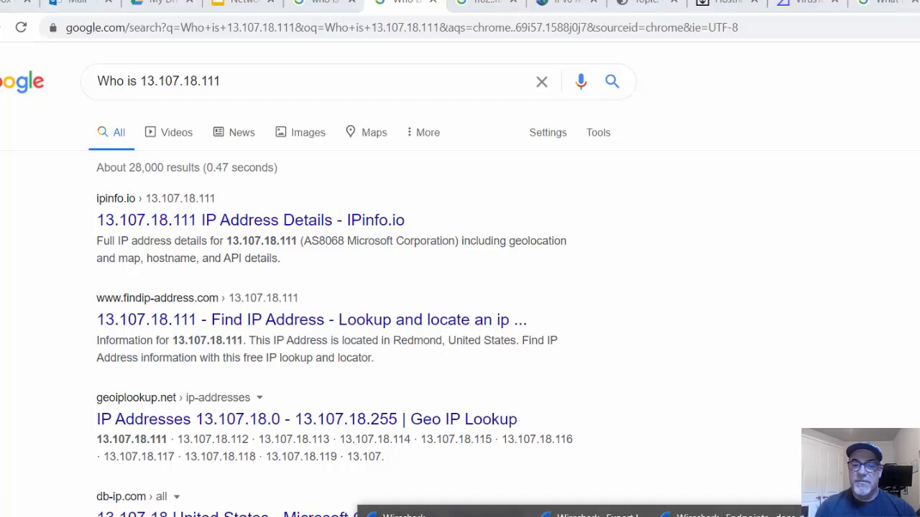
Bring back the Endpoints window and highlight fe80::9d33:dbd7:278f:9d0d in the ipconfig output.
left_click(190, 98)
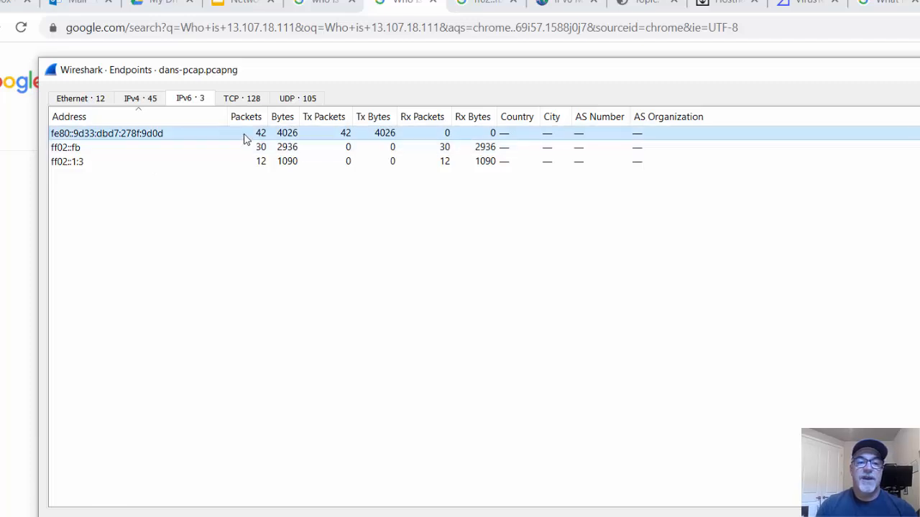
mouse_move(57, 140)
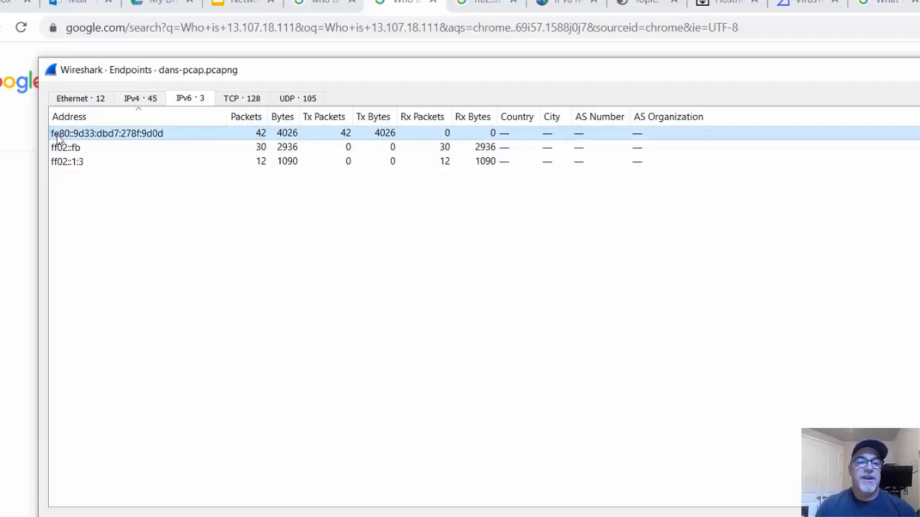
mouse_move(108, 137)
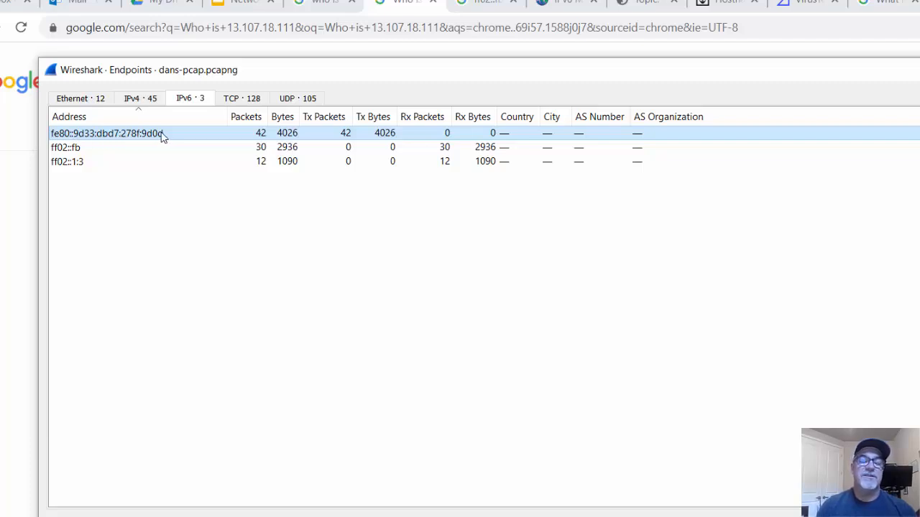
mouse_move(67, 144)
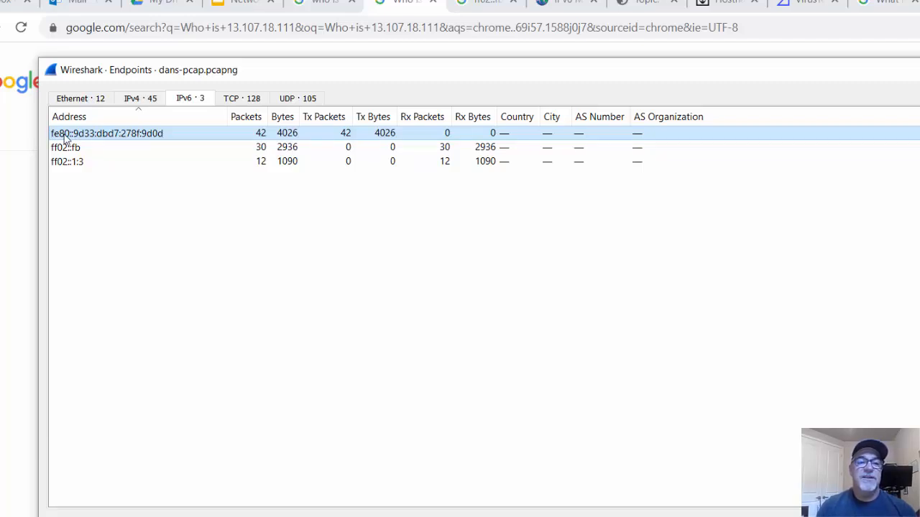
mouse_move(104, 140)
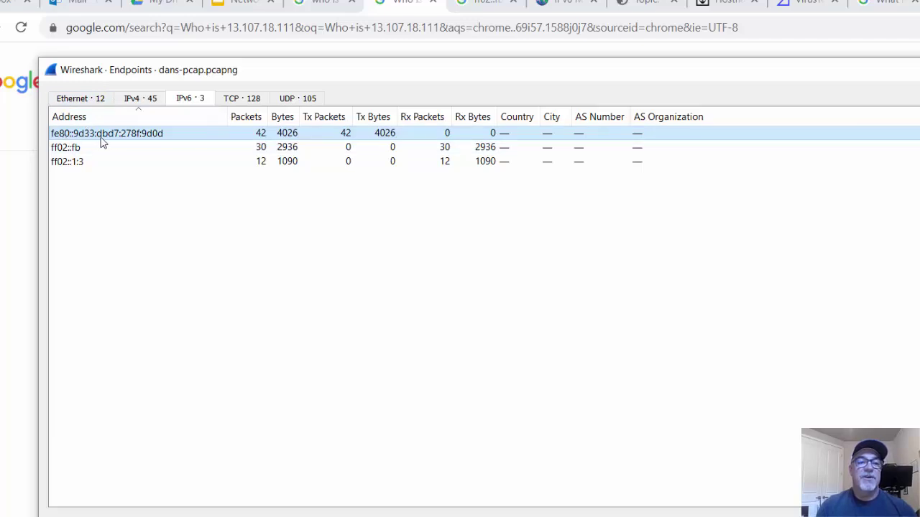
mouse_move(137, 141)
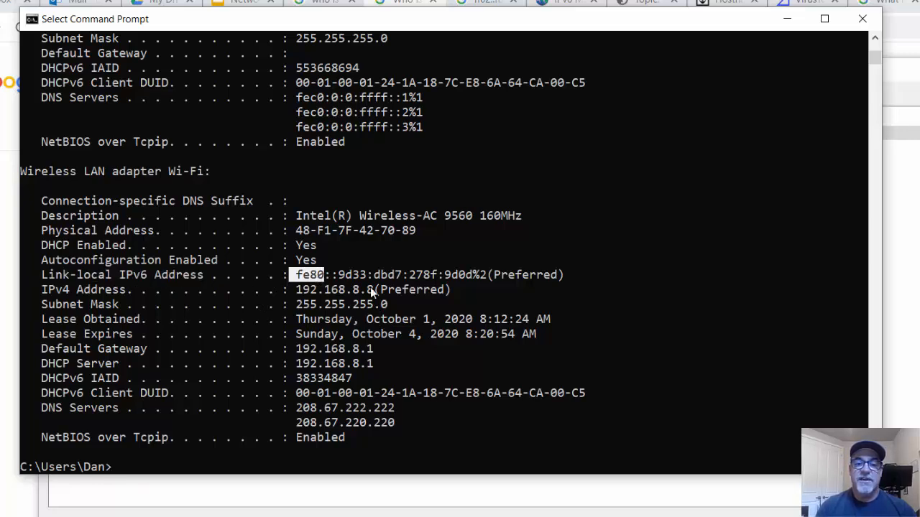
double_click(460, 275)
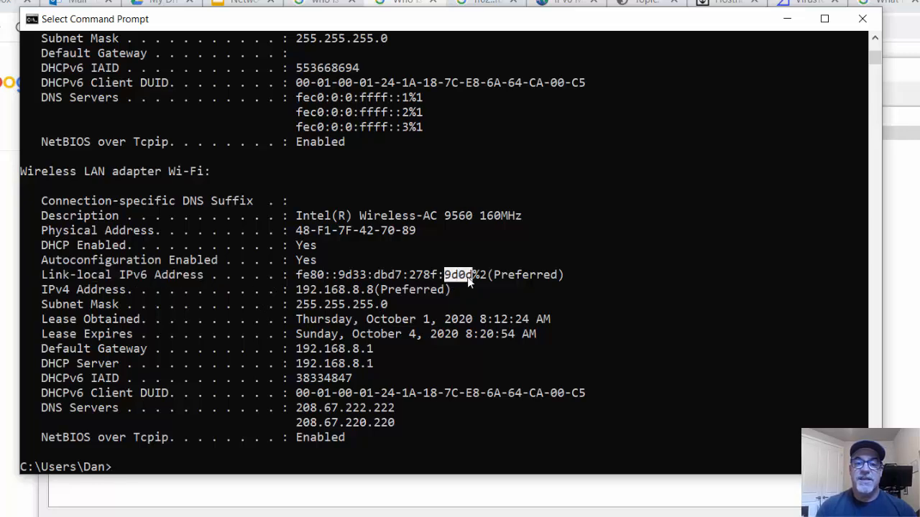
mouse_move(805, 14)
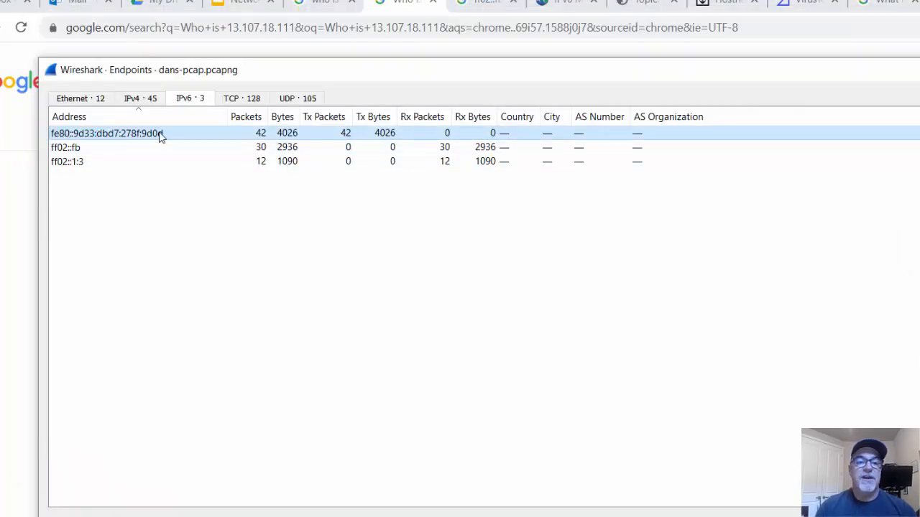
mouse_move(152, 167)
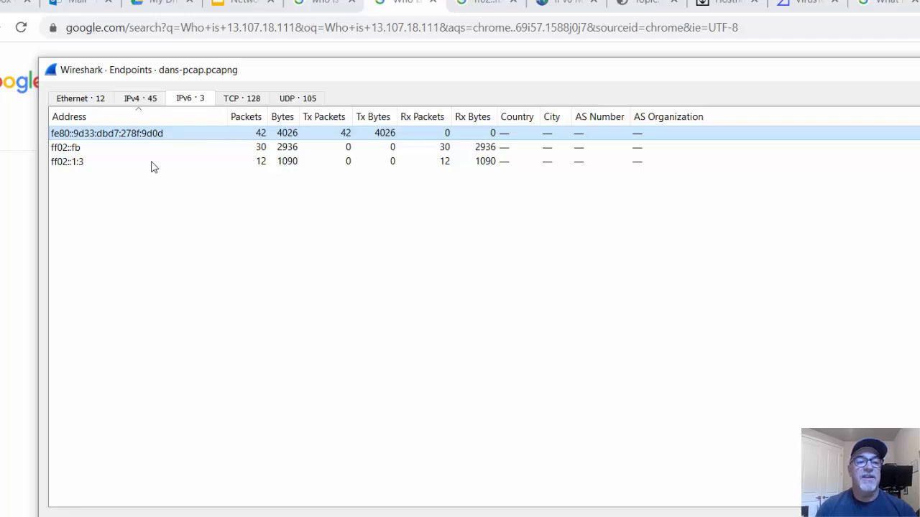
left_click(67, 161)
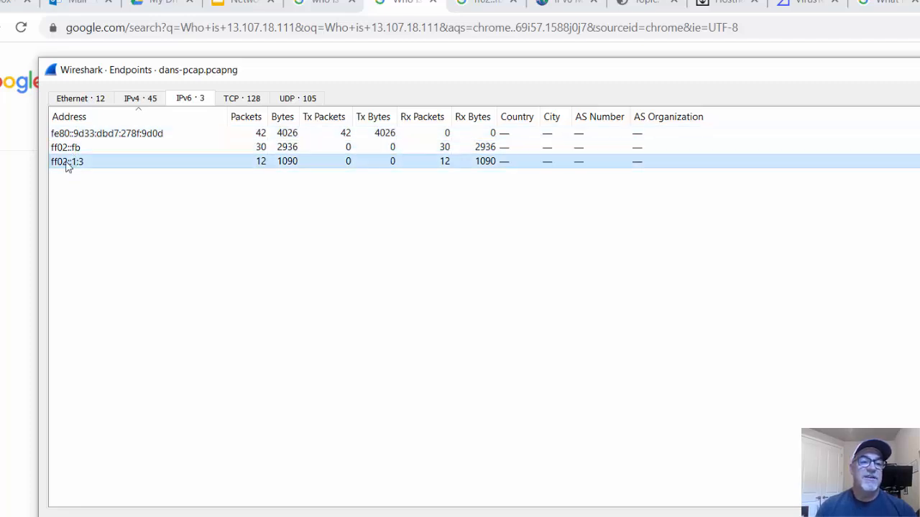
mouse_move(60, 164)
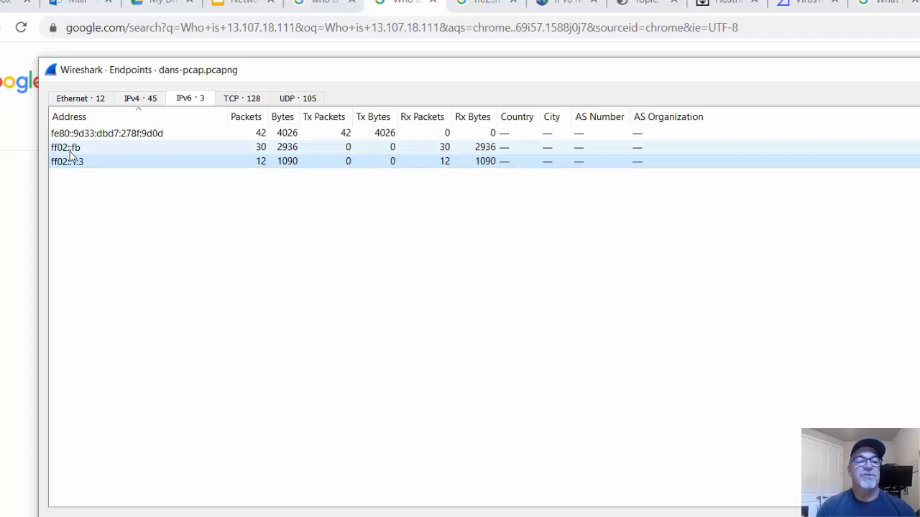
left_click(66, 160)
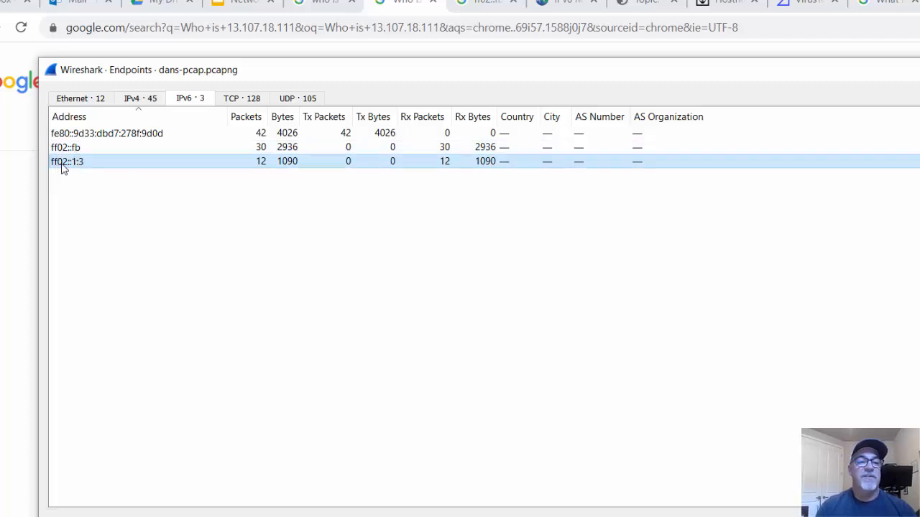
mouse_move(87, 167)
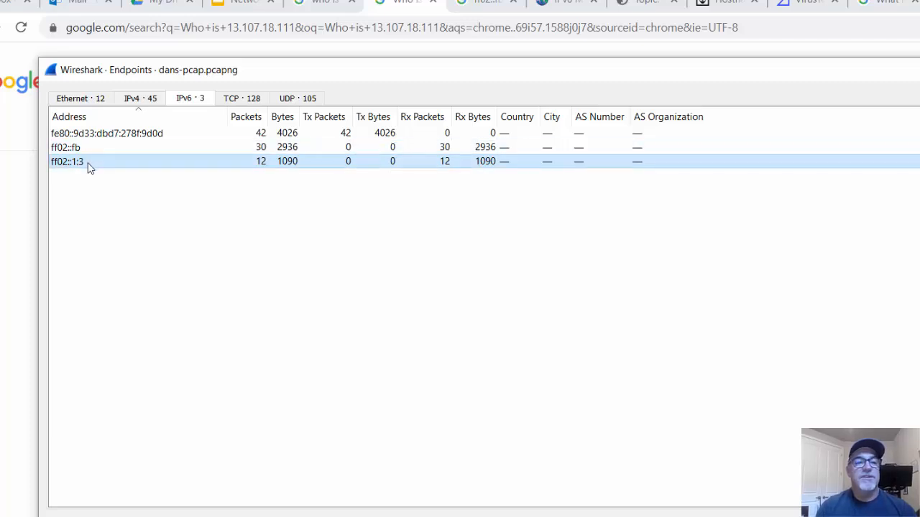
left_click(86, 133)
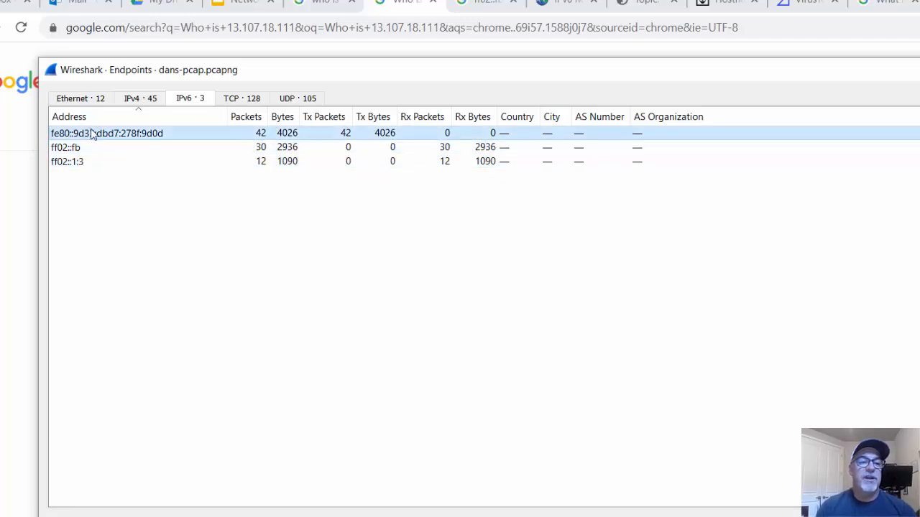
left_click(67, 161)
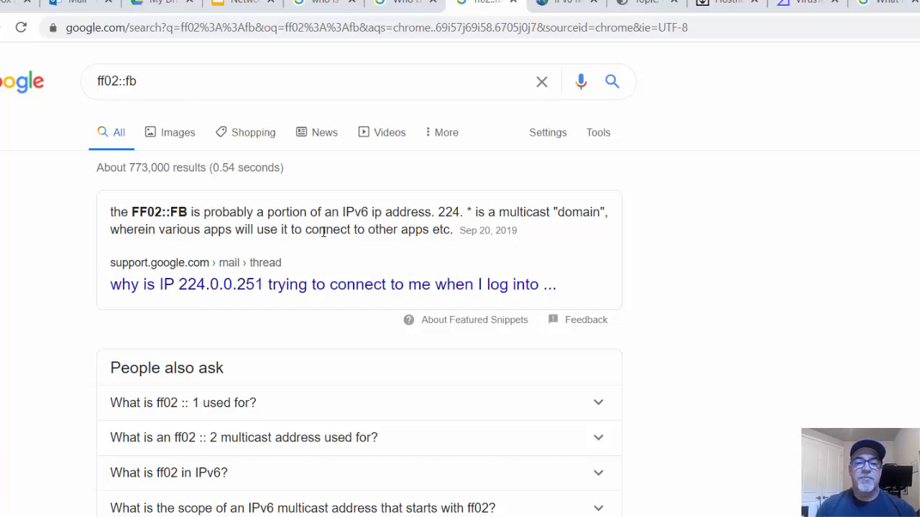
mouse_move(500, 360)
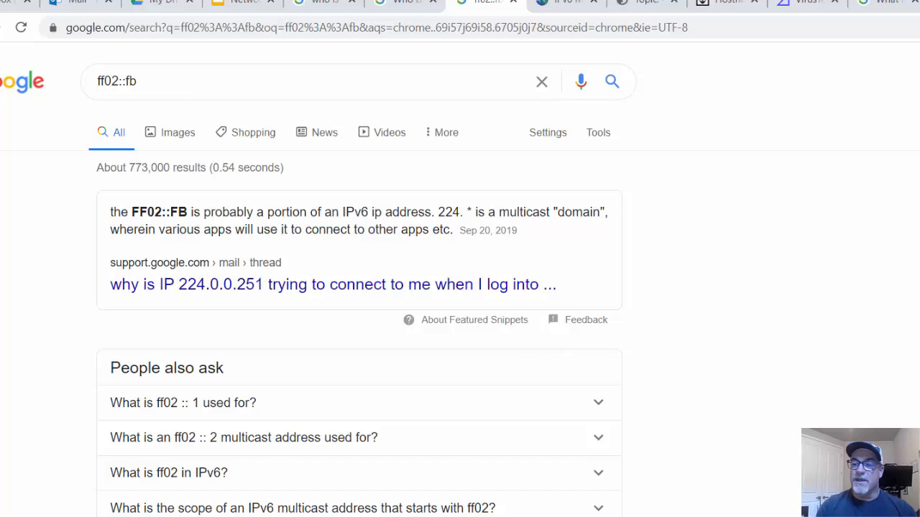
Scroll through the ff02::fb Google results and People also ask entries.
scroll("down", 3)
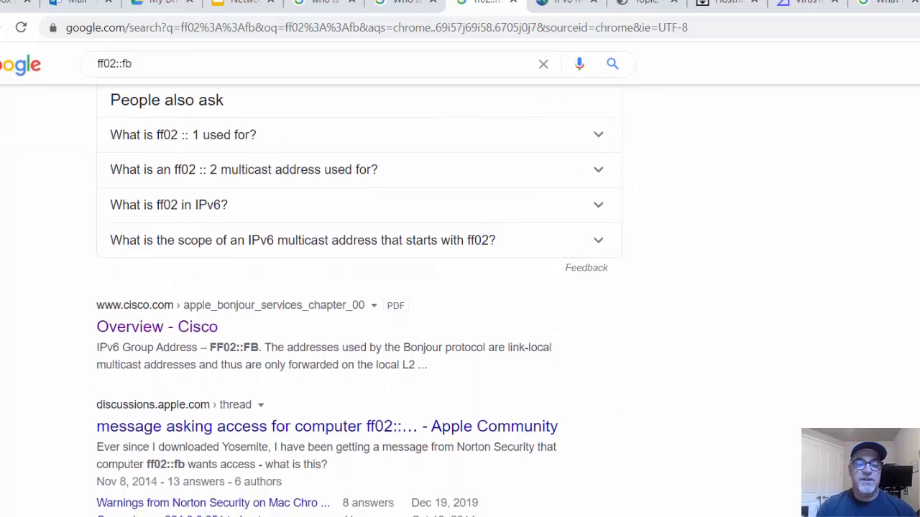
scroll("down", 3)
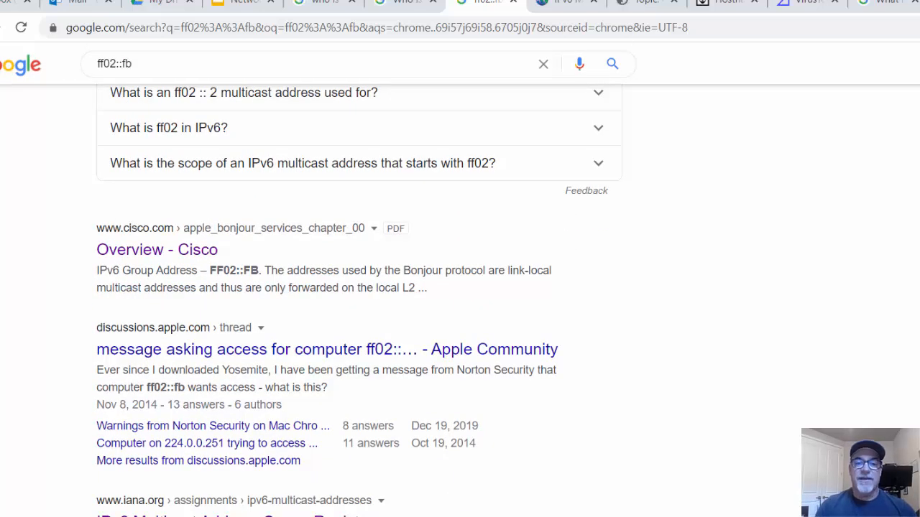
mouse_move(475, 286)
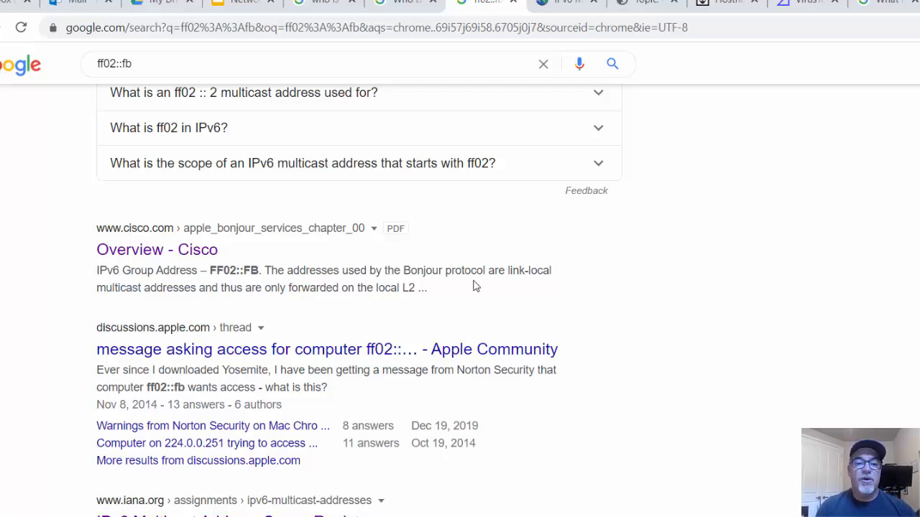
mouse_move(229, 288)
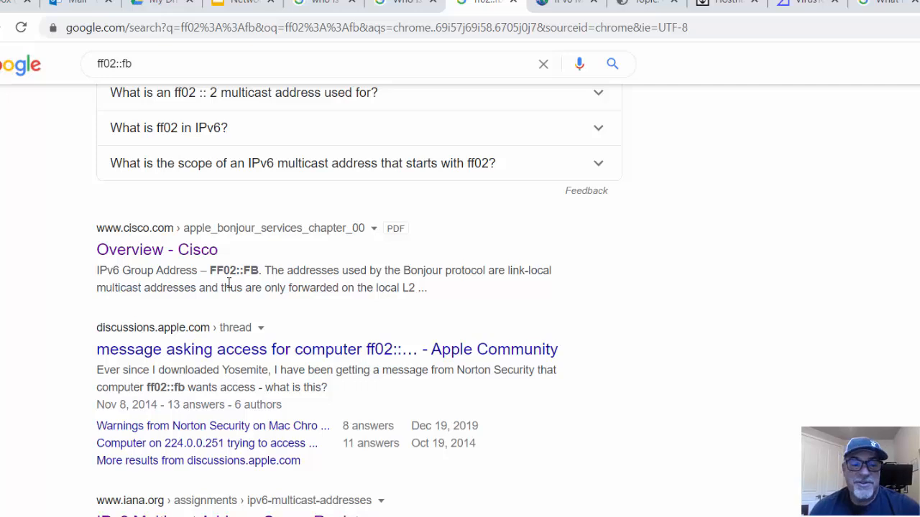
scroll("up", 3)
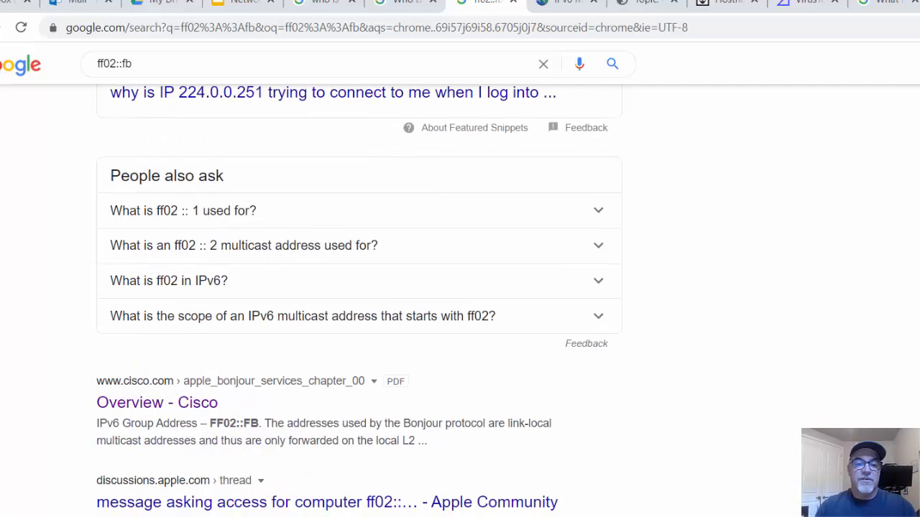
scroll("down", 3)
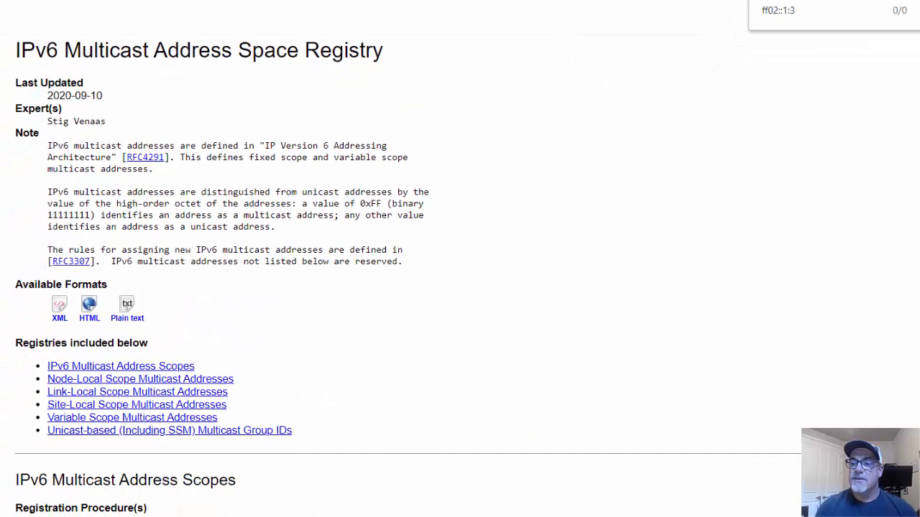
Scroll the IANA registry to FF02::1:3, Link-local Multicast Name Resolution (RFC4795).
scroll("down", 3)
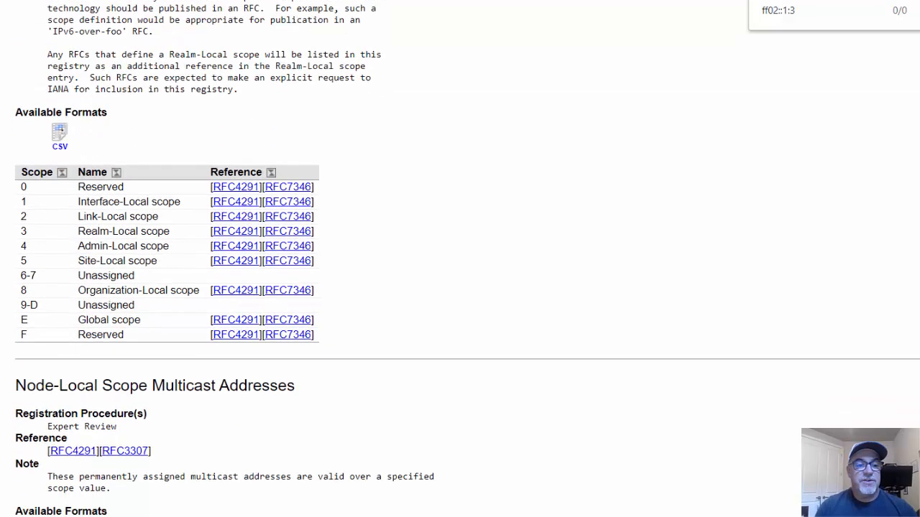
scroll("down", 3)
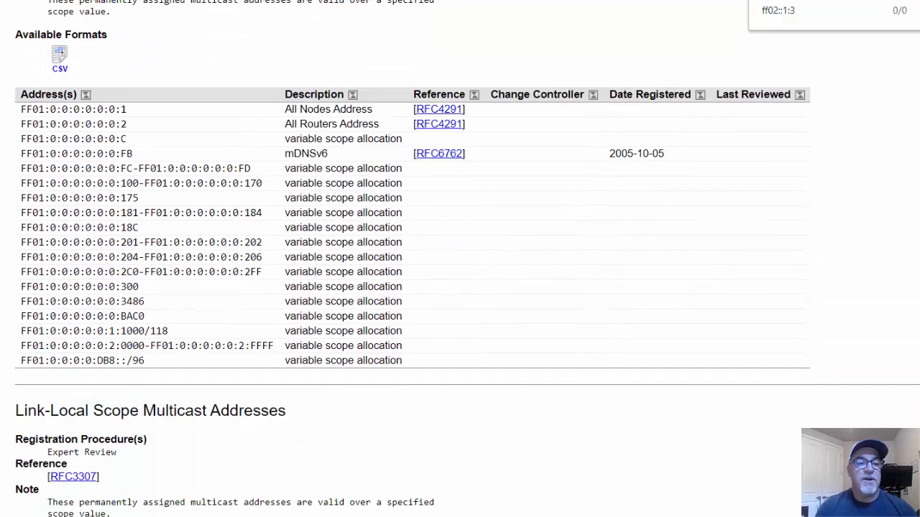
scroll("down", 3)
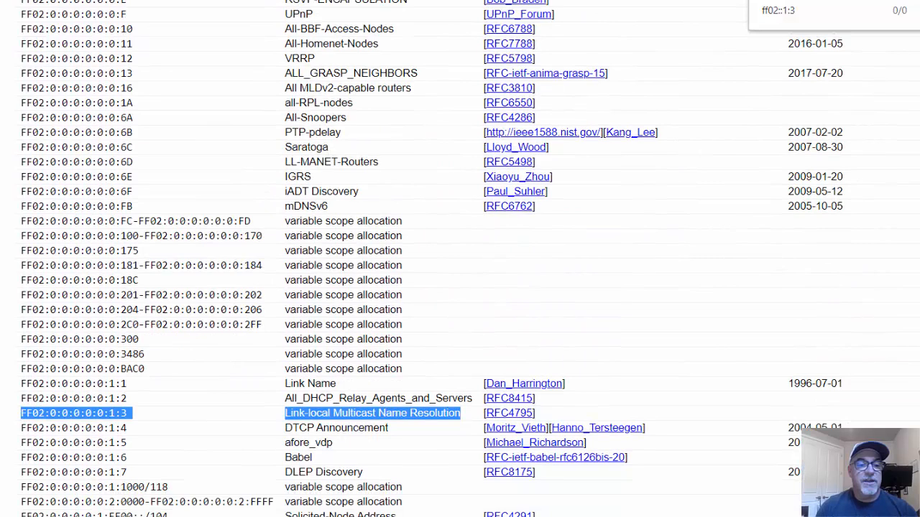
scroll("down", 3)
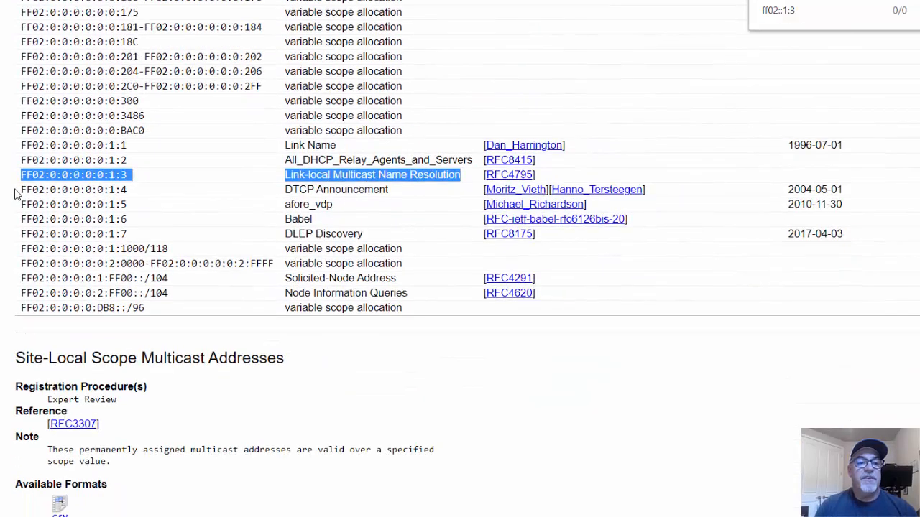
mouse_move(113, 189)
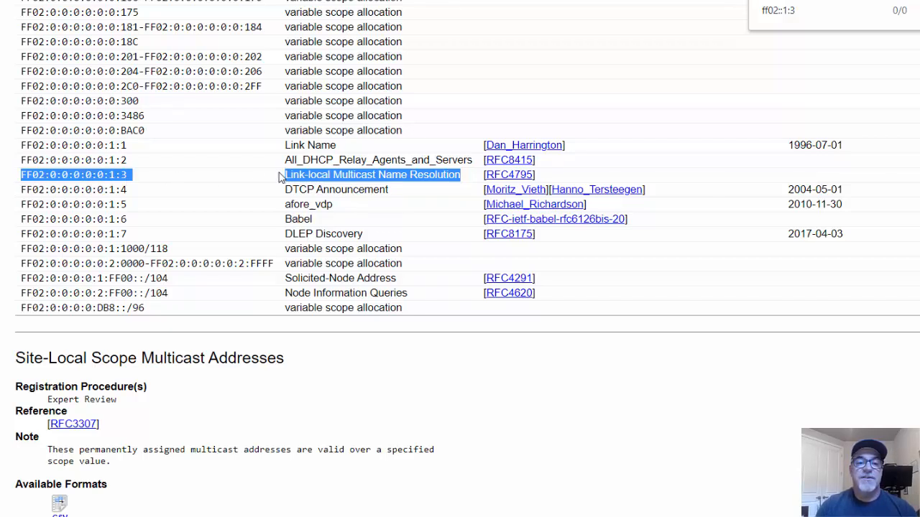
mouse_move(377, 178)
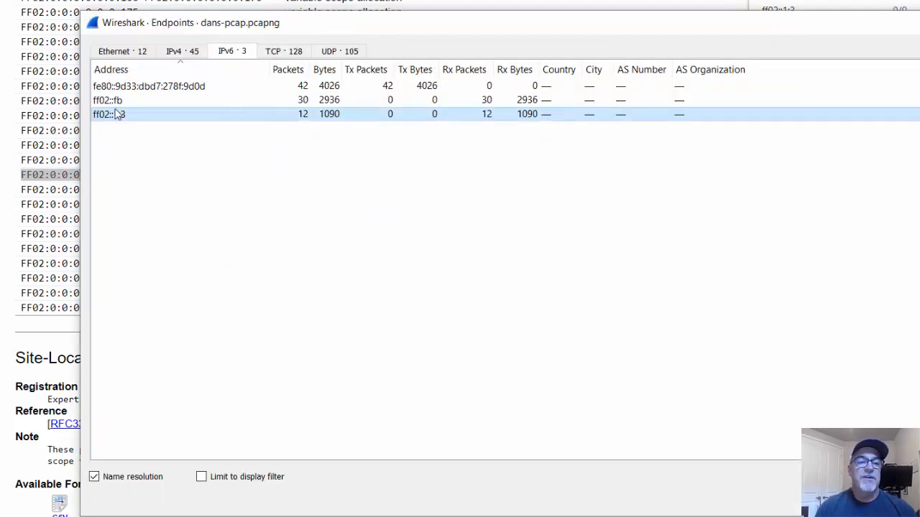
left_click(108, 100)
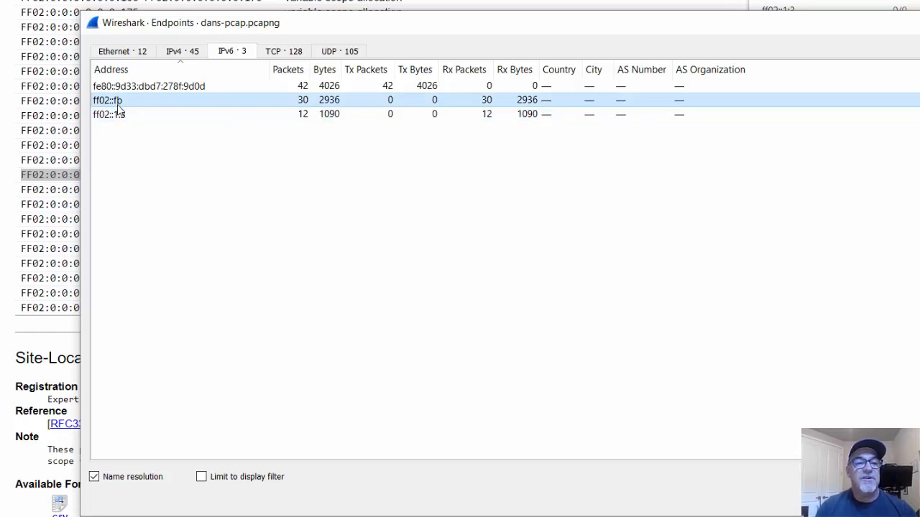
left_click(108, 114)
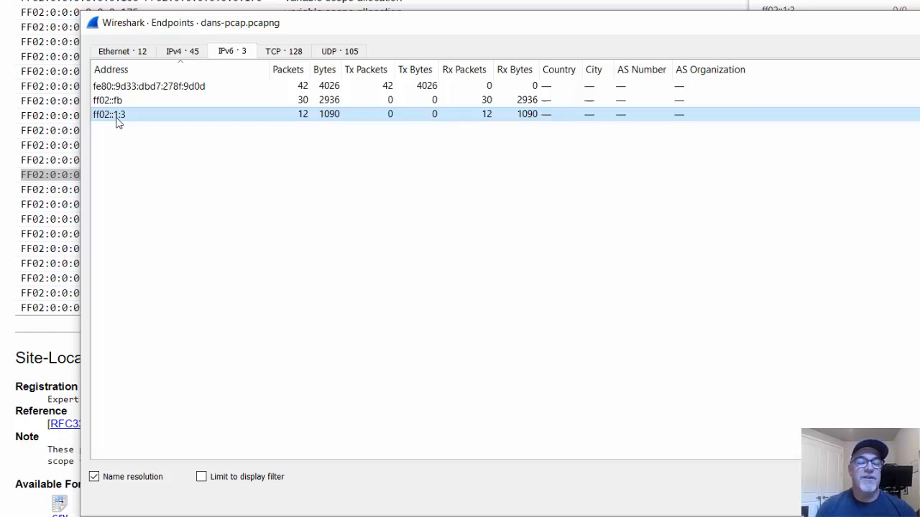
left_click(149, 85)
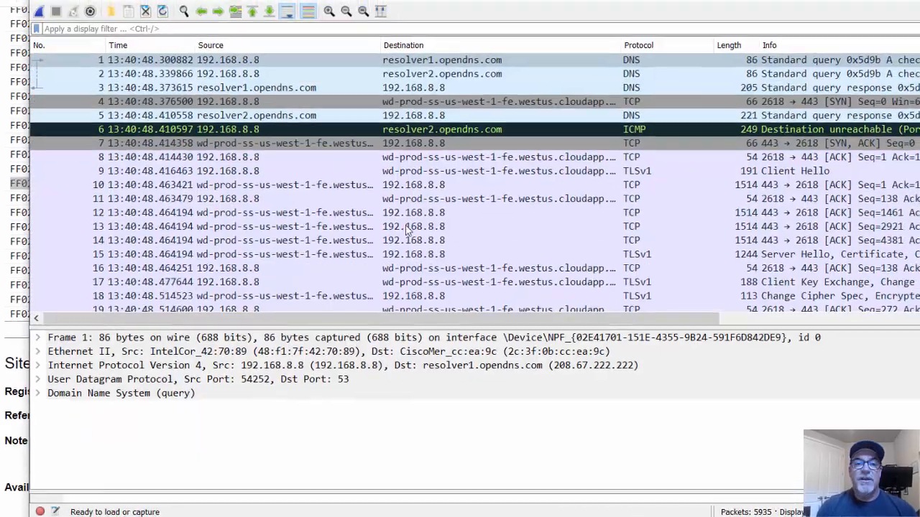
Open Statistics > Conversations with name resolution on, showing the 44 IPv4 conversations.
left_click(201, 27)
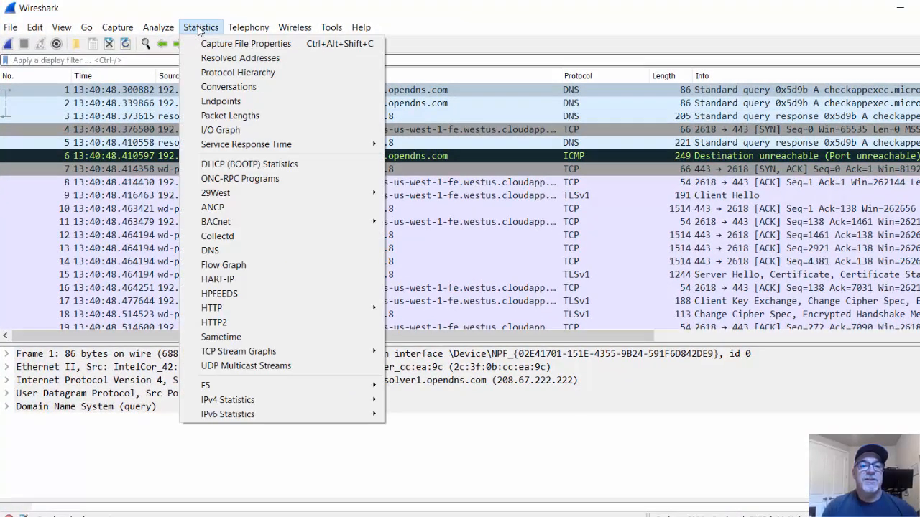
mouse_move(228, 87)
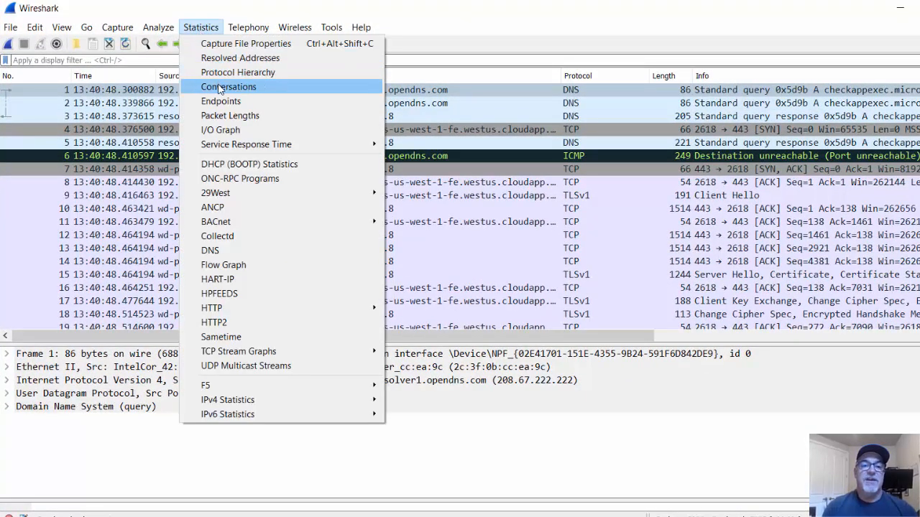
left_click(227, 86)
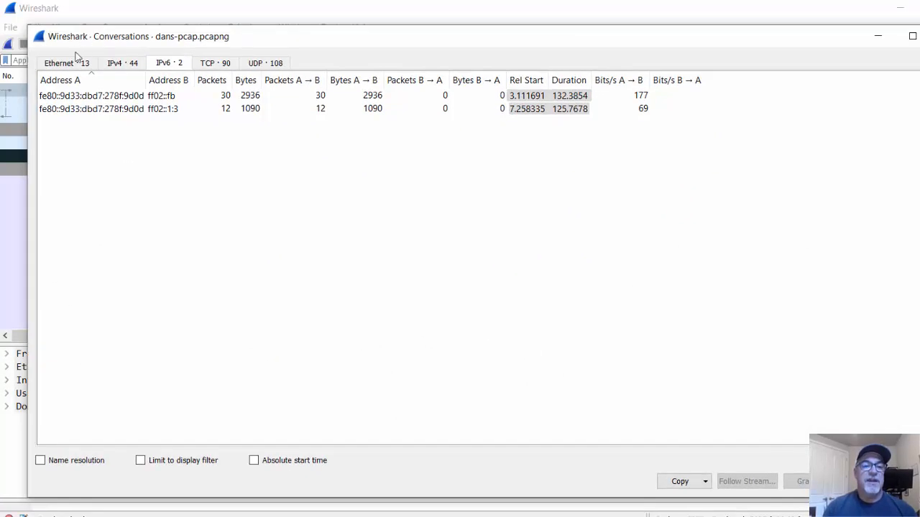
left_click(52, 62)
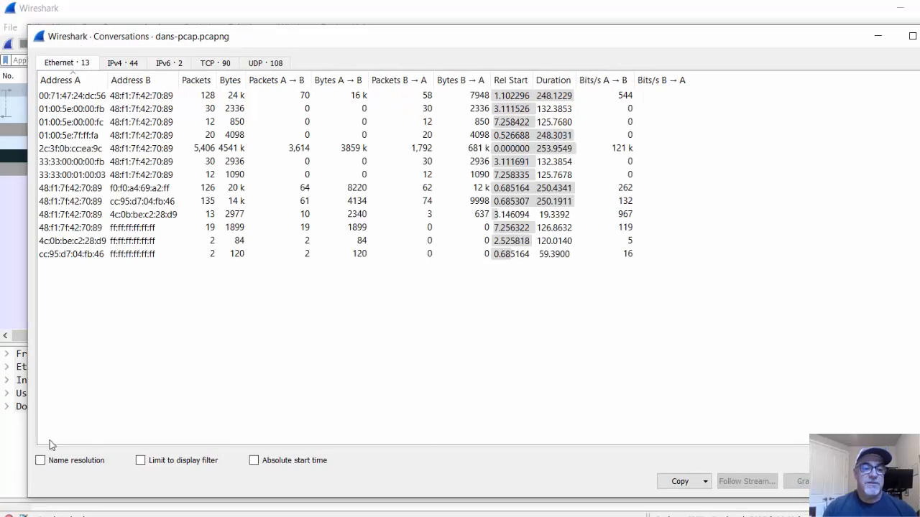
left_click(40, 461)
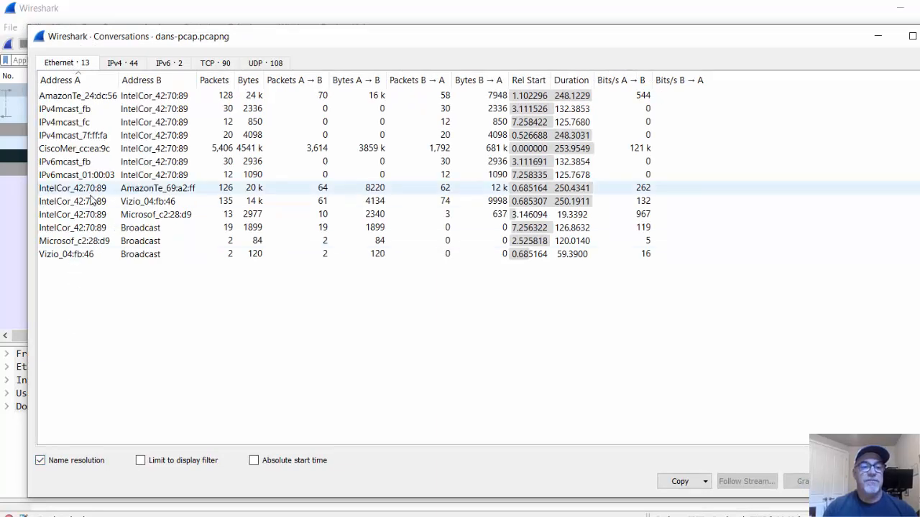
left_click(122, 63)
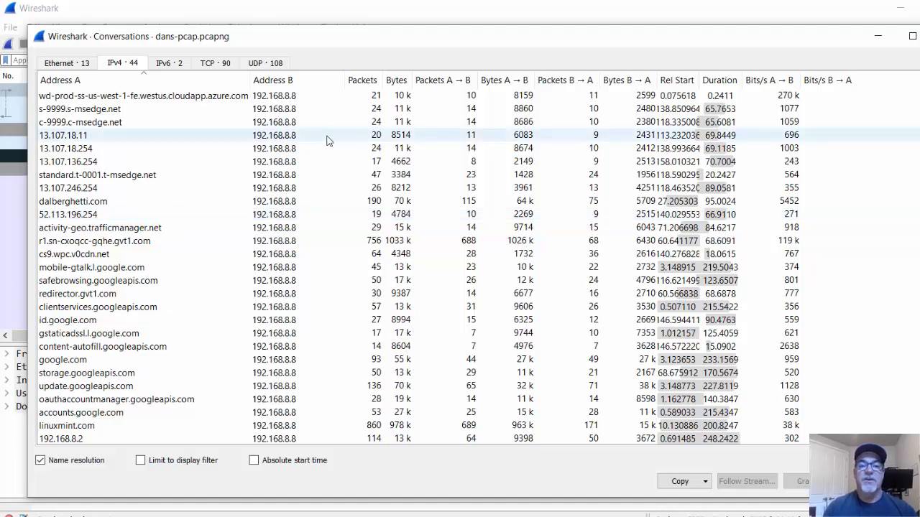
Sort IPv4 conversations by packets, most first, and point out linuxmint.com.
left_click(362, 80)
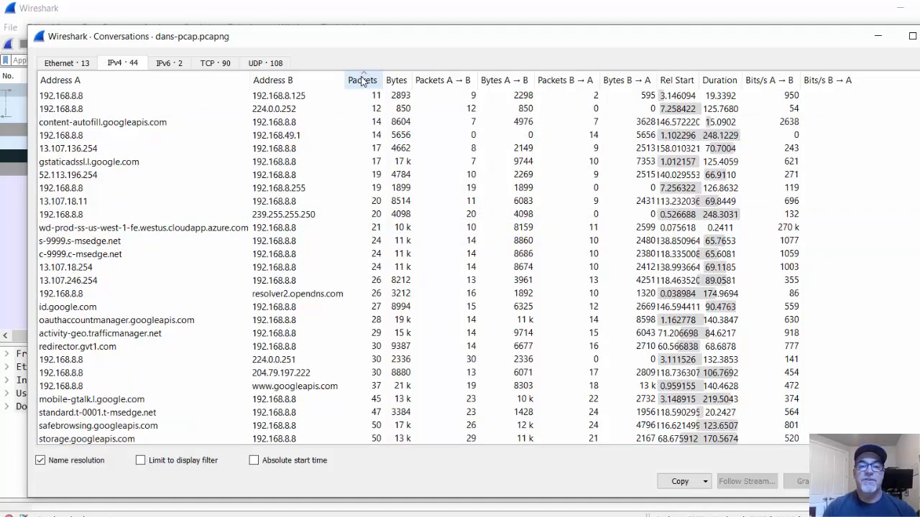
left_click(361, 80)
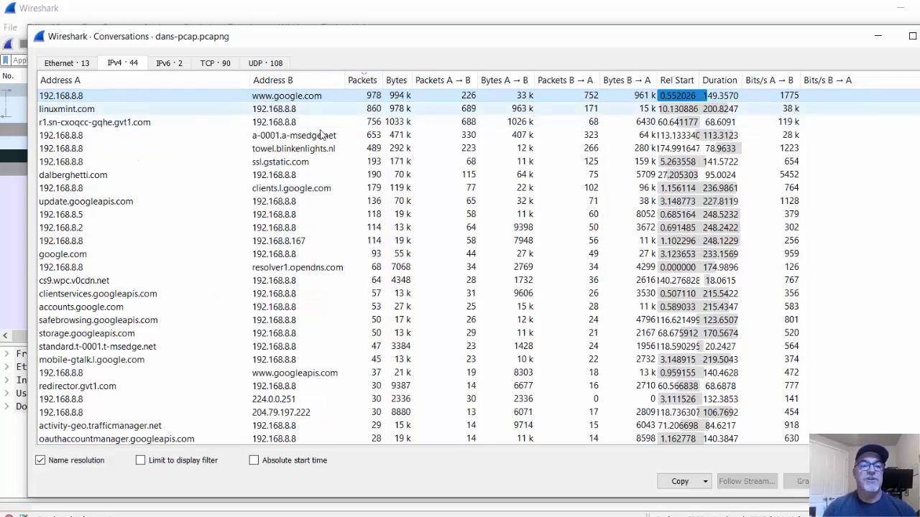
left_click(66, 109)
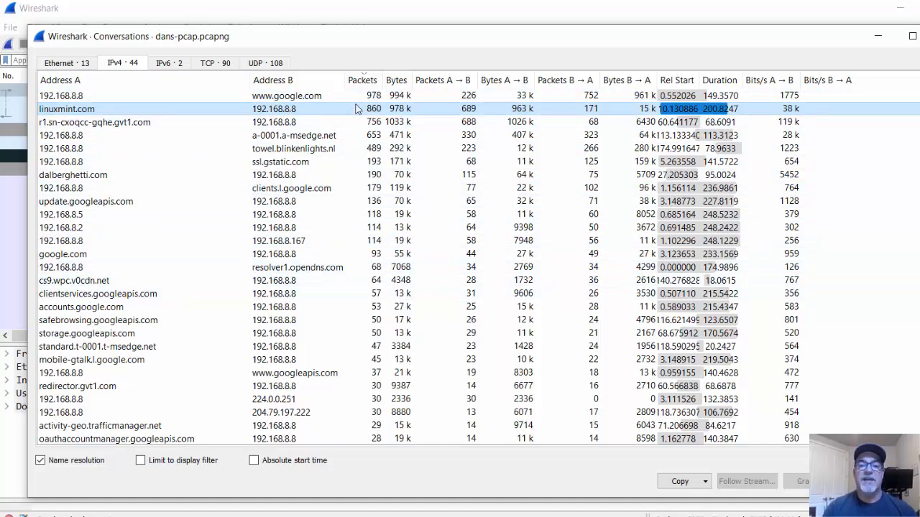
Sort by bytes descending, pointing out top conversation r1.sn-cxoqcc-gqhe.gvt1.com at 1033 k.
left_click(397, 80)
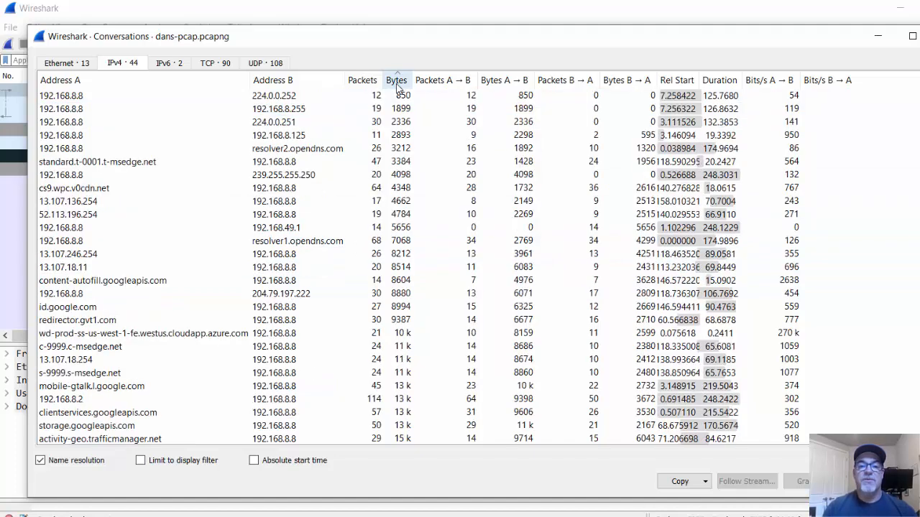
left_click(397, 80)
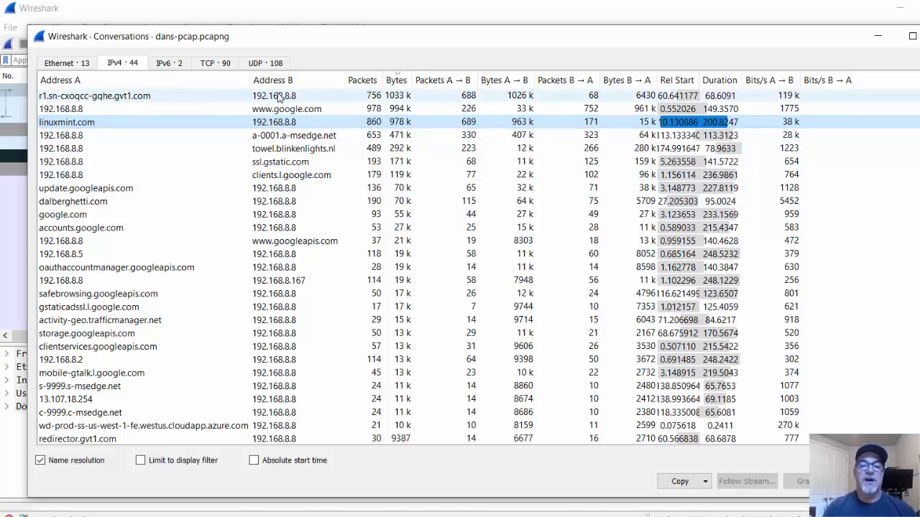
left_click(93, 96)
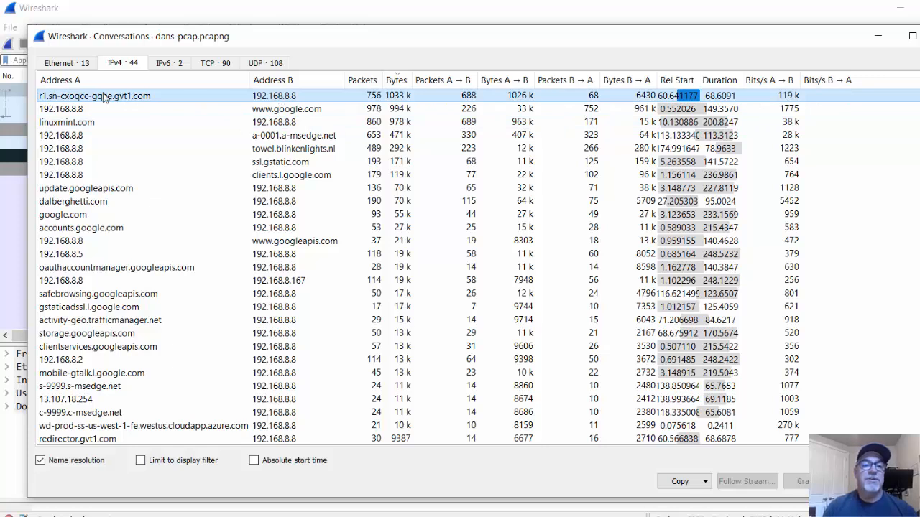
mouse_move(130, 101)
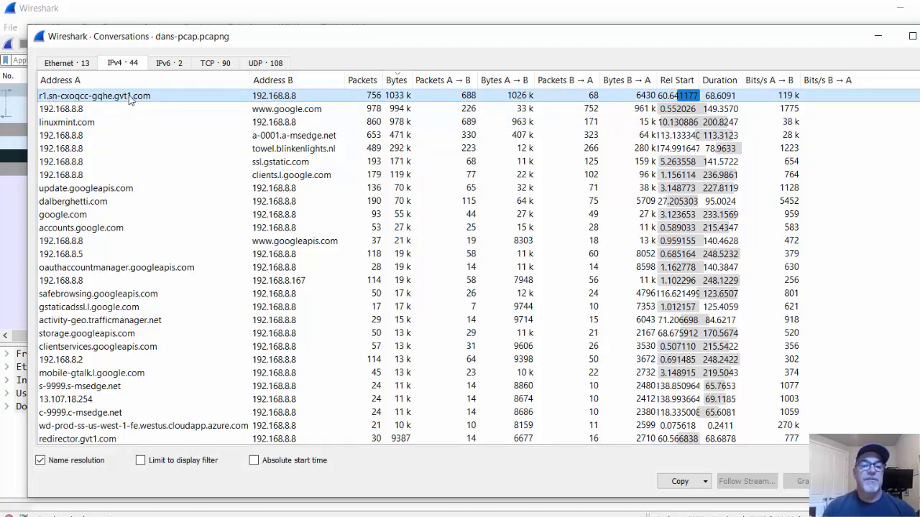
mouse_move(284, 97)
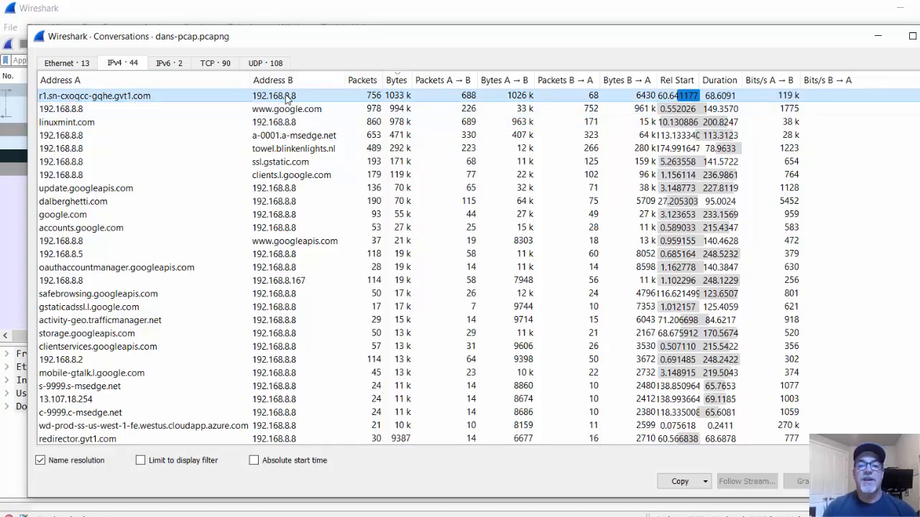